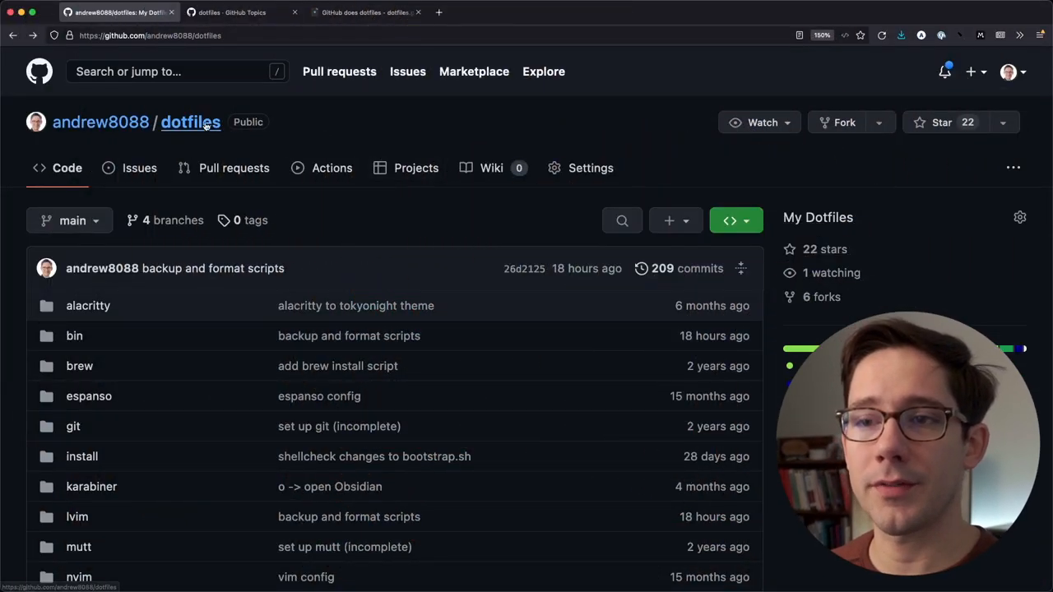
mouse_move(324, 124)
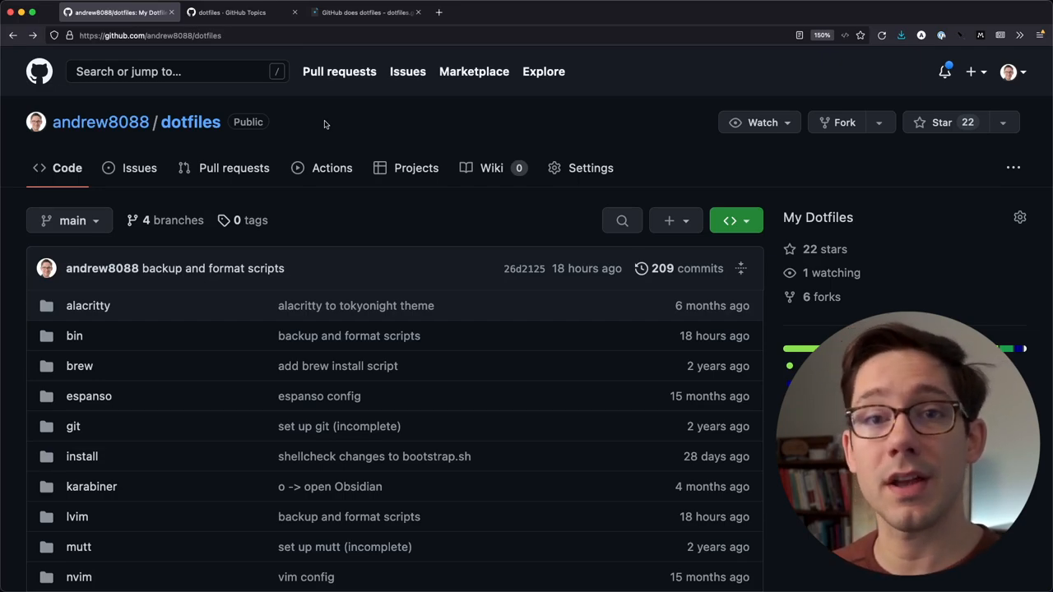
mouse_move(411, 451)
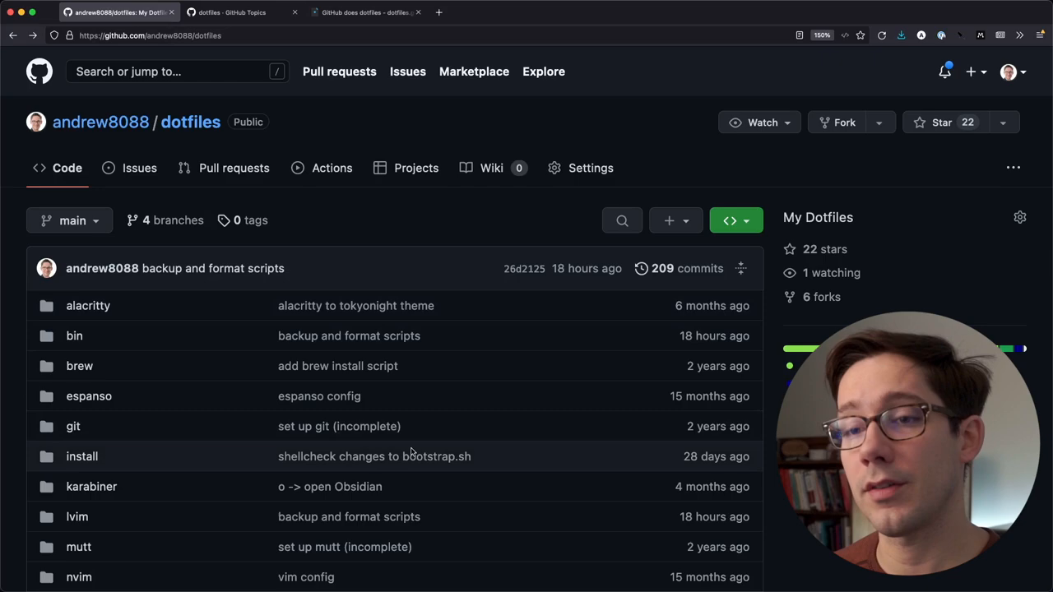
Step: Browse down the dotfiles repository page and enter the zsh folder
scroll(down, 3)
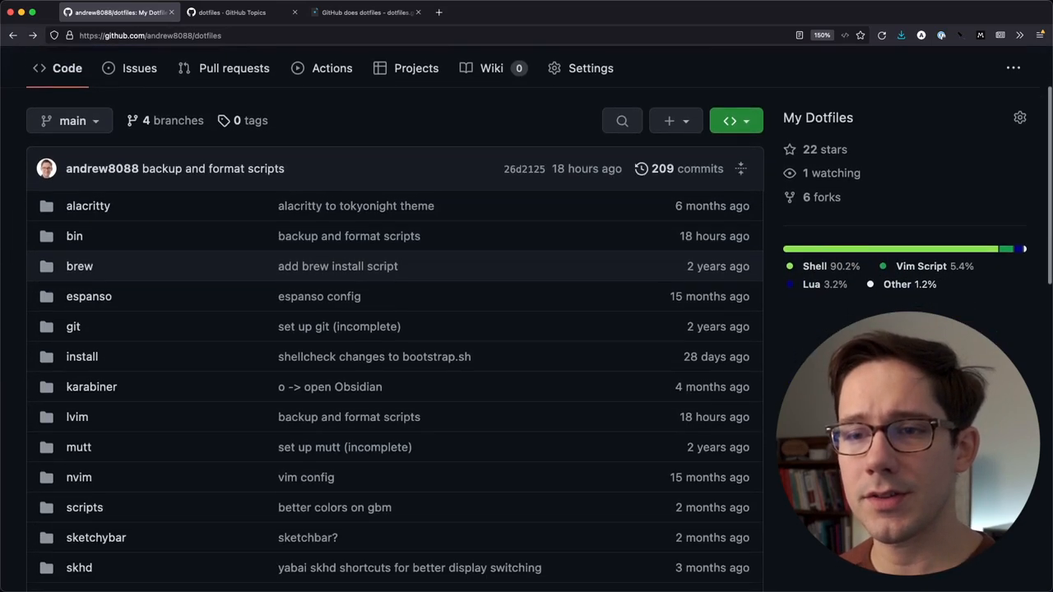
scroll(down, 3)
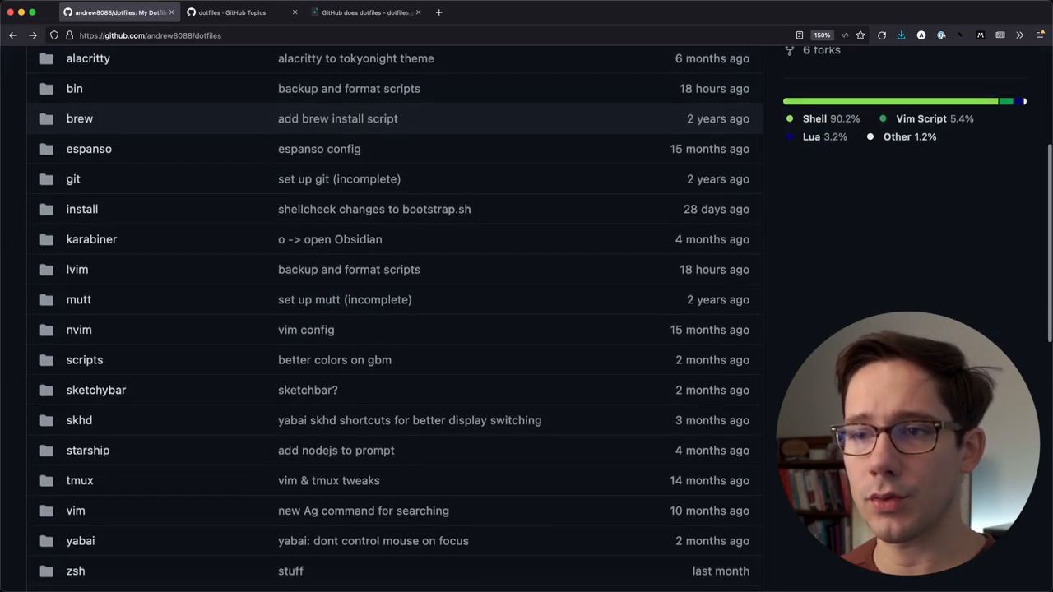
scroll(down, 3)
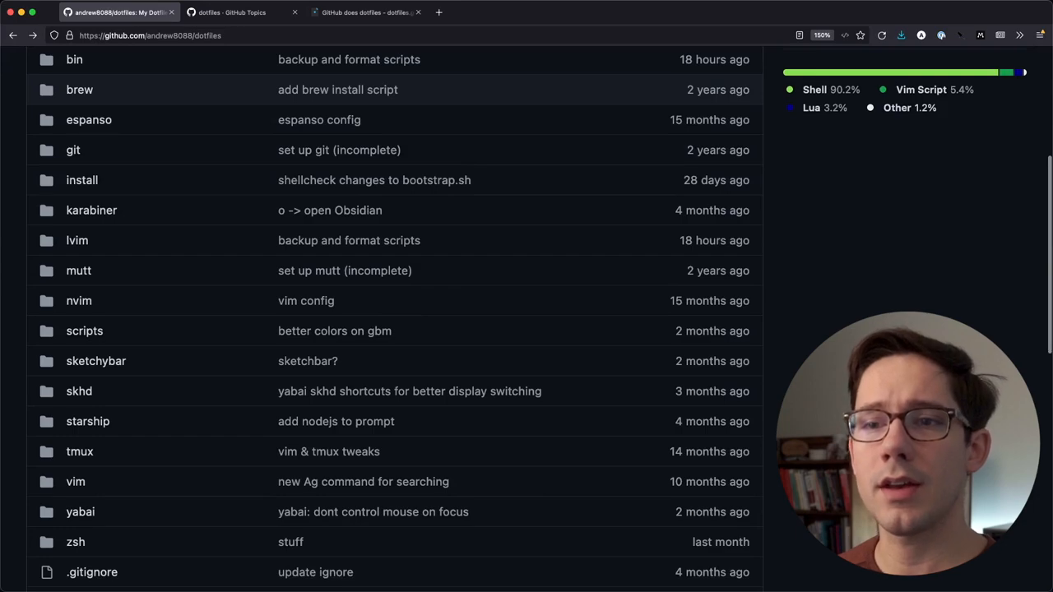
scroll(up, 3)
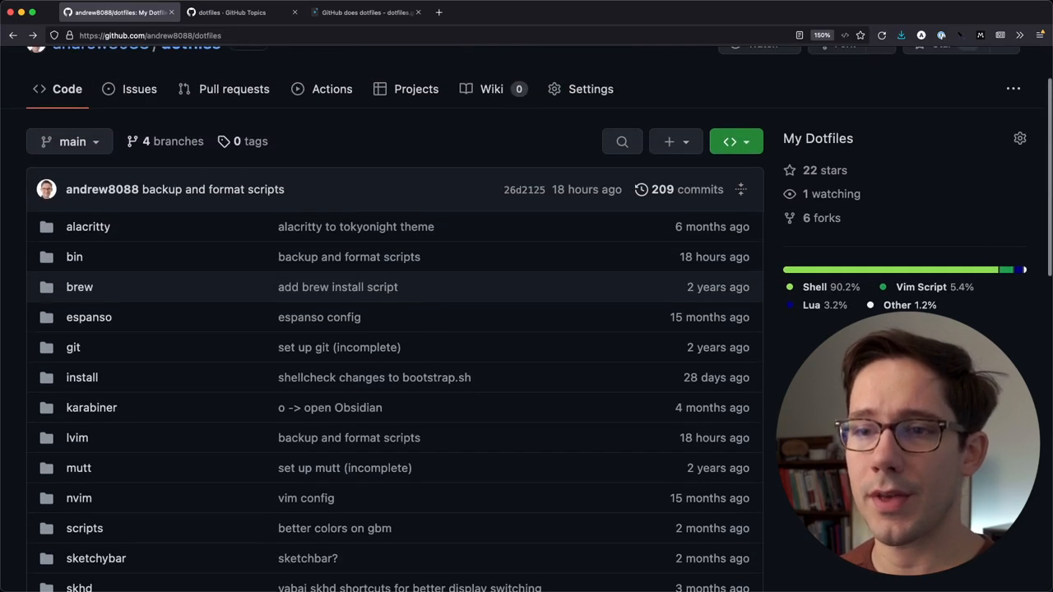
scroll(down, 3)
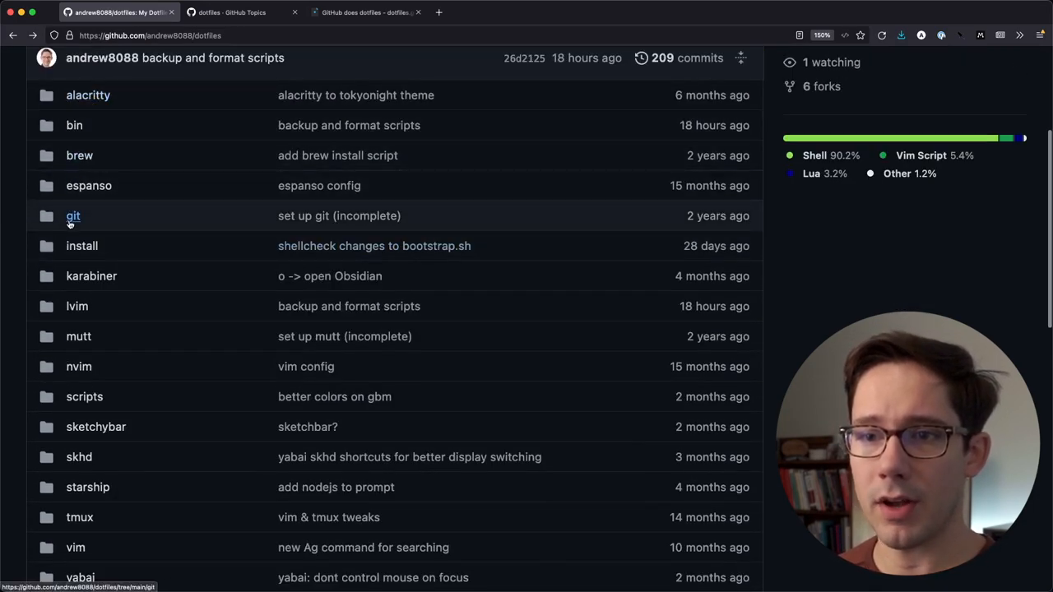
mouse_move(140, 347)
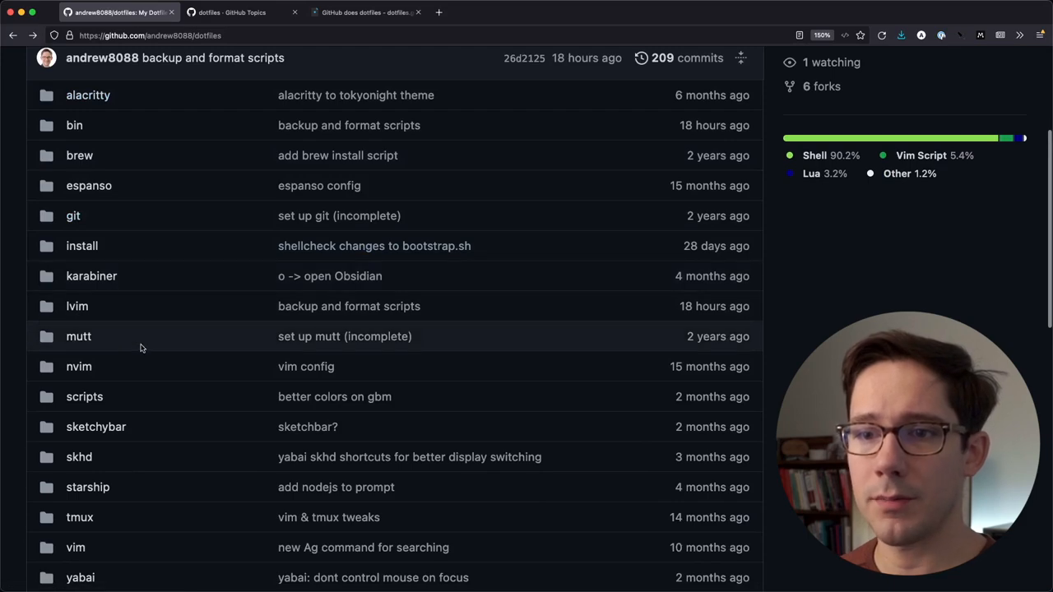
scroll(down, 3)
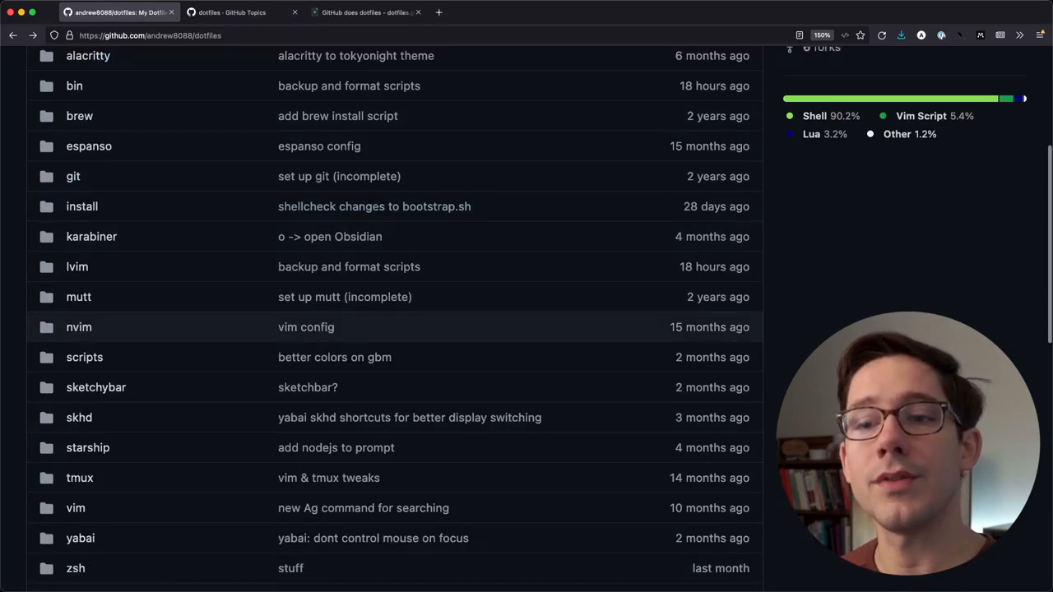
mouse_move(79, 296)
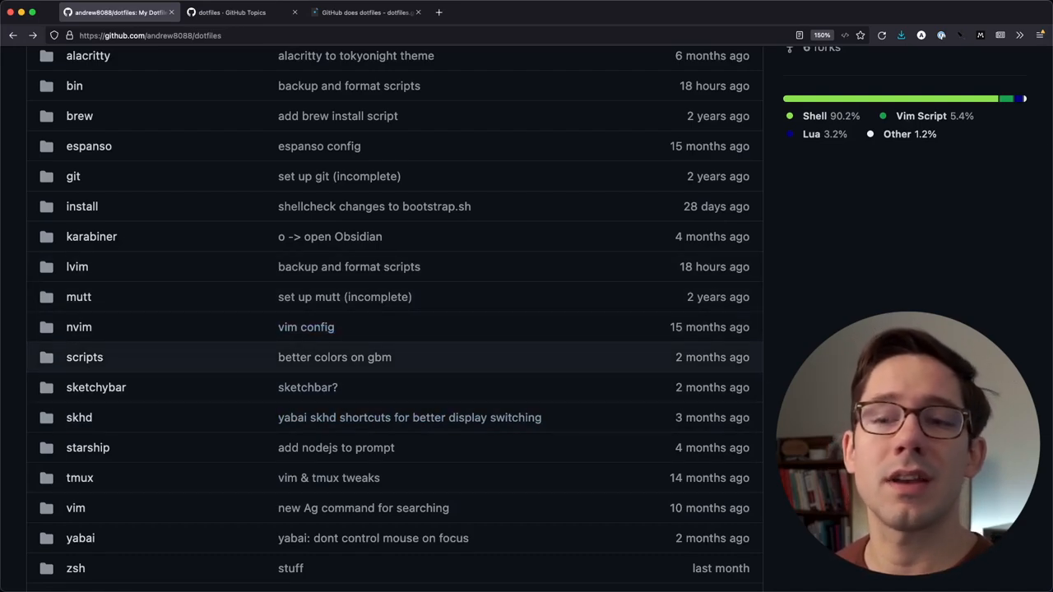
scroll(down, 3)
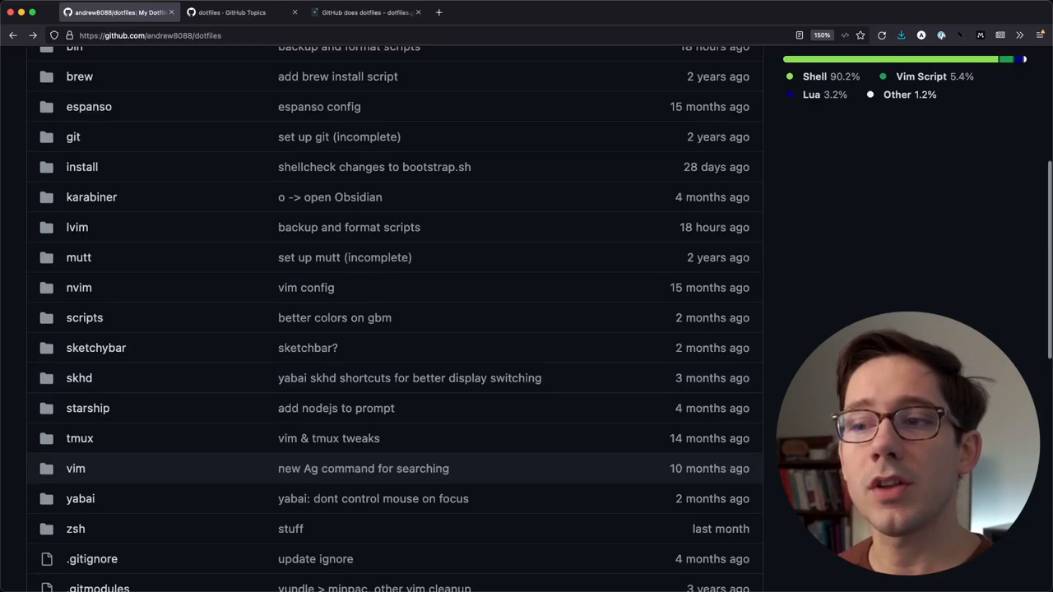
scroll(down, 3)
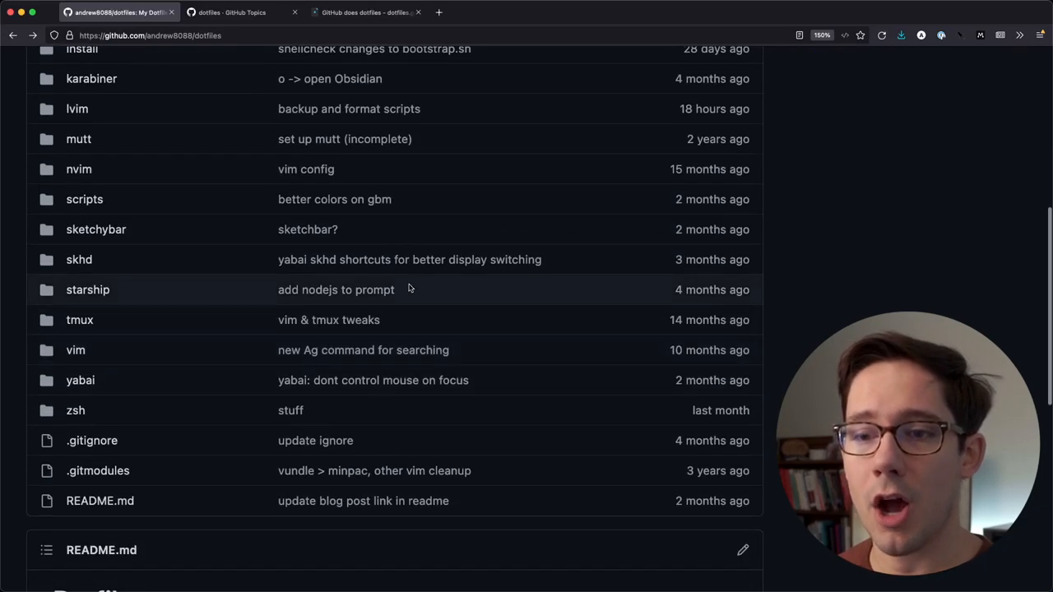
click(76, 411)
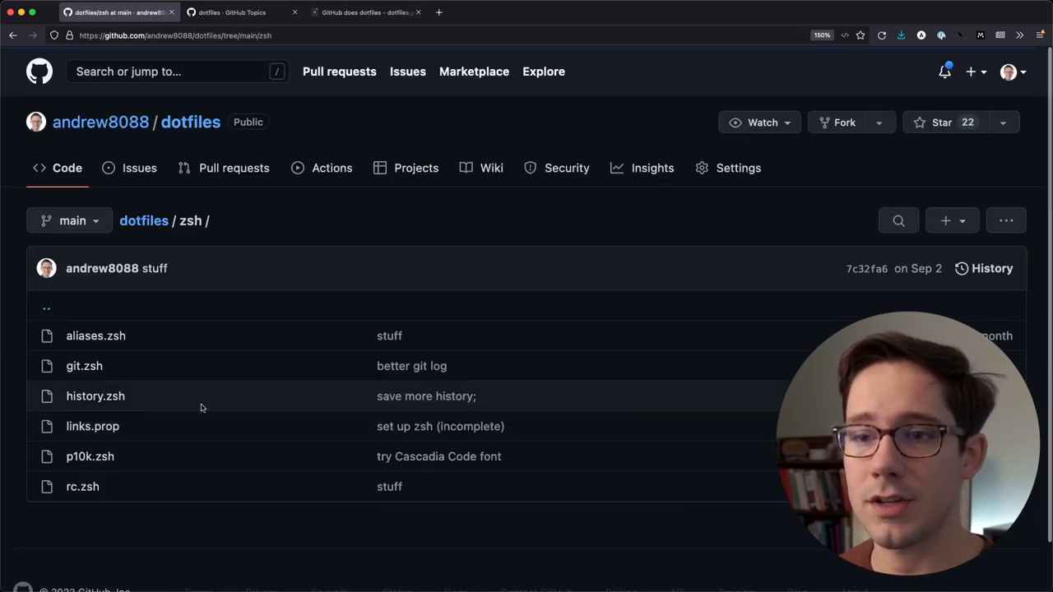
Step: View links.prop, which links rc.zsh to ~/.zshrc
scroll(down, 3)
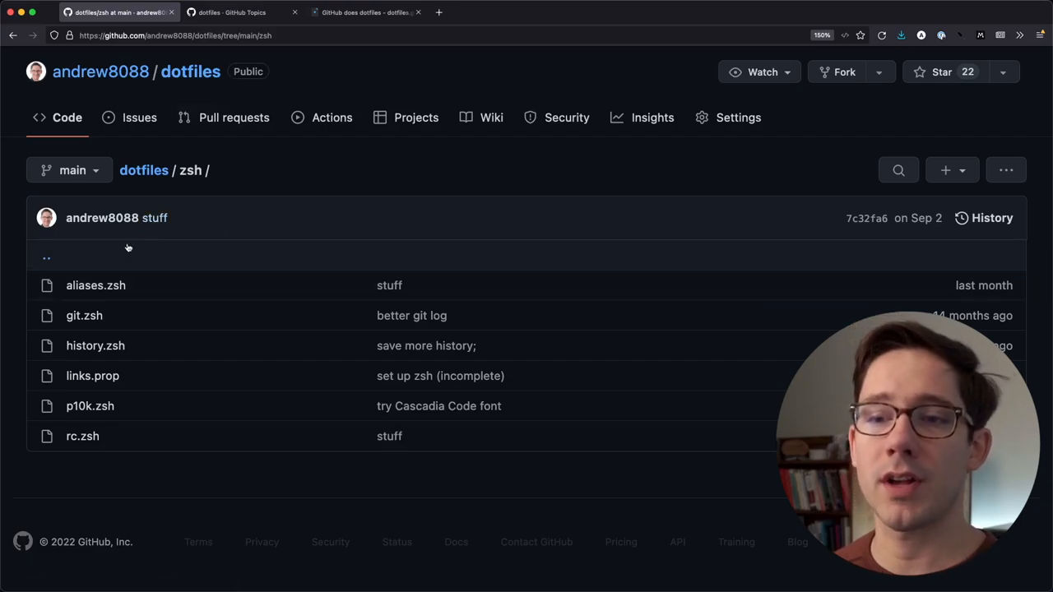
mouse_move(125, 277)
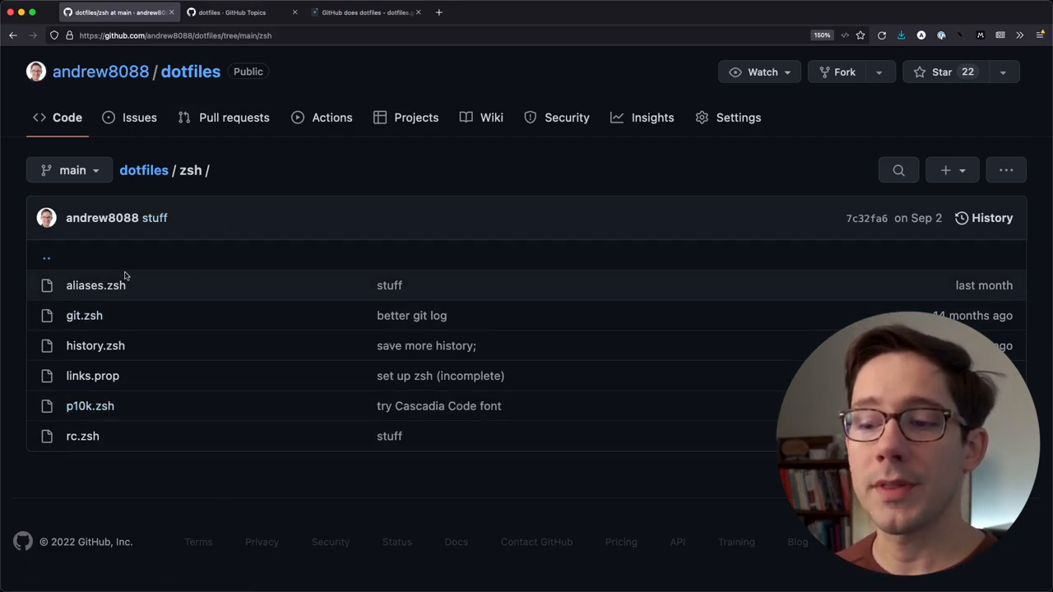
mouse_move(92, 375)
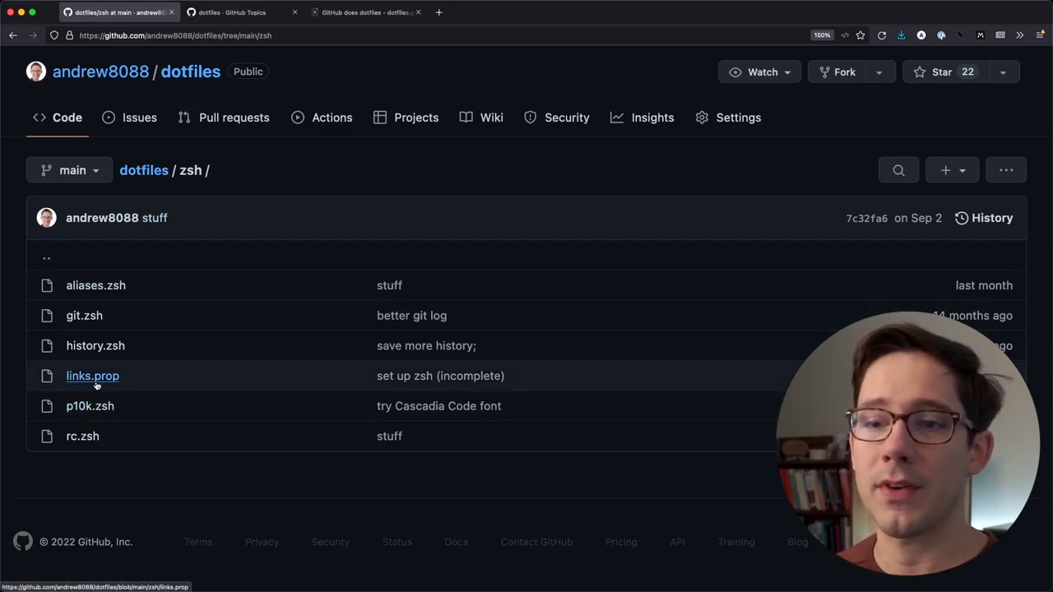
click(92, 375)
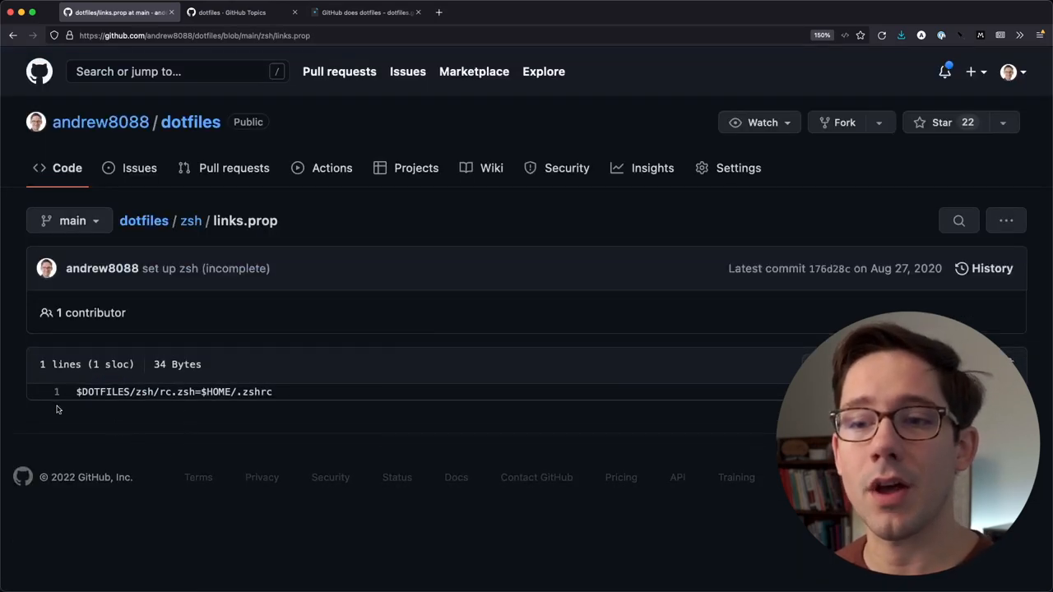
mouse_move(104, 428)
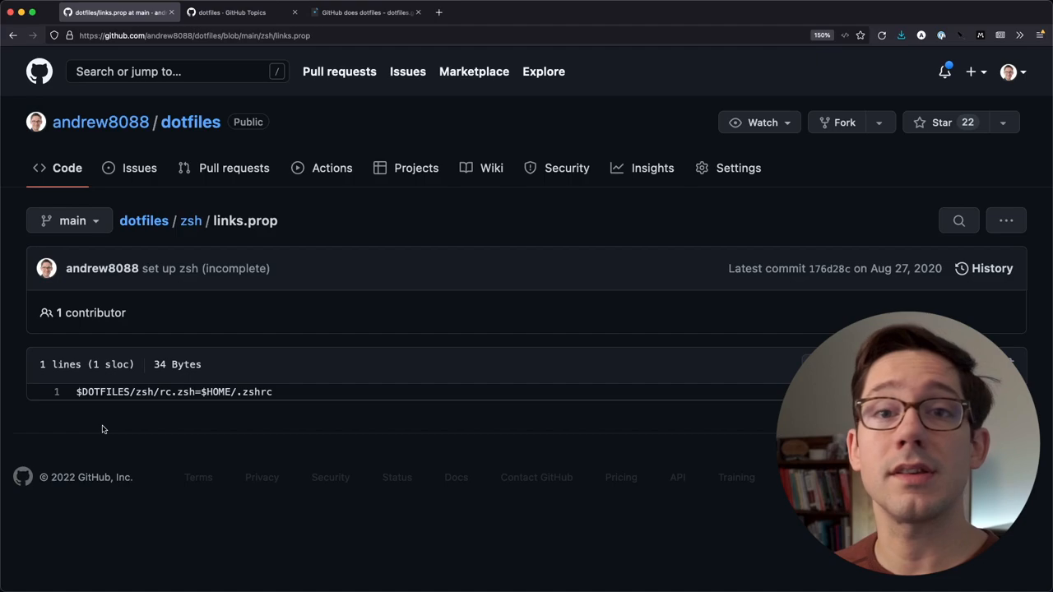
mouse_move(194, 523)
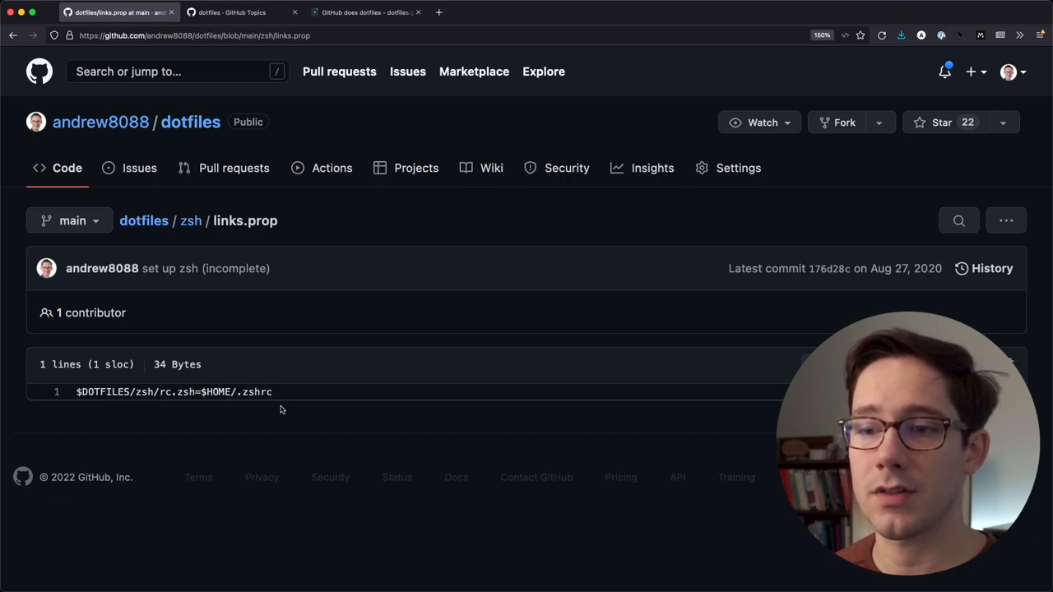
mouse_move(296, 435)
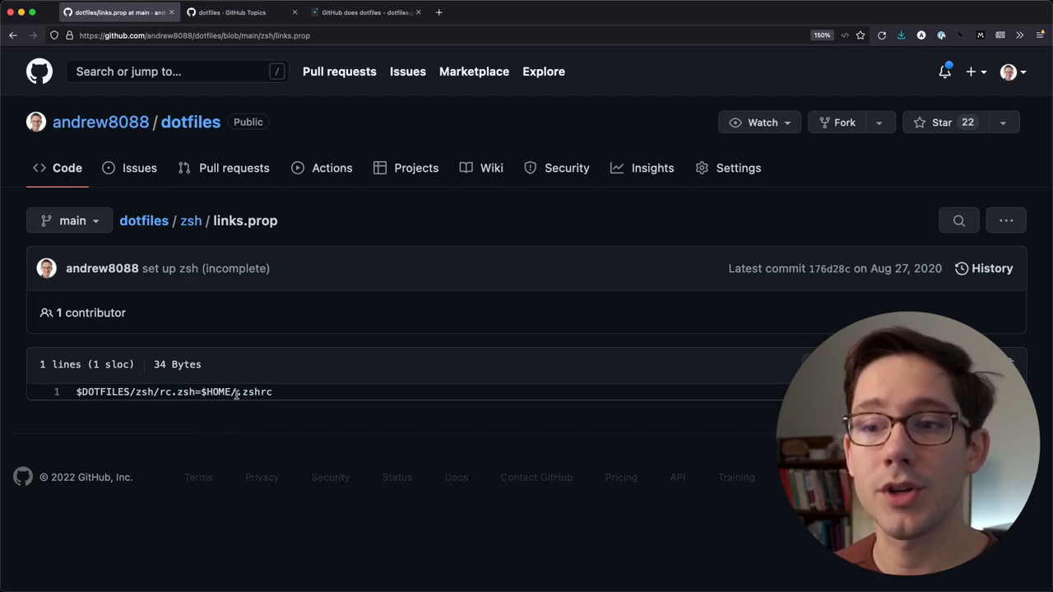
mouse_move(287, 400)
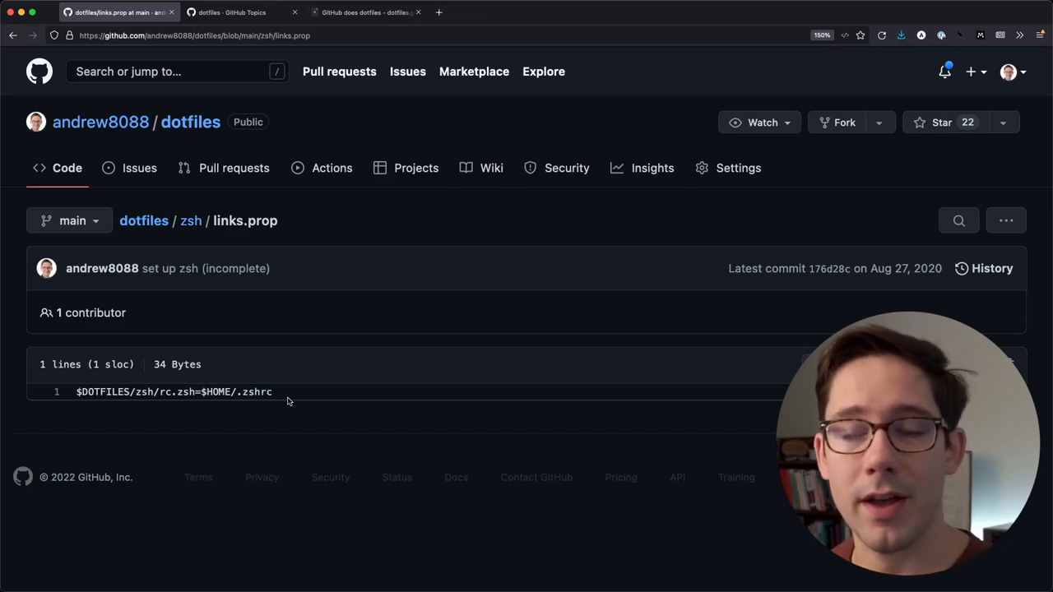
Step: Return to the zsh folder listing and read the 88-line git.zsh log formatting script
click(191, 220)
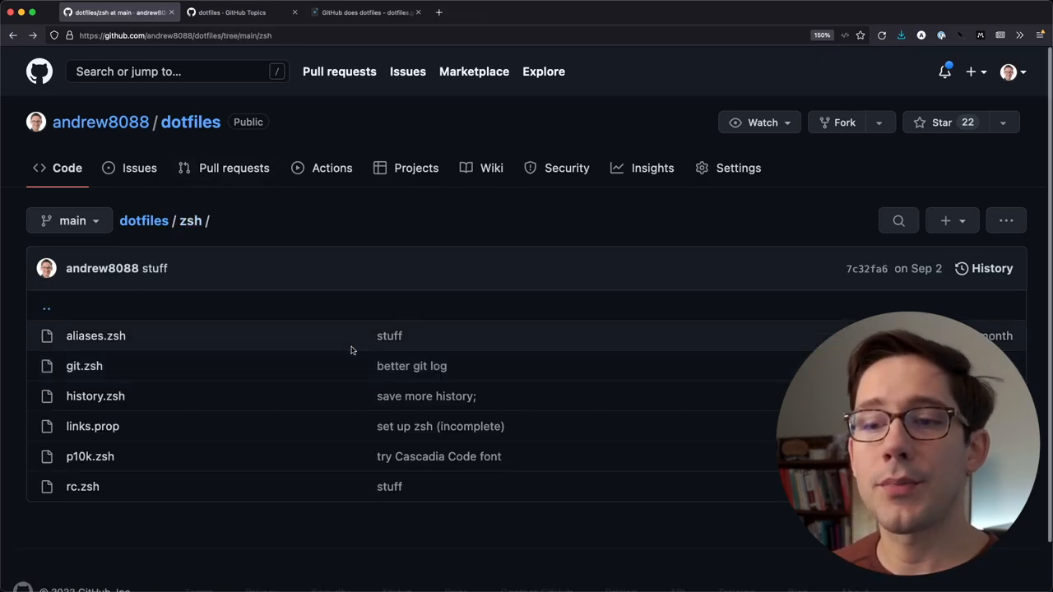
mouse_move(348, 474)
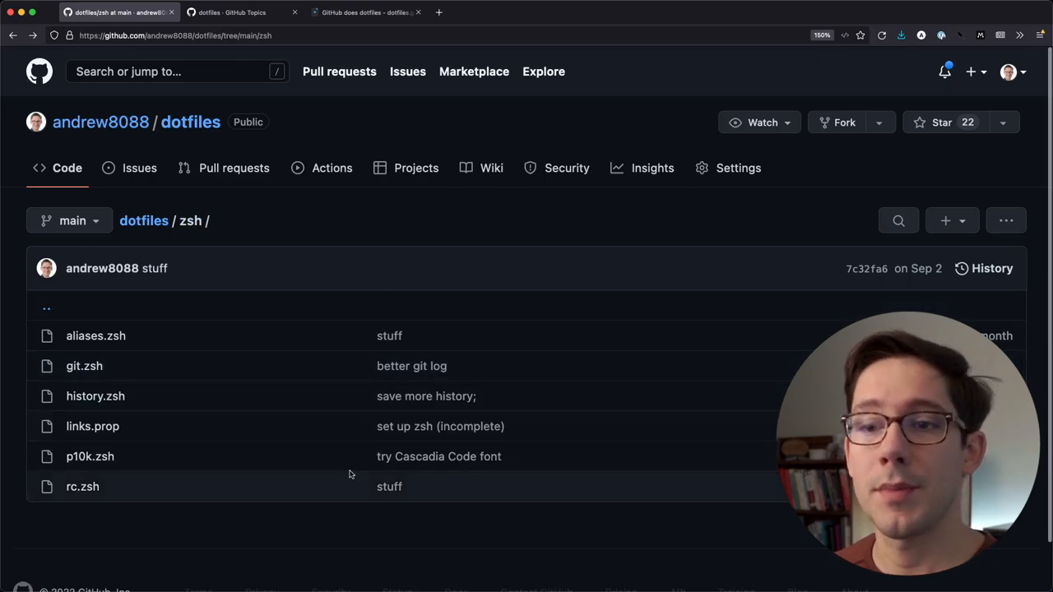
mouse_move(392, 525)
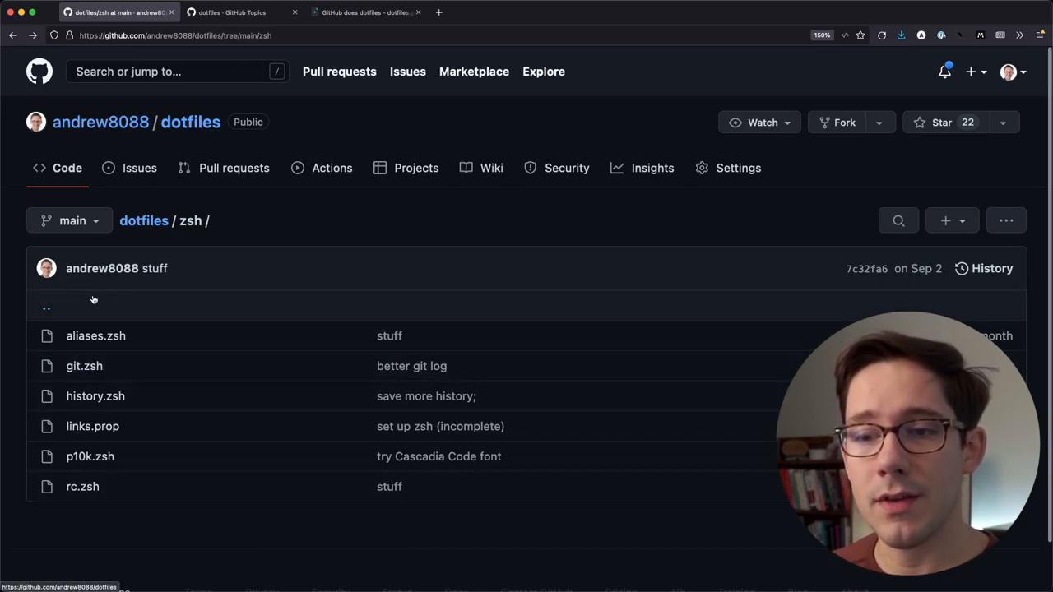
mouse_move(95, 335)
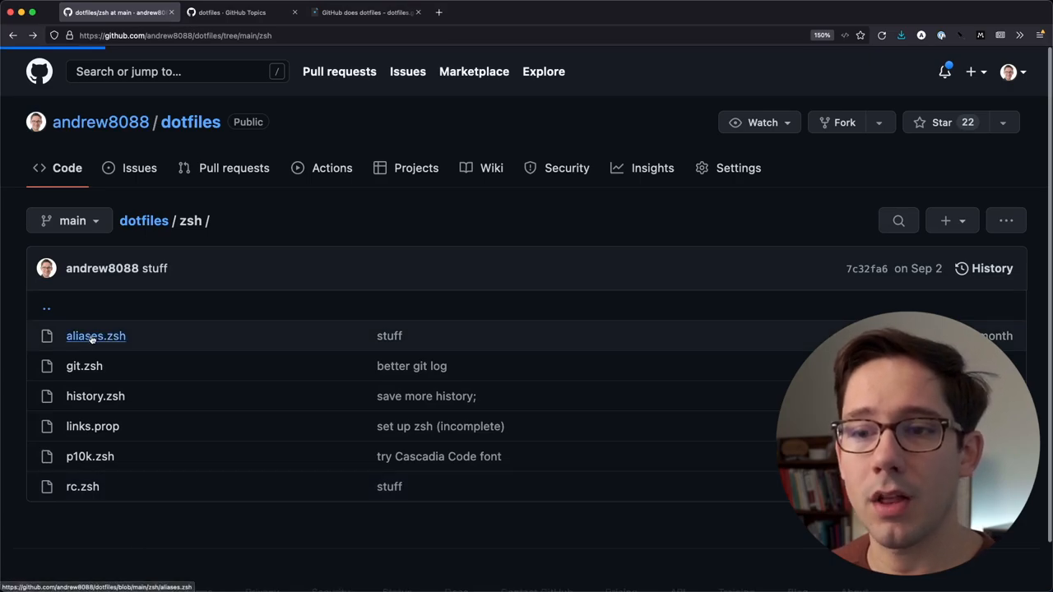
click(96, 335)
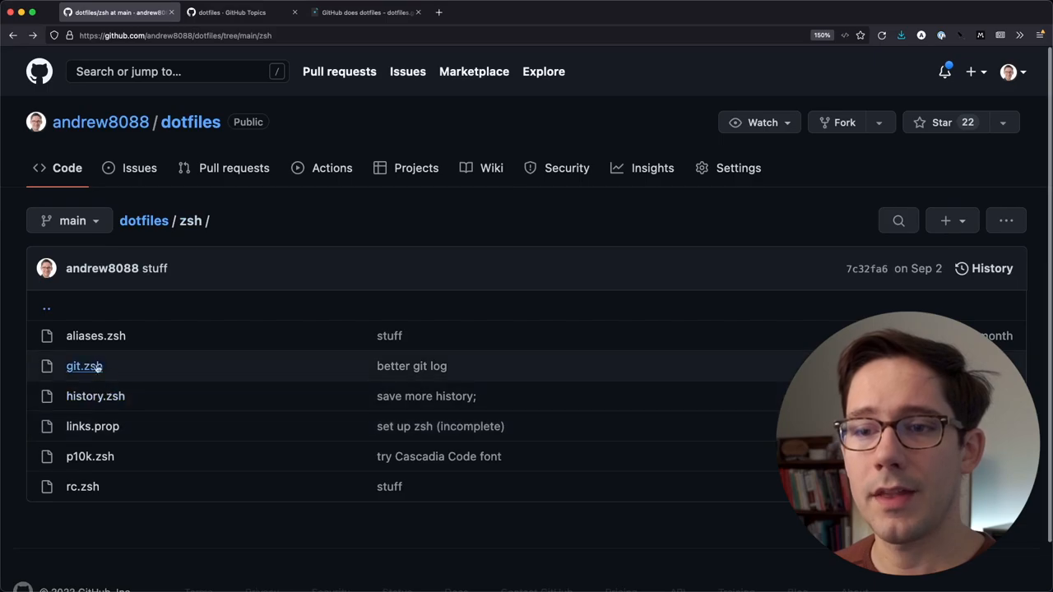
click(84, 365)
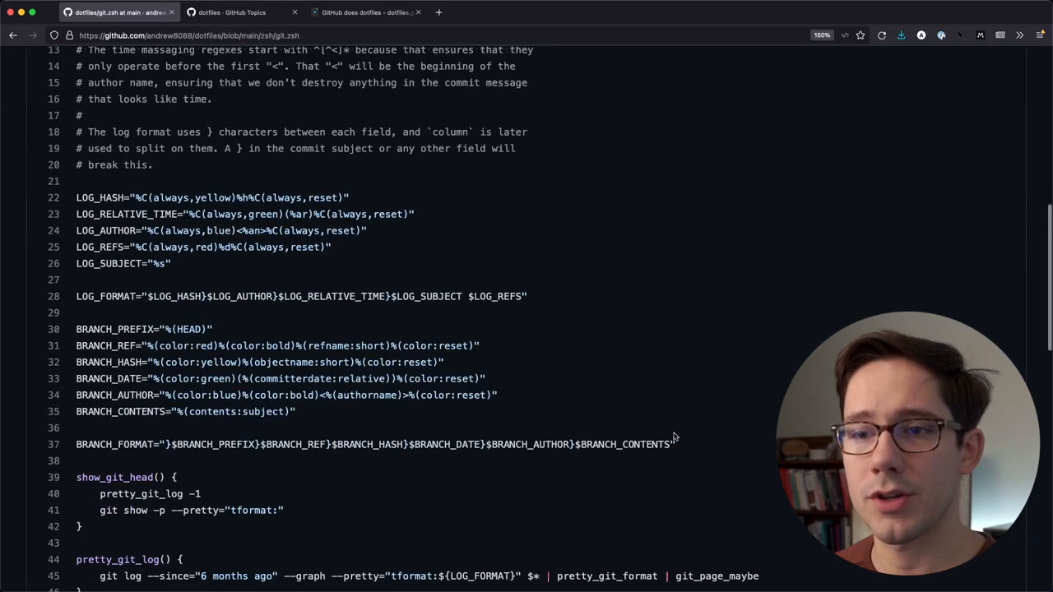
scroll(down, 3)
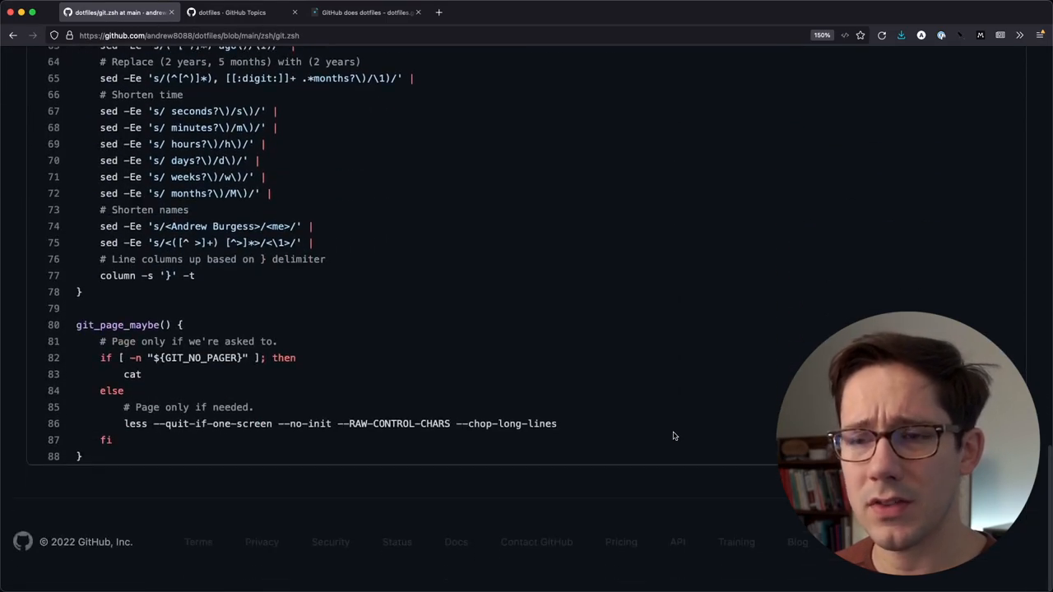
scroll(up, 3)
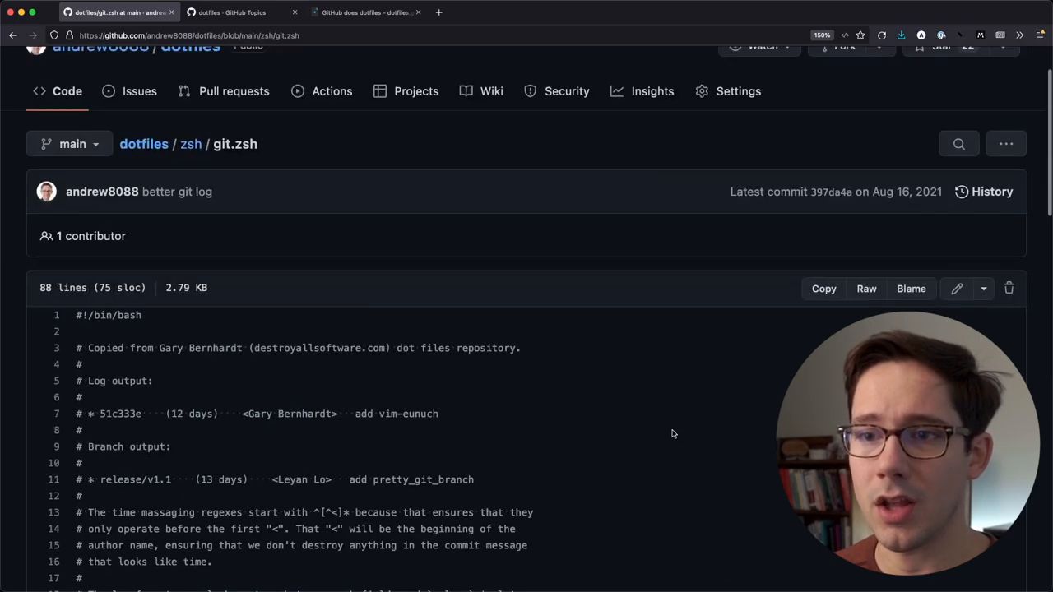
scroll(down, 3)
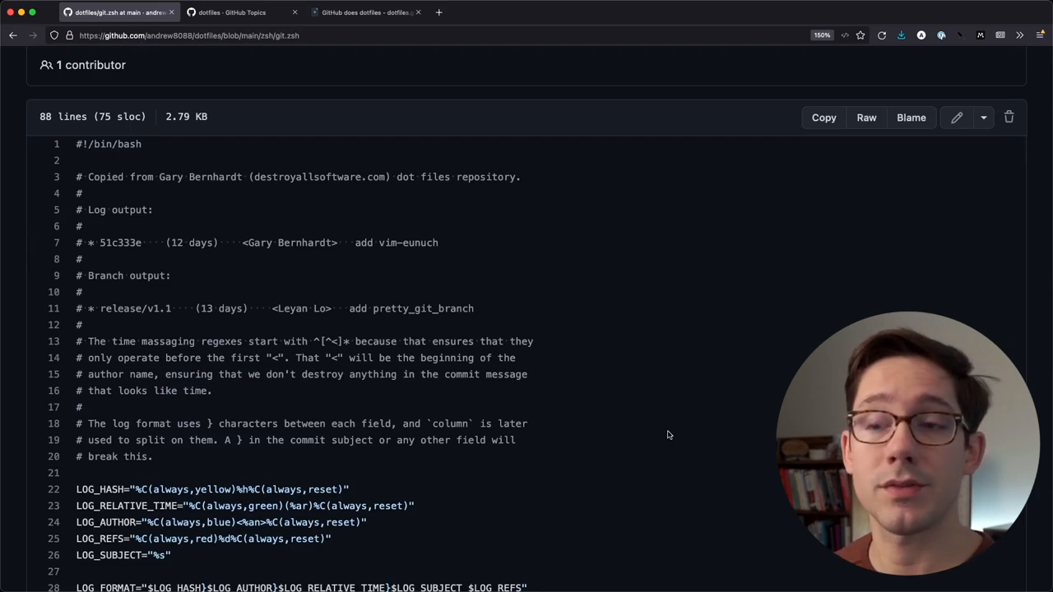
mouse_move(168, 191)
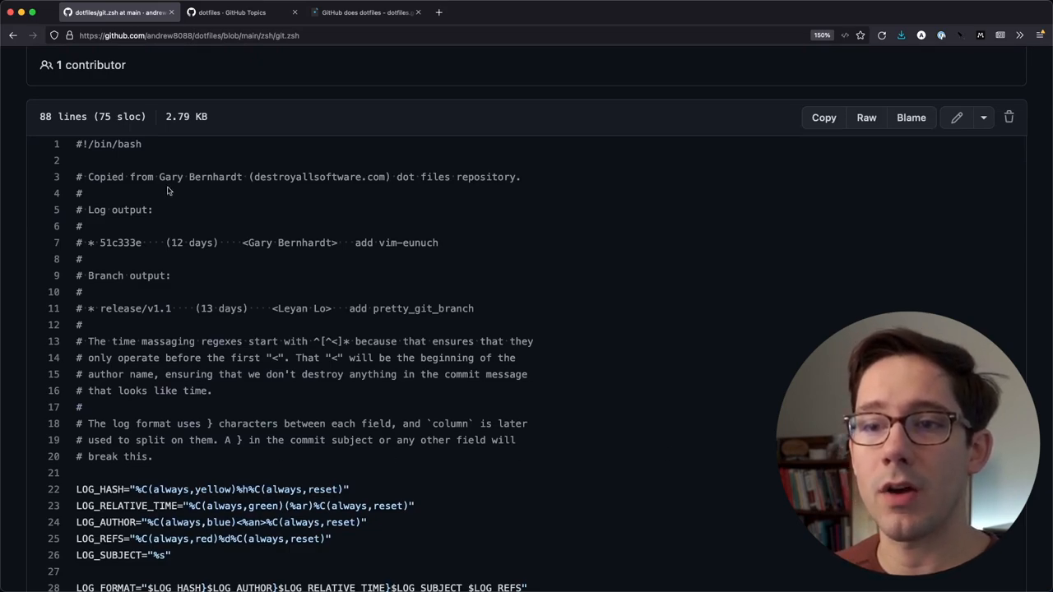
mouse_move(677, 349)
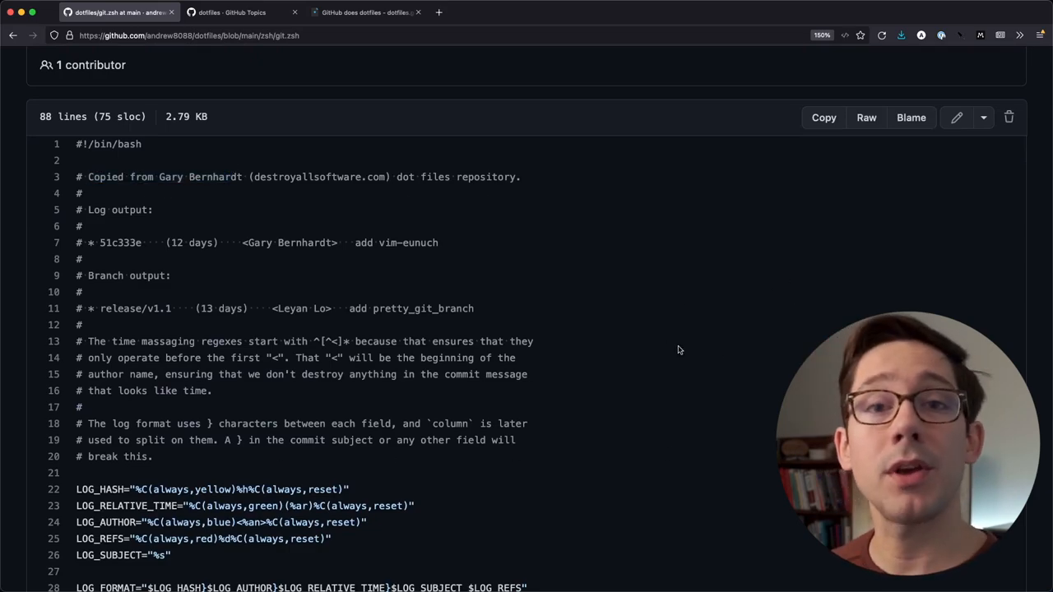
mouse_move(388, 234)
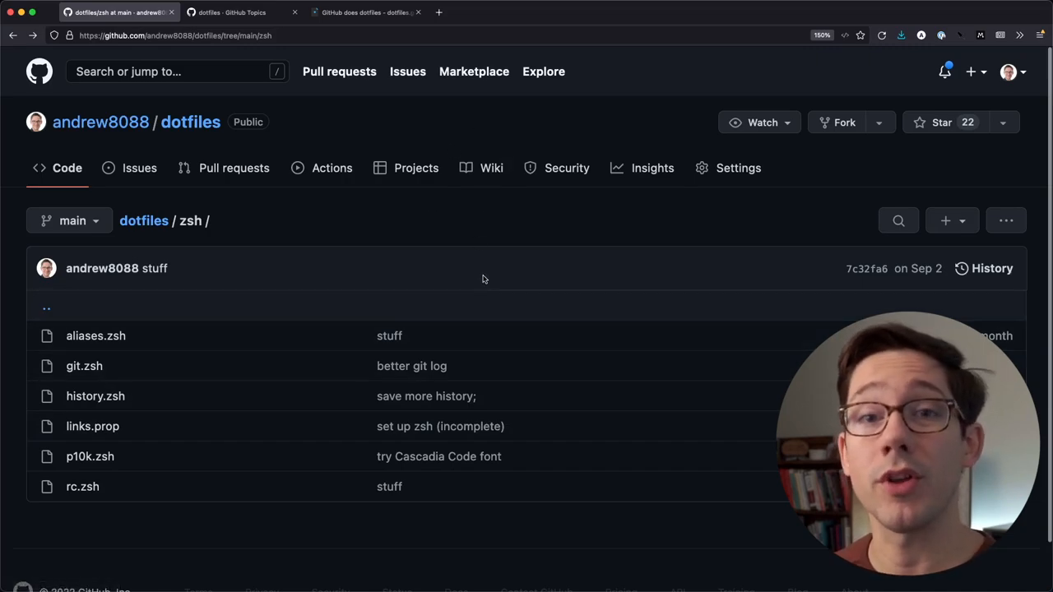
mouse_move(286, 224)
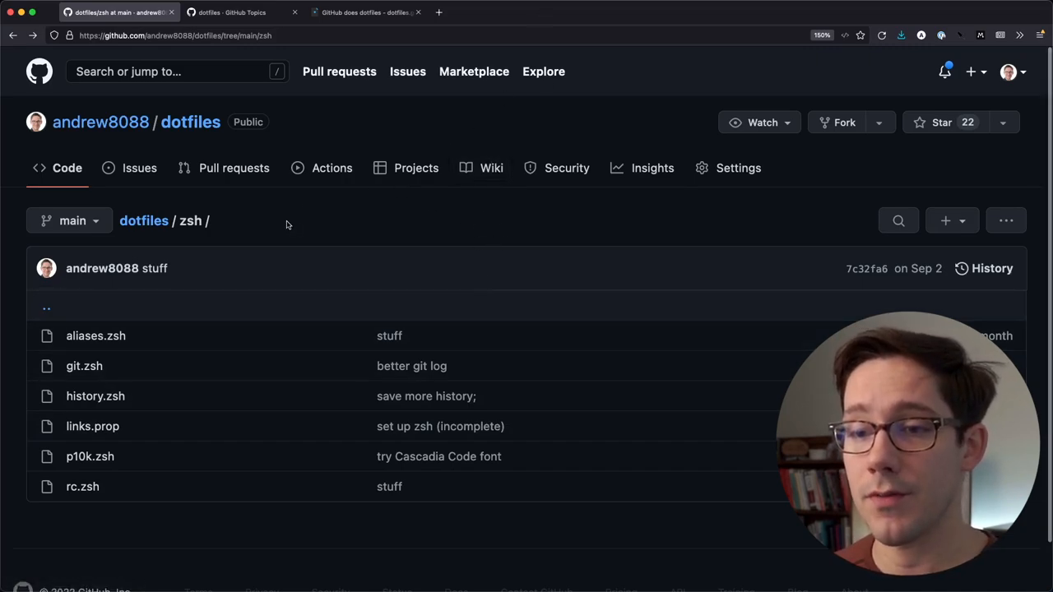
mouse_move(83, 487)
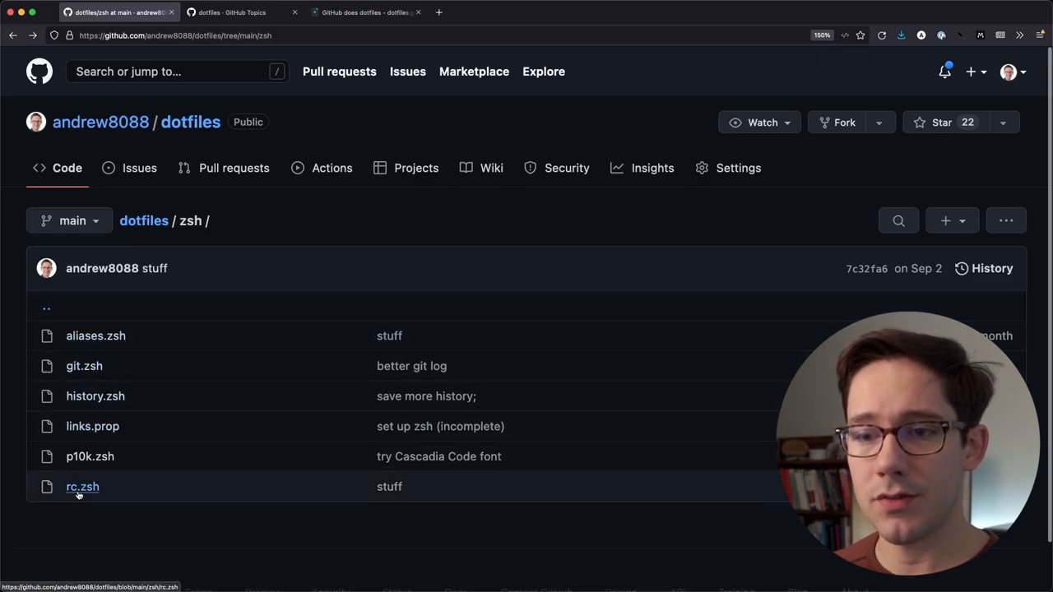
Step: Read through the 55-line rc.zsh script that sources history, git and aliases configs
click(82, 486)
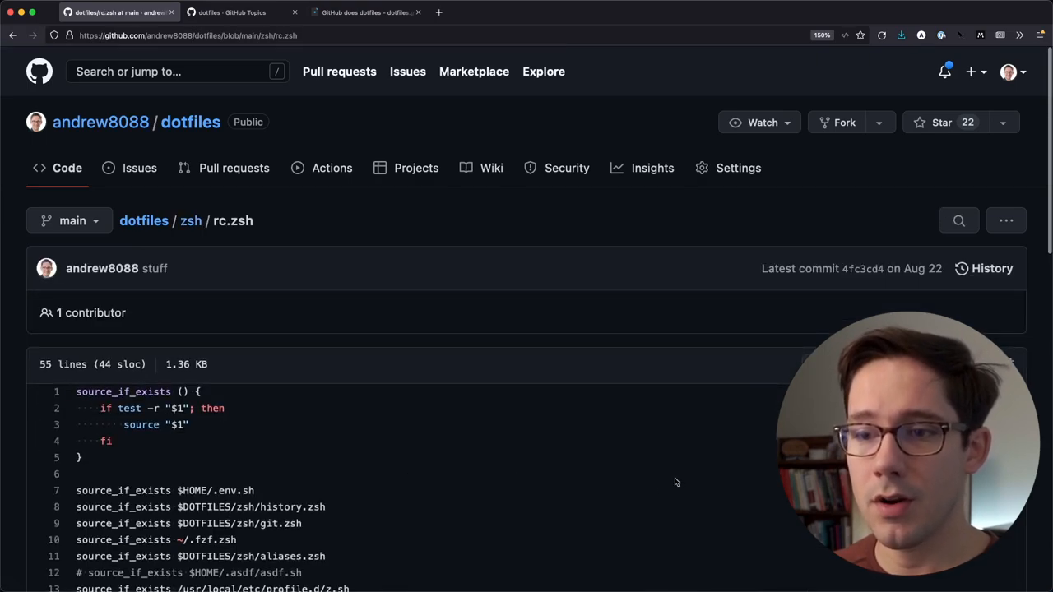
scroll(down, 3)
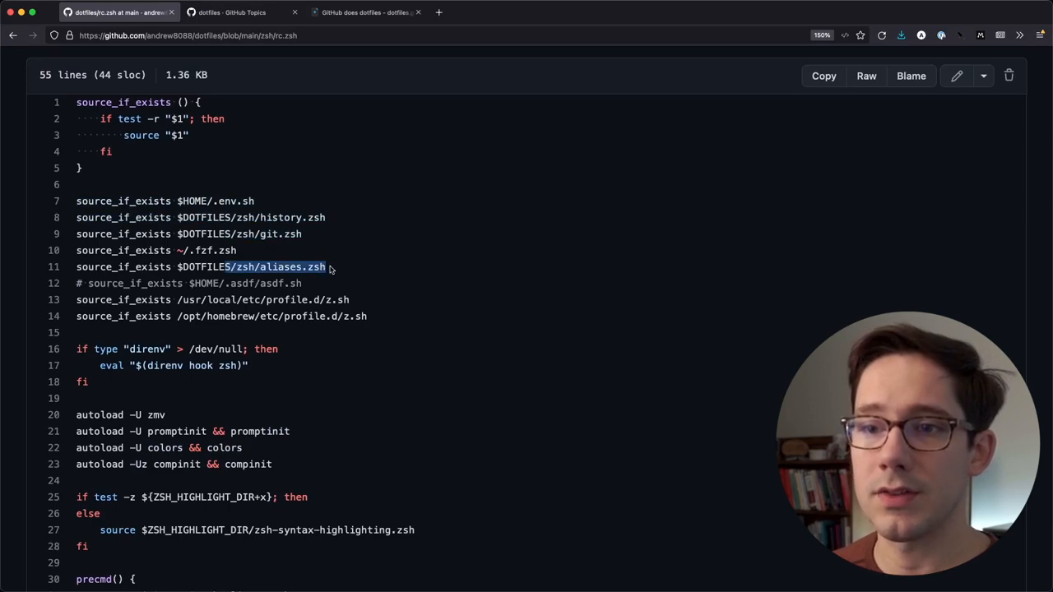
scroll(up, 3)
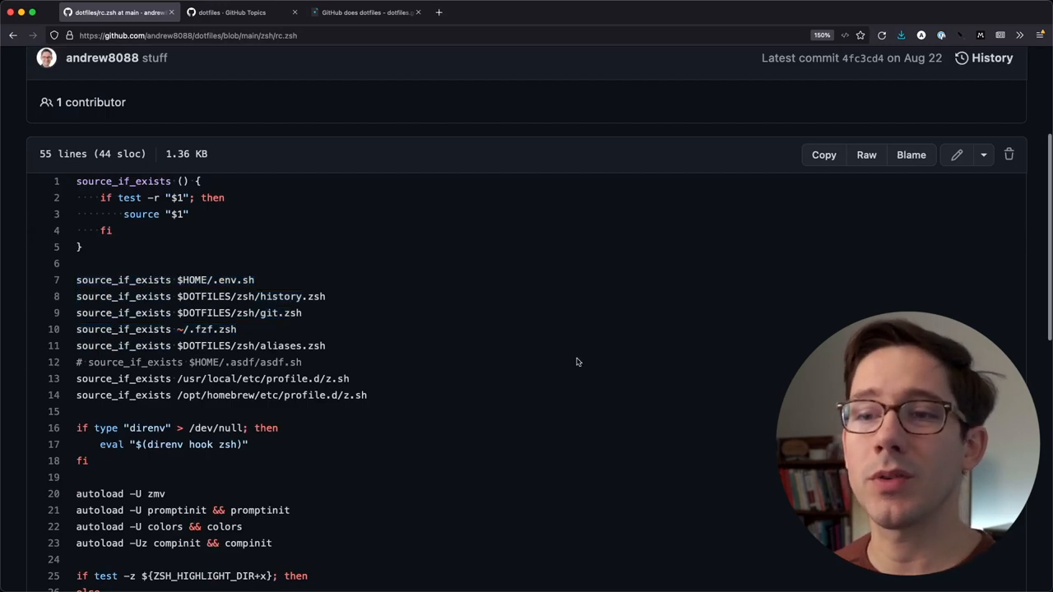
scroll(down, 3)
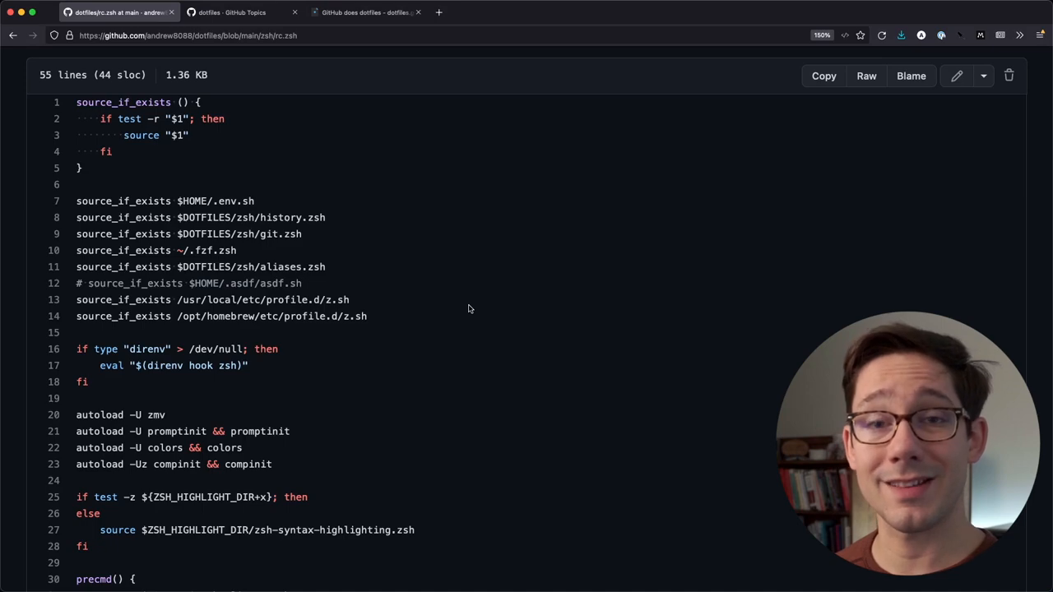
mouse_move(599, 375)
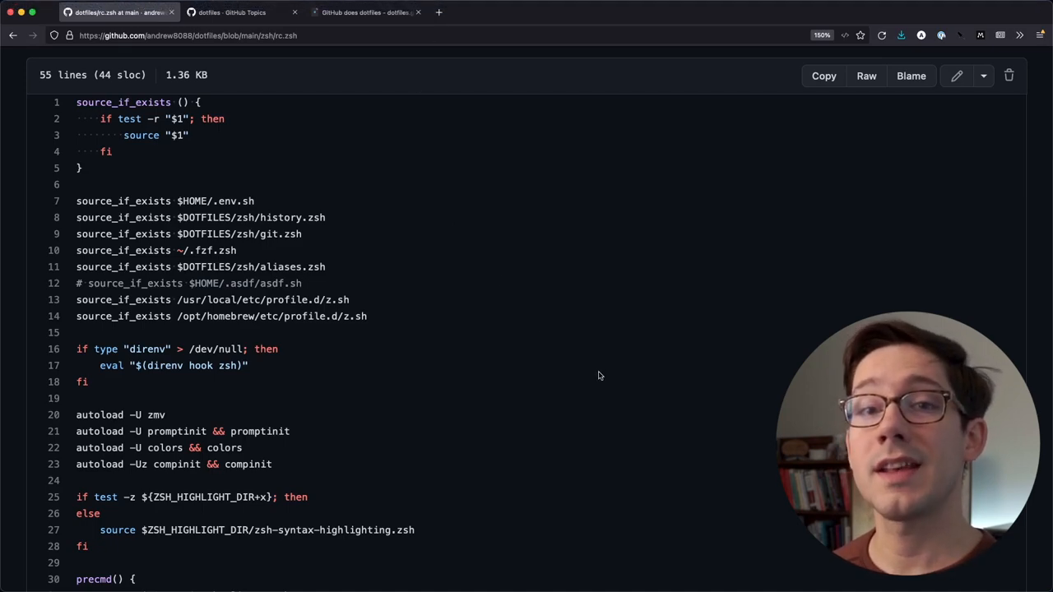
mouse_move(595, 372)
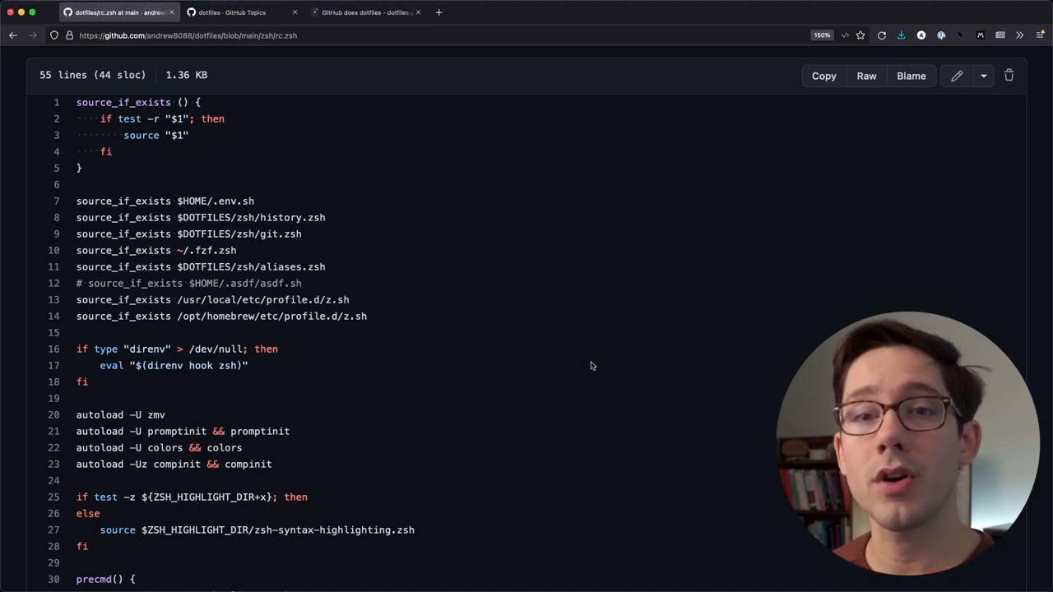
scroll(down, 3)
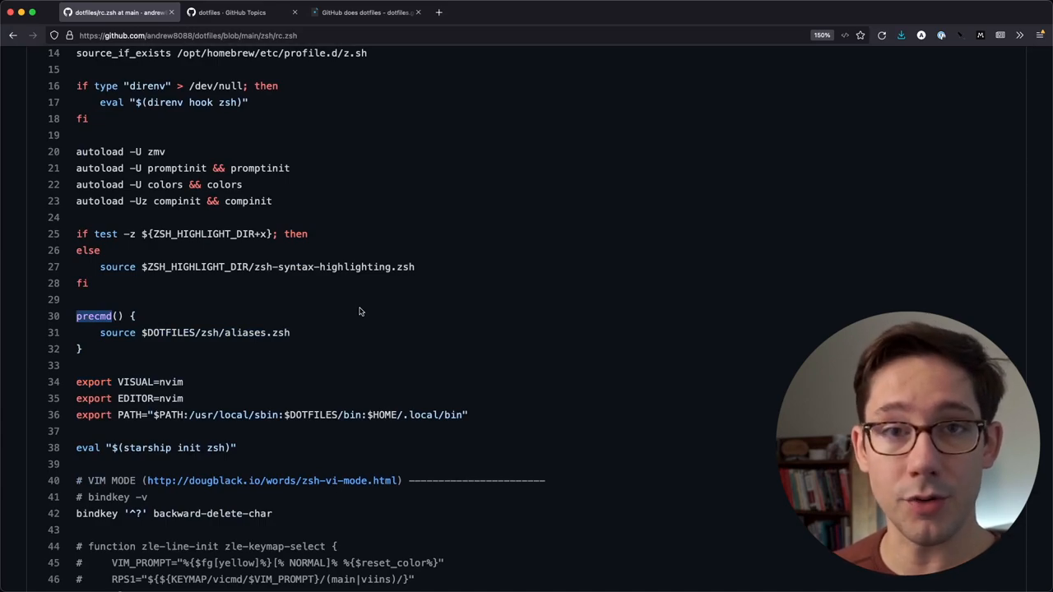
mouse_move(297, 336)
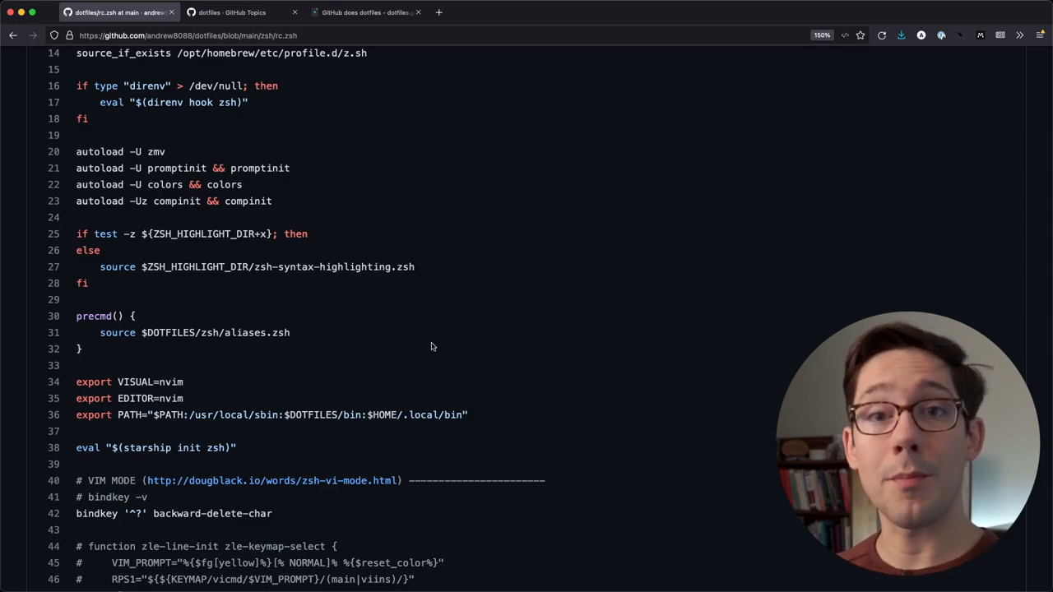
mouse_move(602, 336)
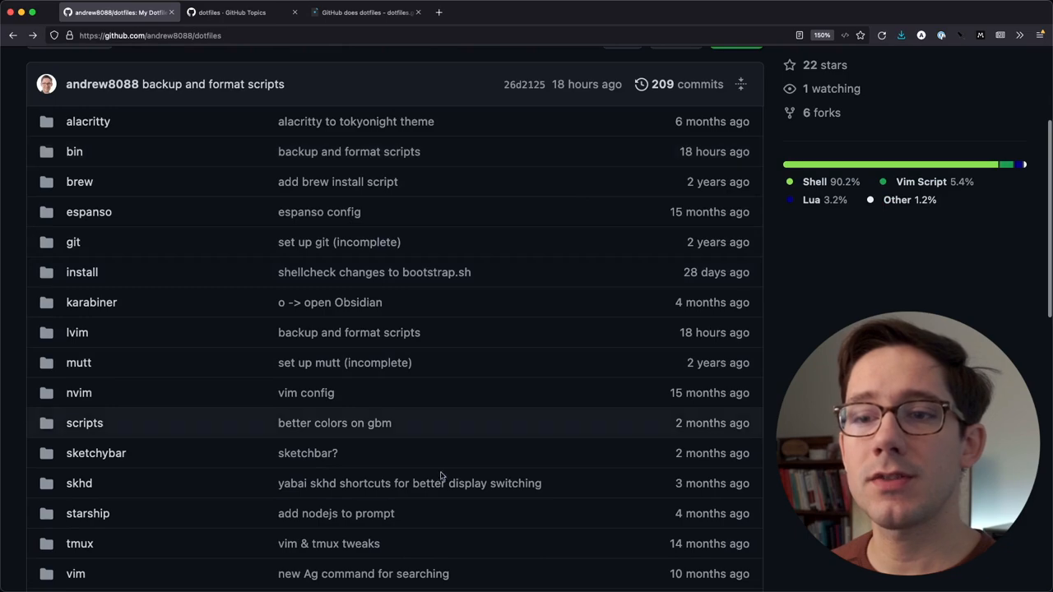
mouse_move(109, 140)
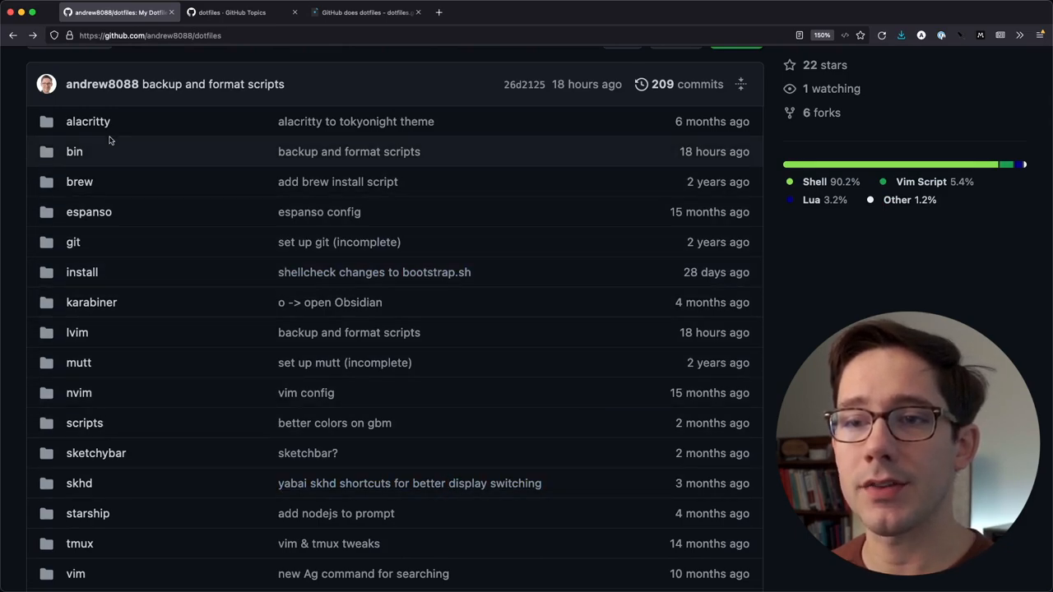
Step: View alacritty/install.sh and select its single 'brew install alacritty' line
click(87, 122)
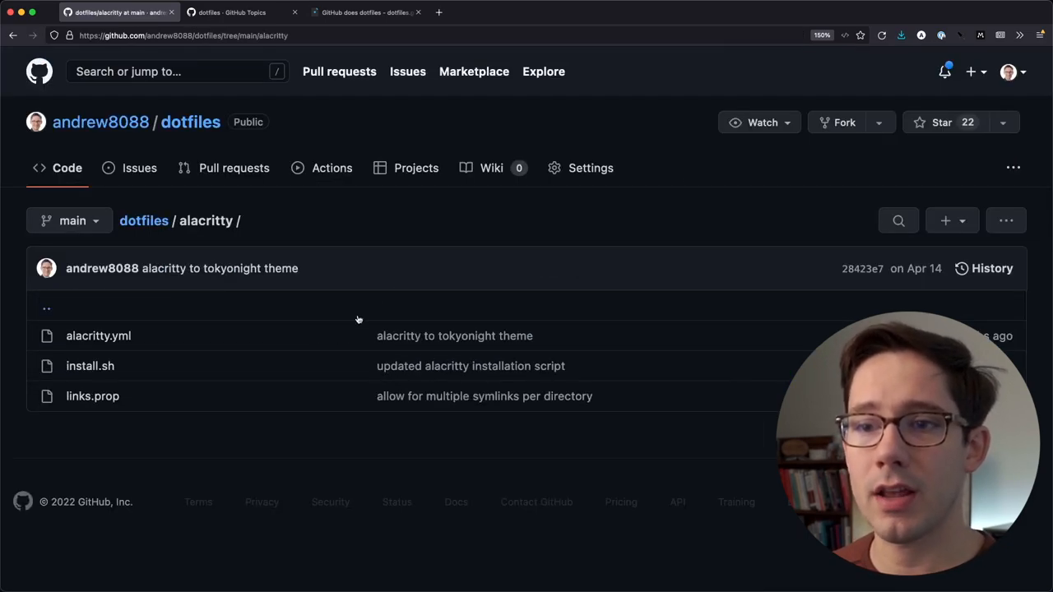
mouse_move(131, 349)
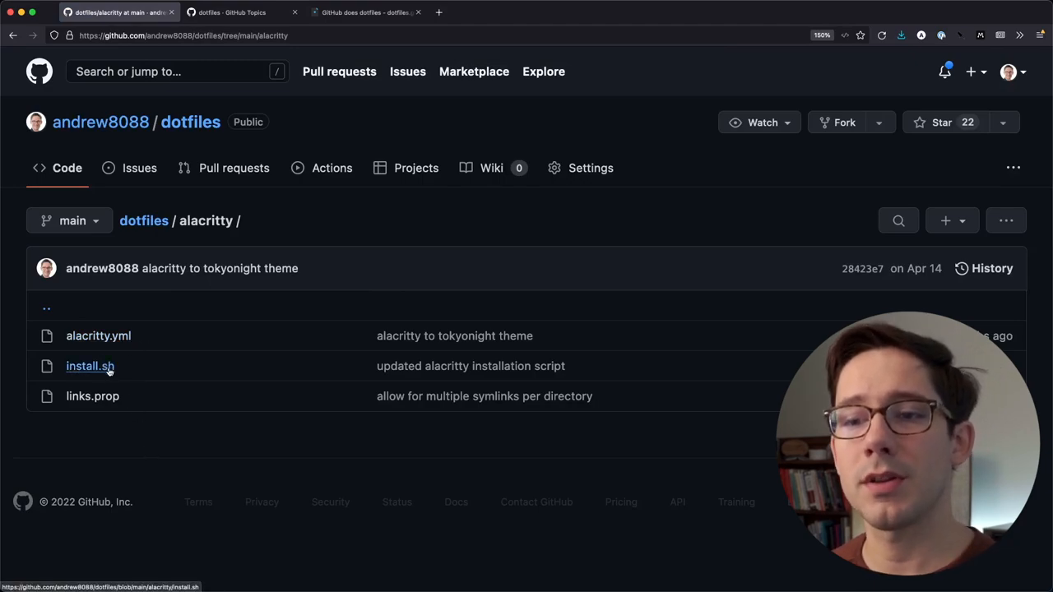
click(88, 365)
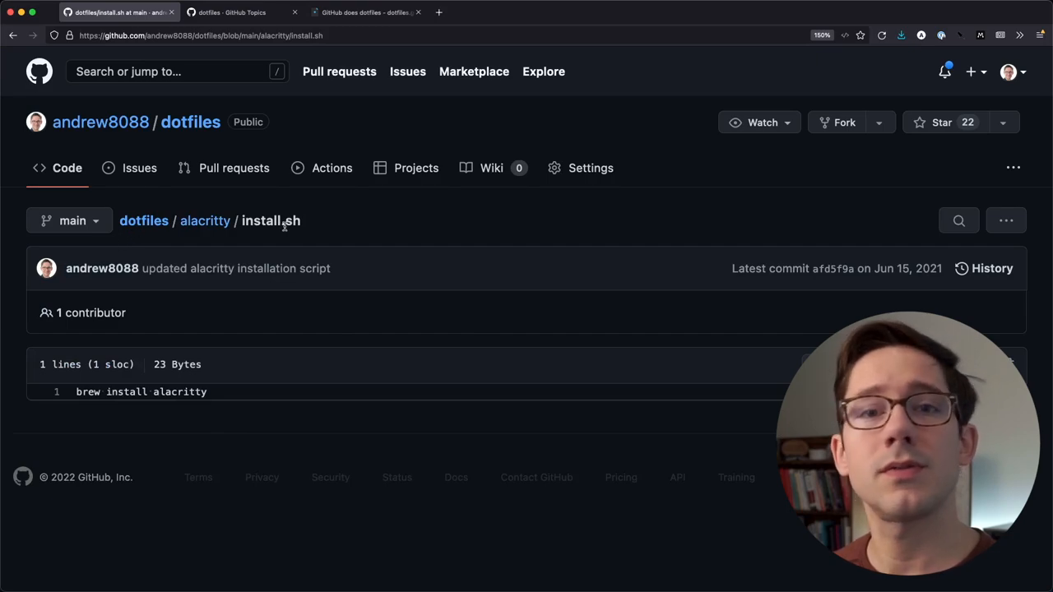
mouse_move(112, 385)
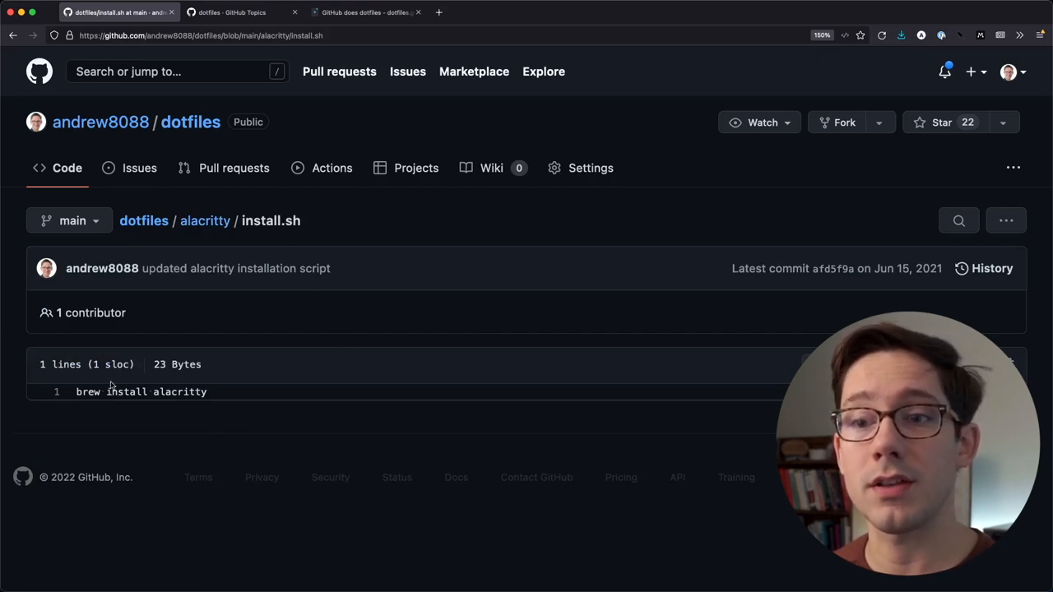
triple_click(142, 391)
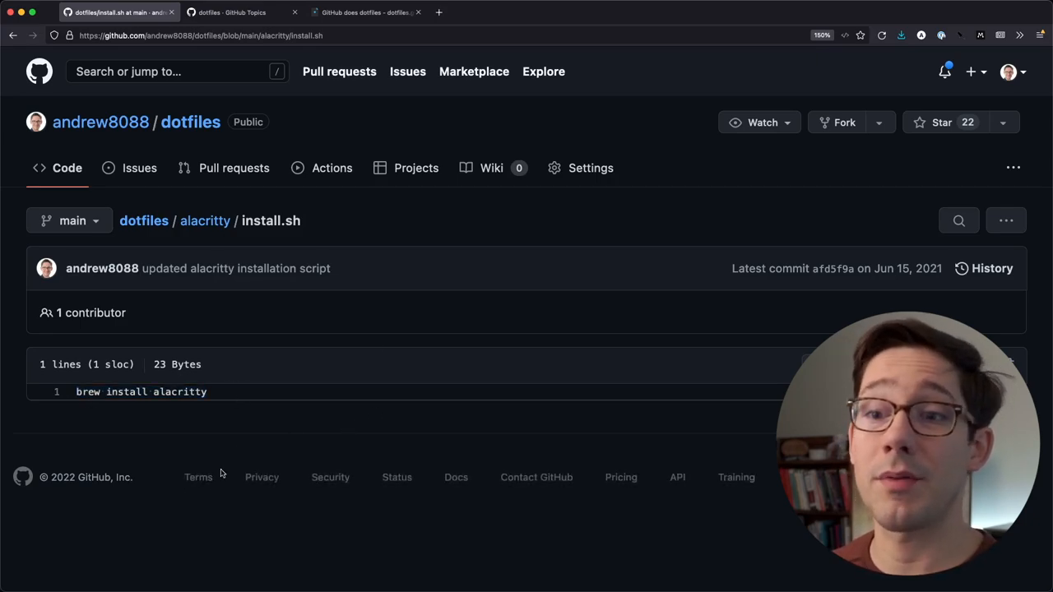
mouse_move(266, 286)
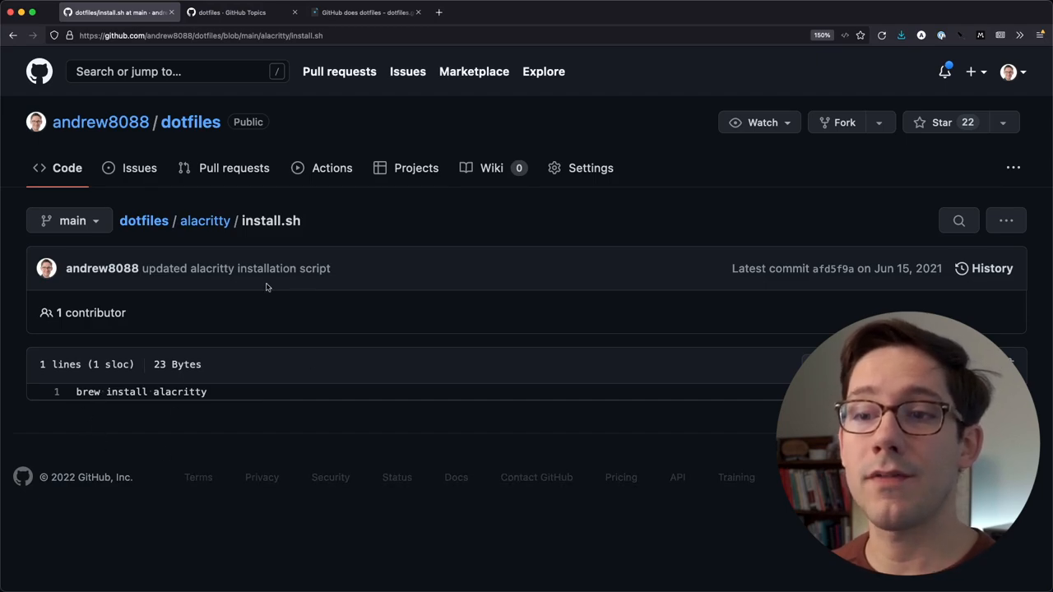
mouse_move(378, 326)
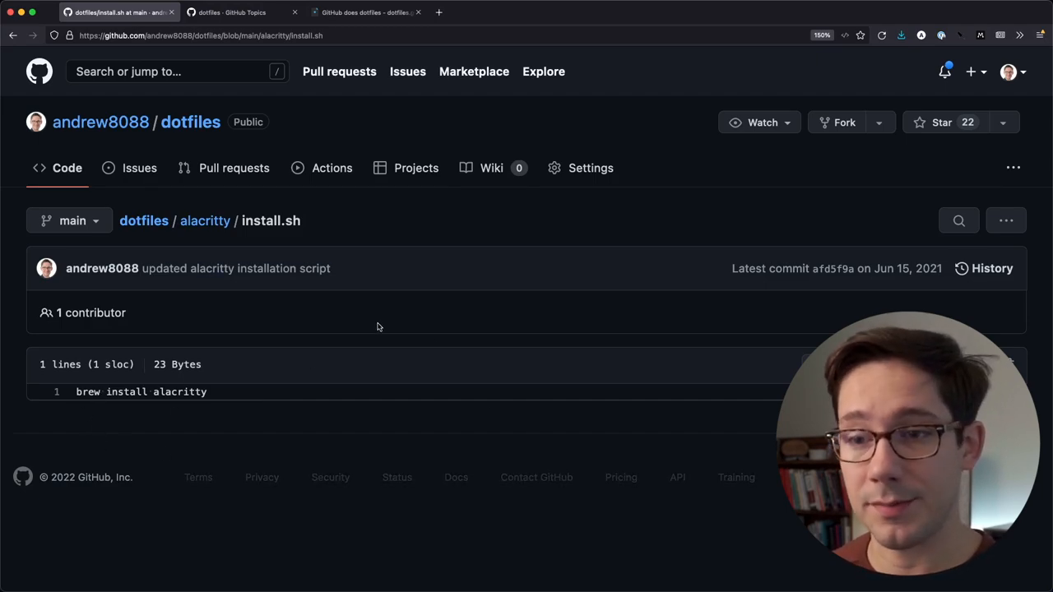
double_click(87, 392)
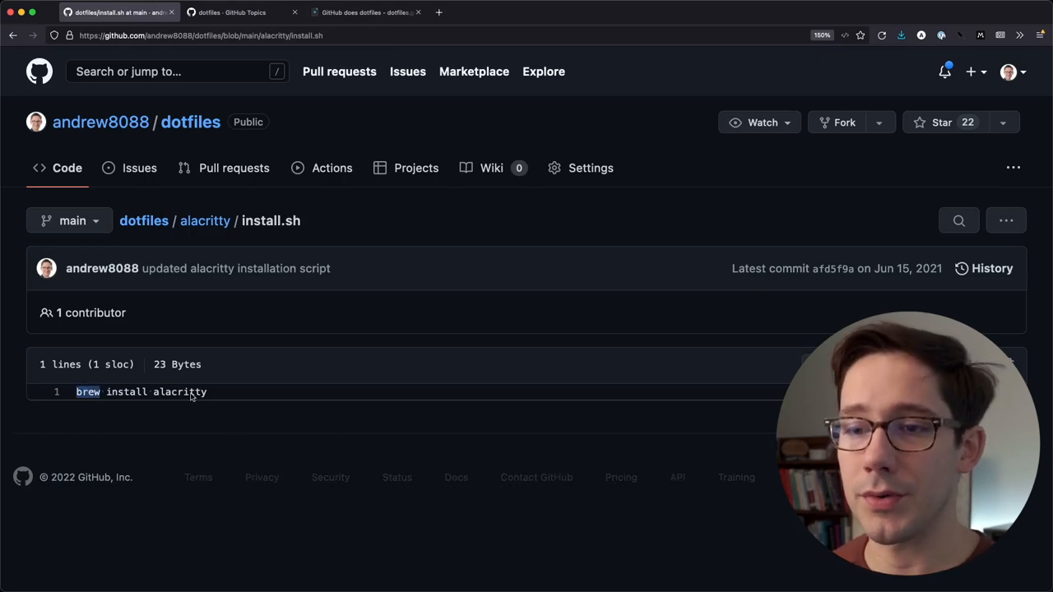
Step: From the repository root, enter the skhd folder and view its rc.sh hotkey config
click(191, 122)
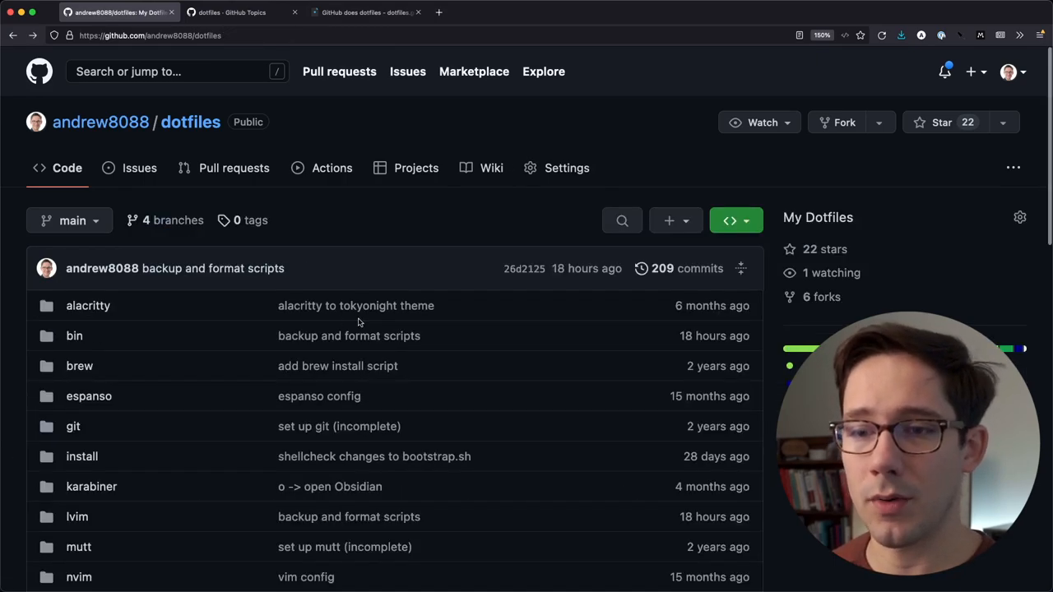
scroll(down, 3)
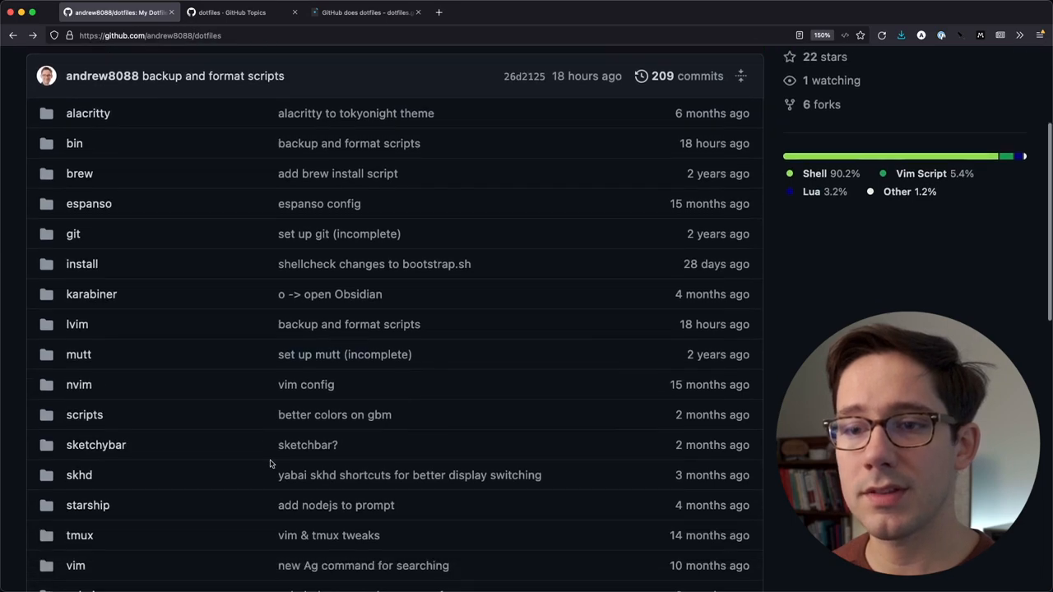
scroll(down, 3)
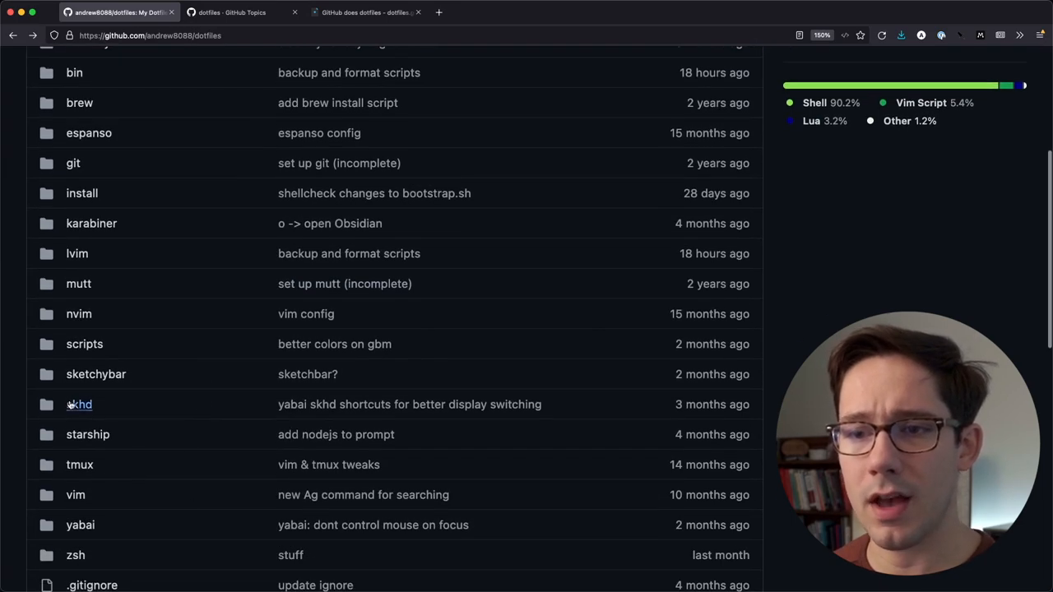
click(79, 405)
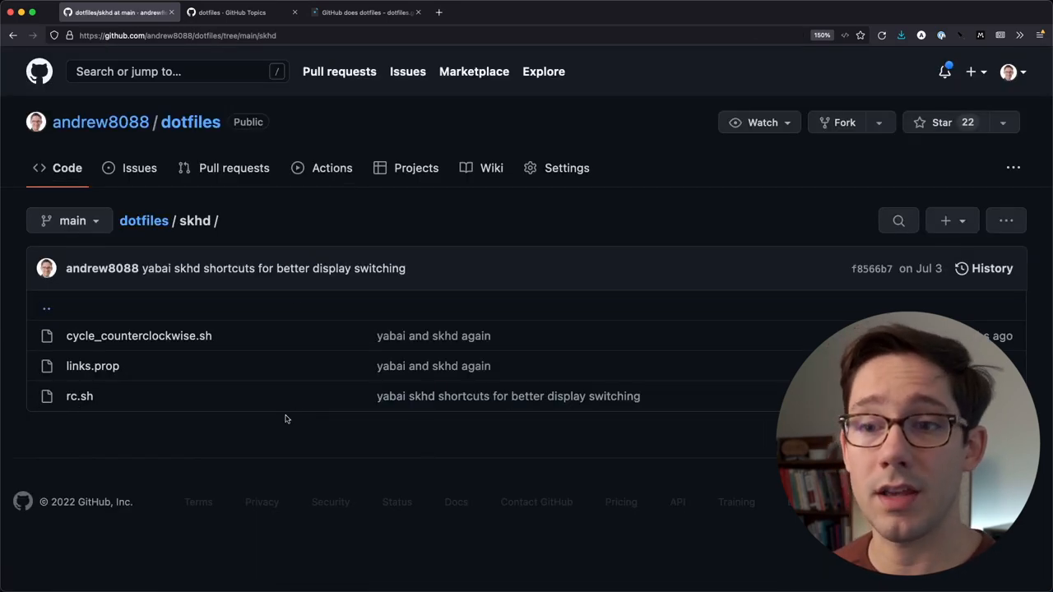
mouse_move(79, 395)
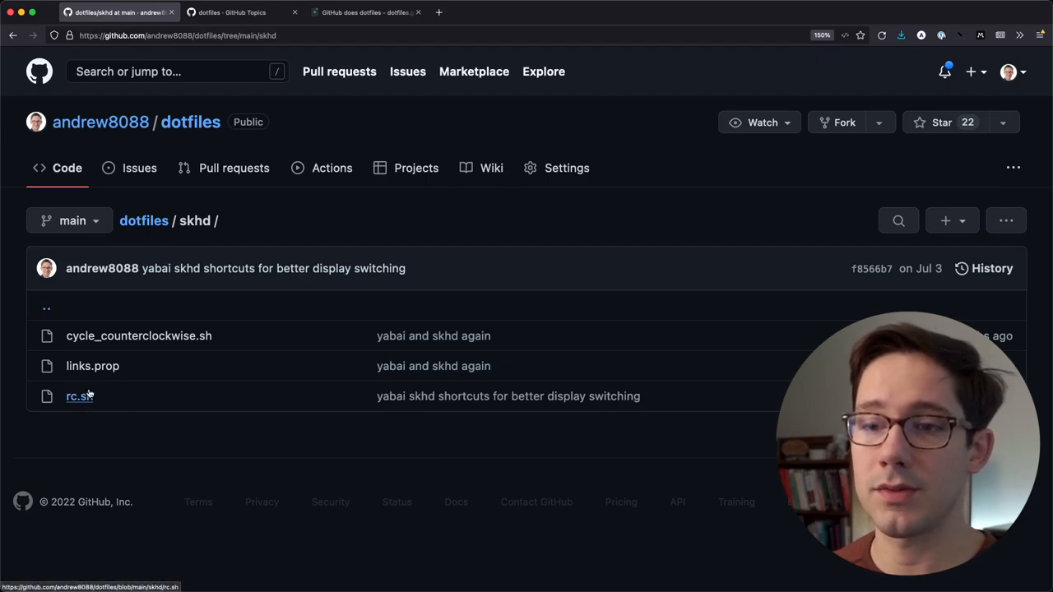
click(76, 395)
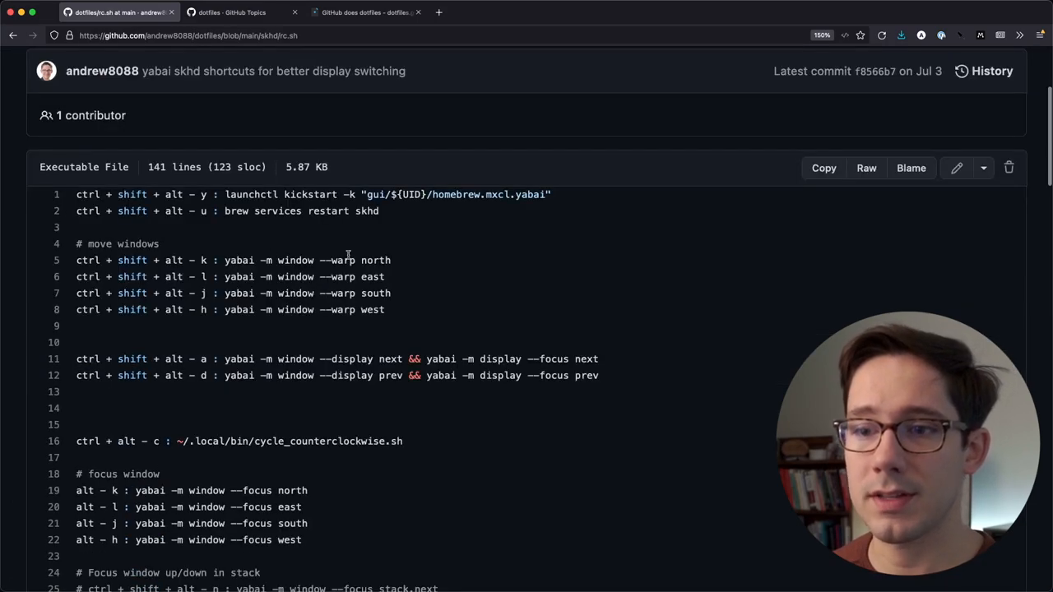
Step: Highlight the hyper-key mapping lines 66 to 69, then only the yt.sh hotkey line
scroll(up, 3)
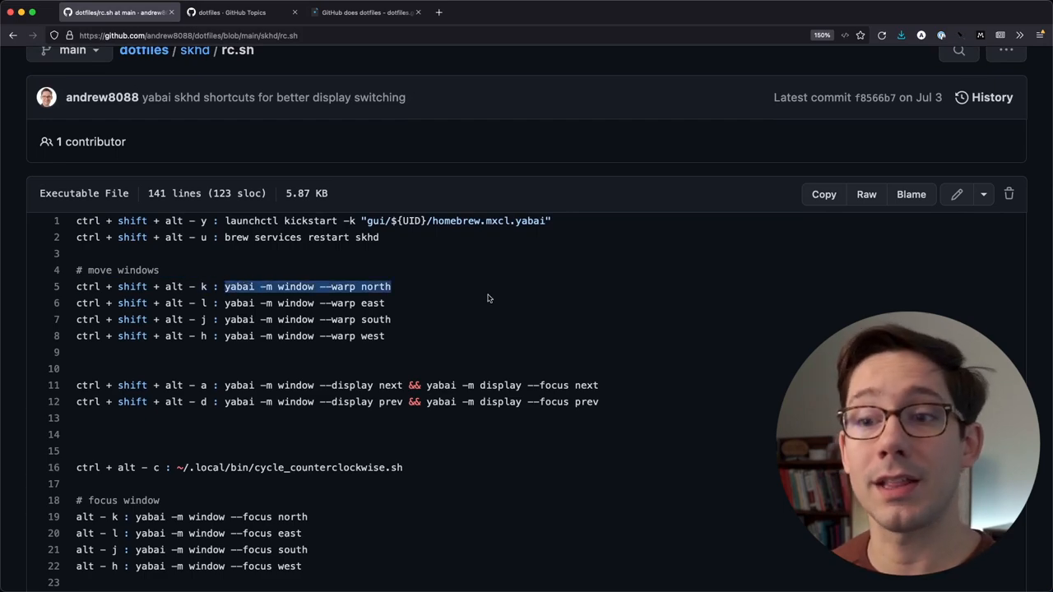
scroll(down, 3)
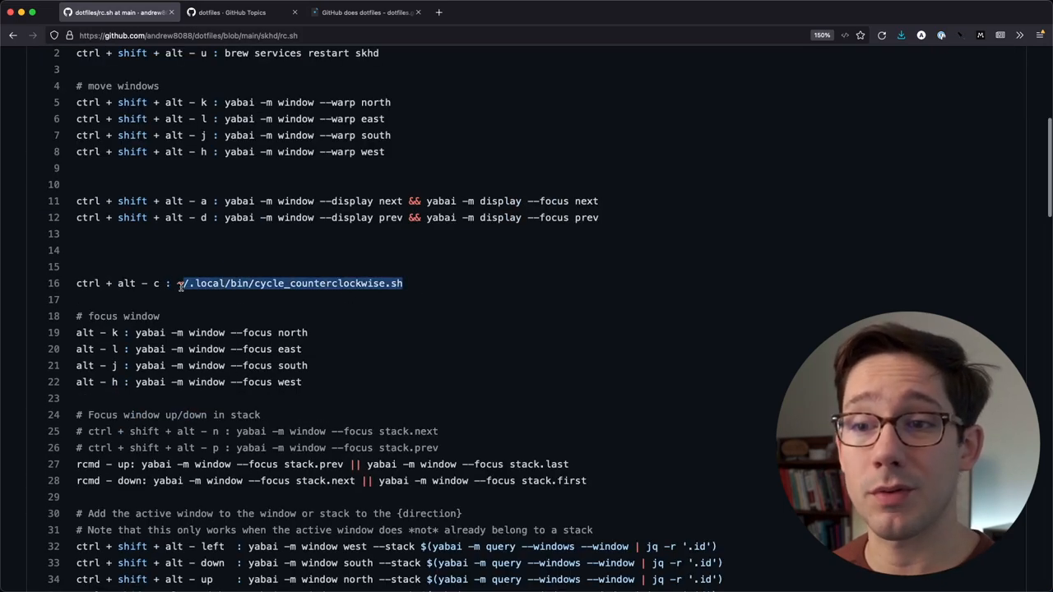
scroll(down, 3)
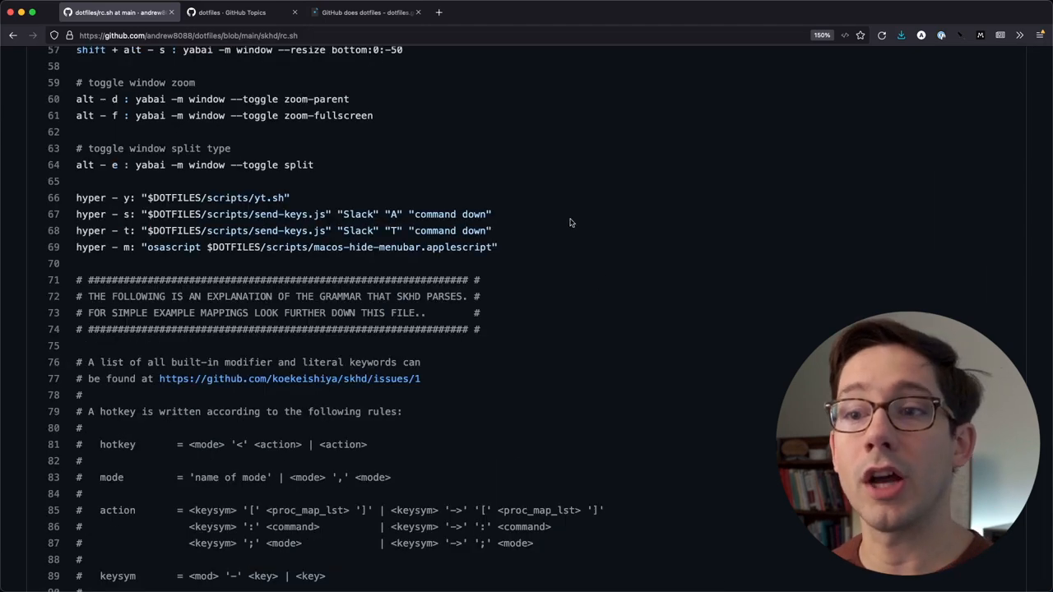
drag(75, 197, 497, 247)
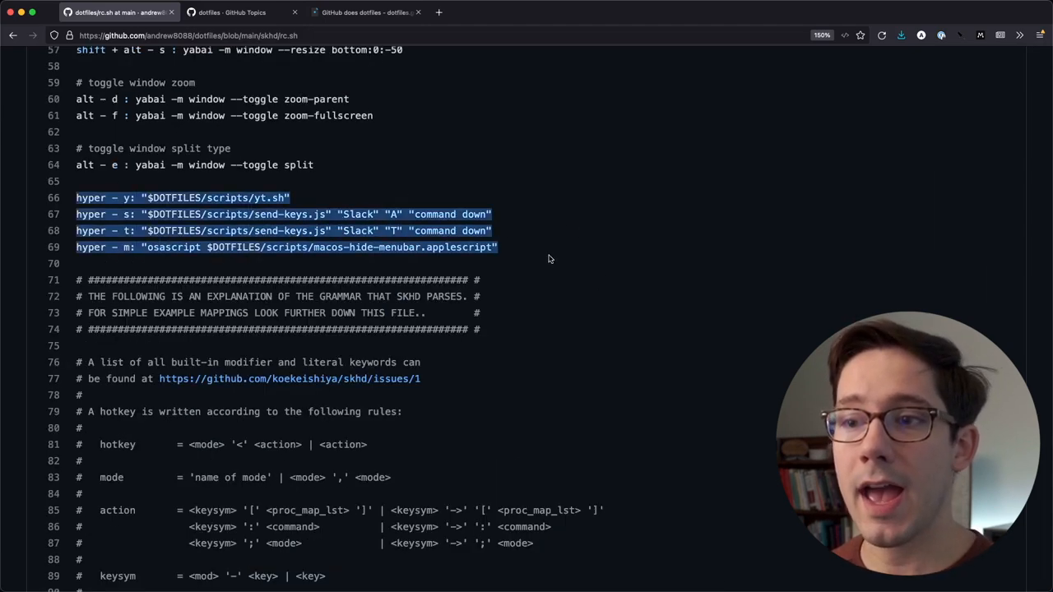
click(546, 256)
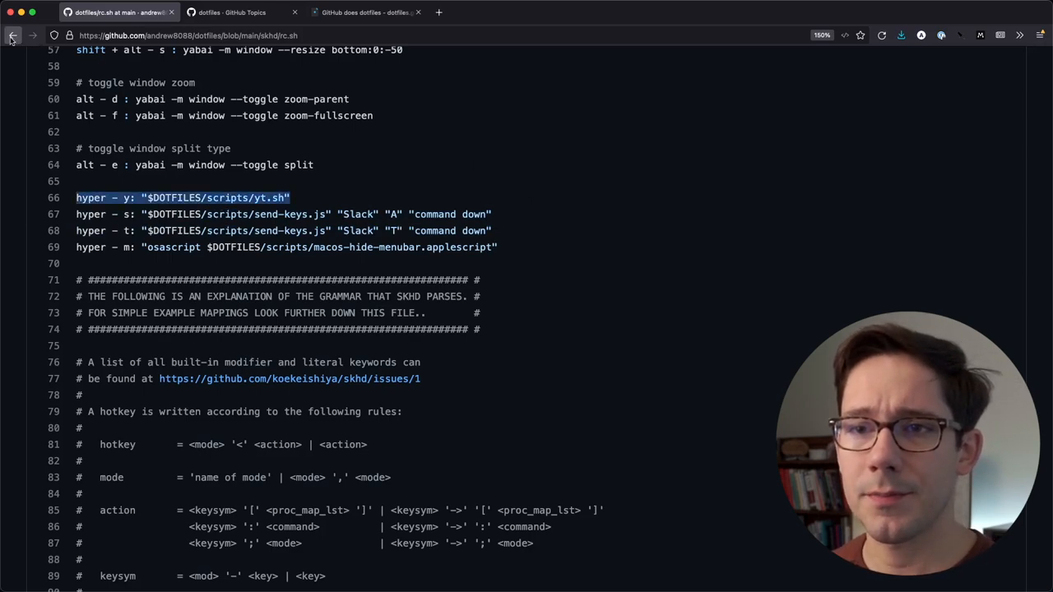
Step: Browse the scripts folder, glance at gbm.sh, and return to the folder listing
click(13, 37)
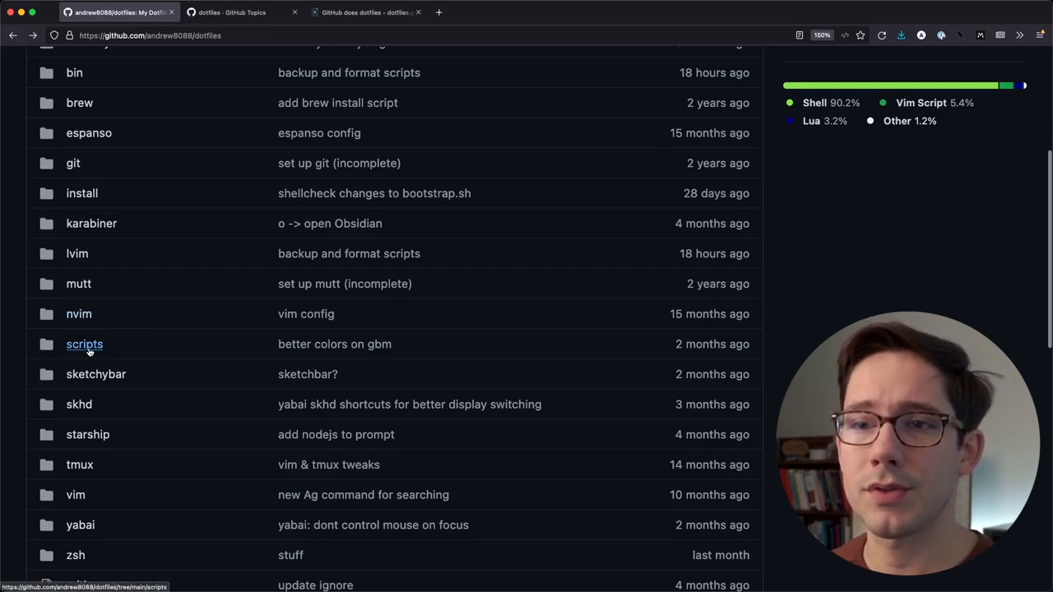
scroll(up, 3)
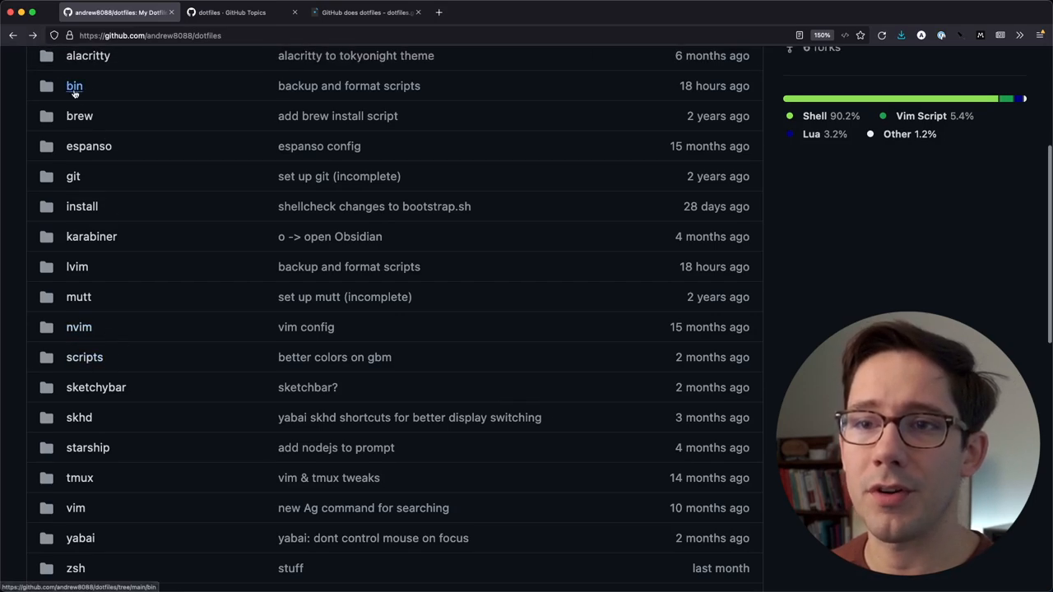
mouse_move(84, 357)
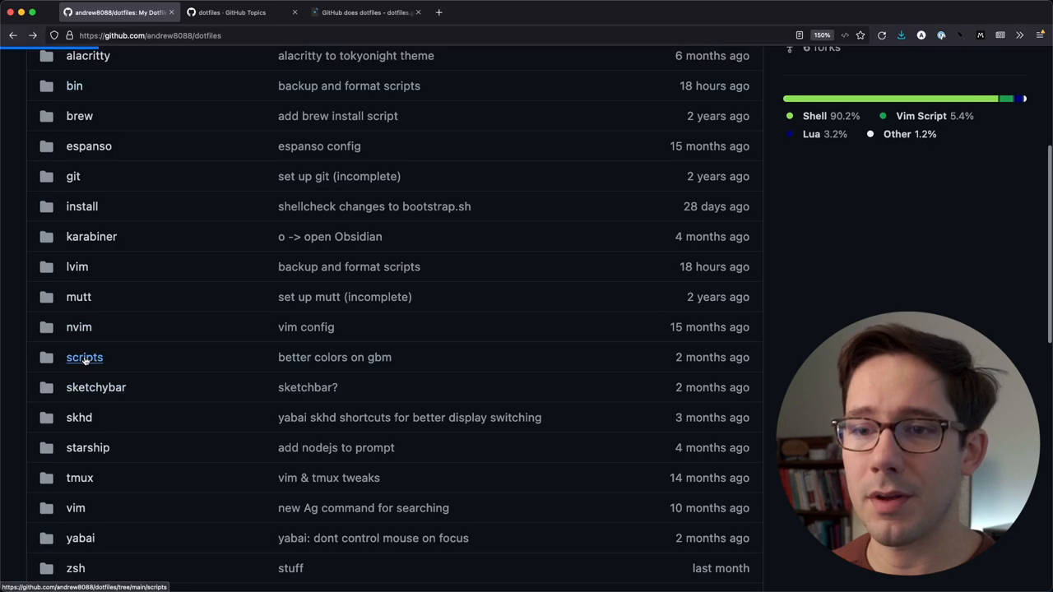
click(84, 357)
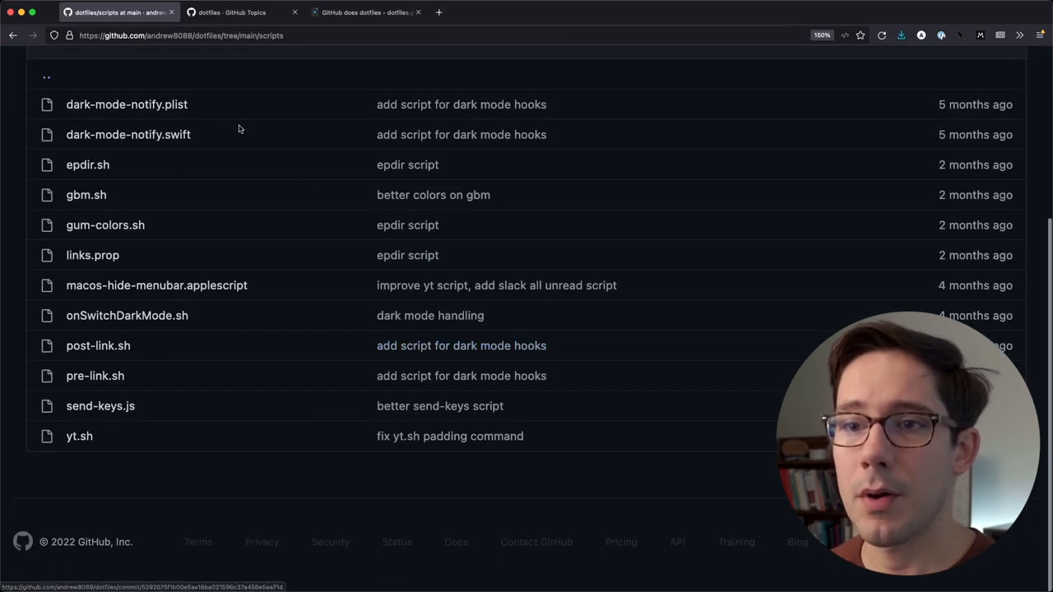
mouse_move(275, 467)
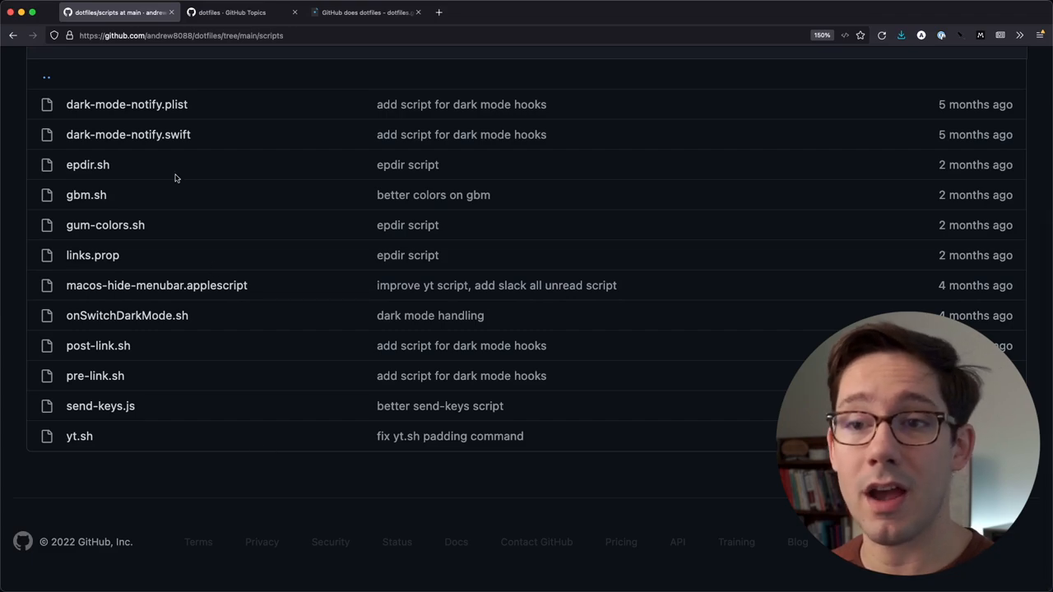
click(86, 194)
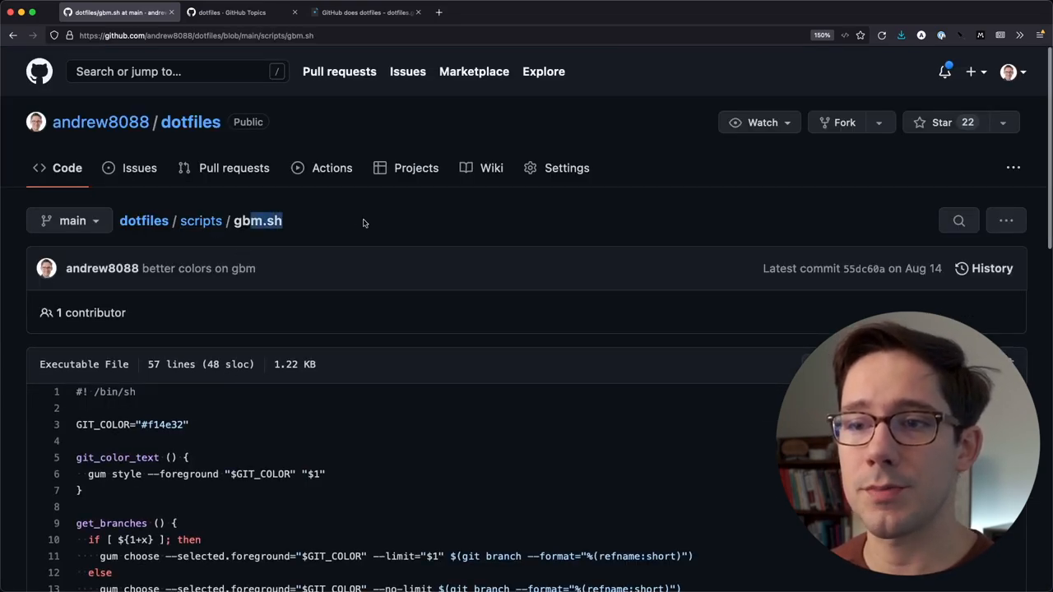
click(201, 220)
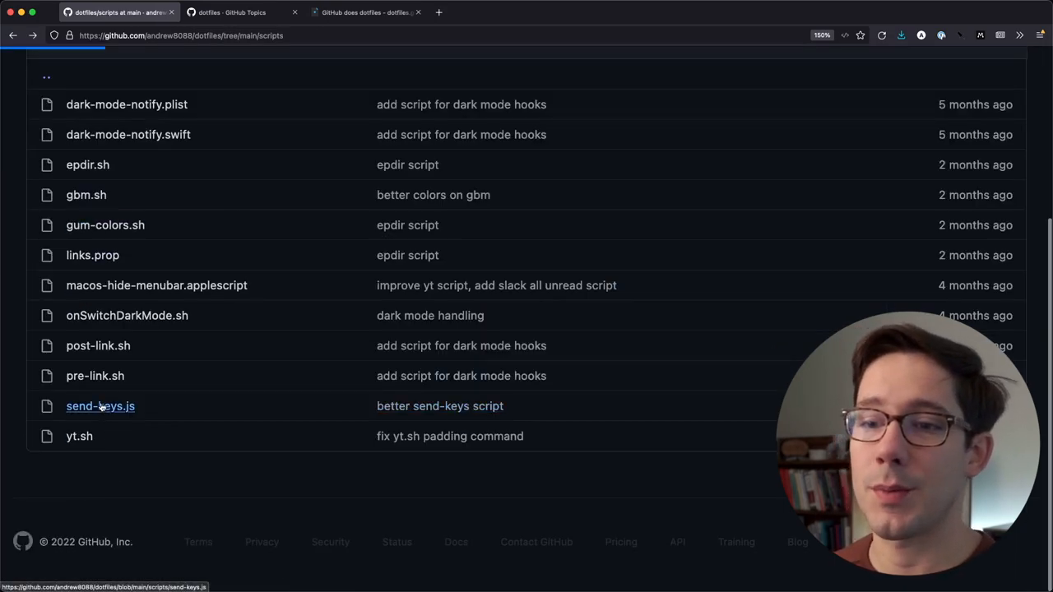
Step: Read through the 23-line send-keys.js osascript JavaScript
click(99, 404)
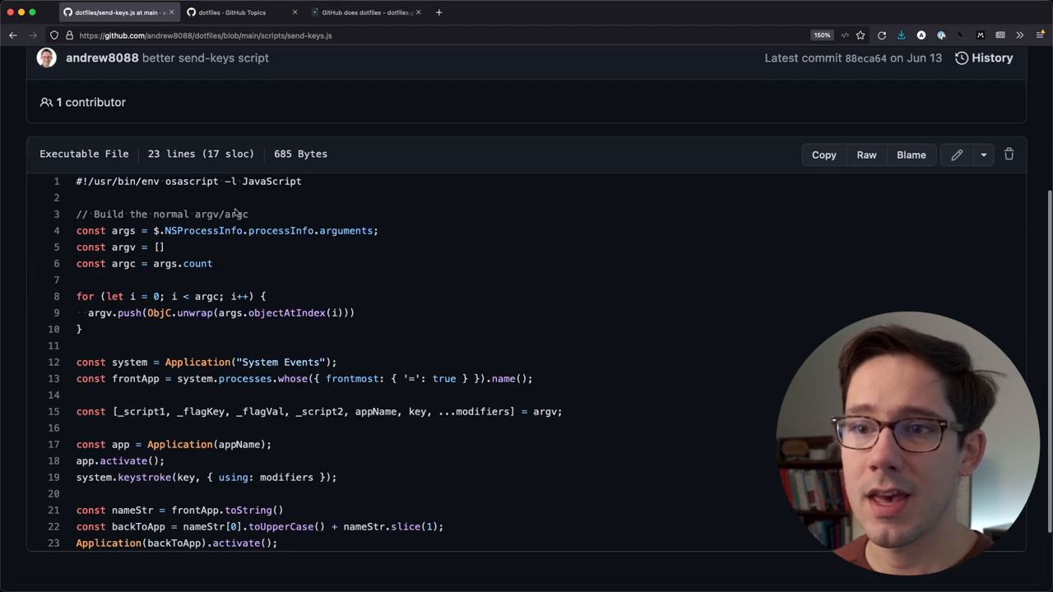
double_click(191, 181)
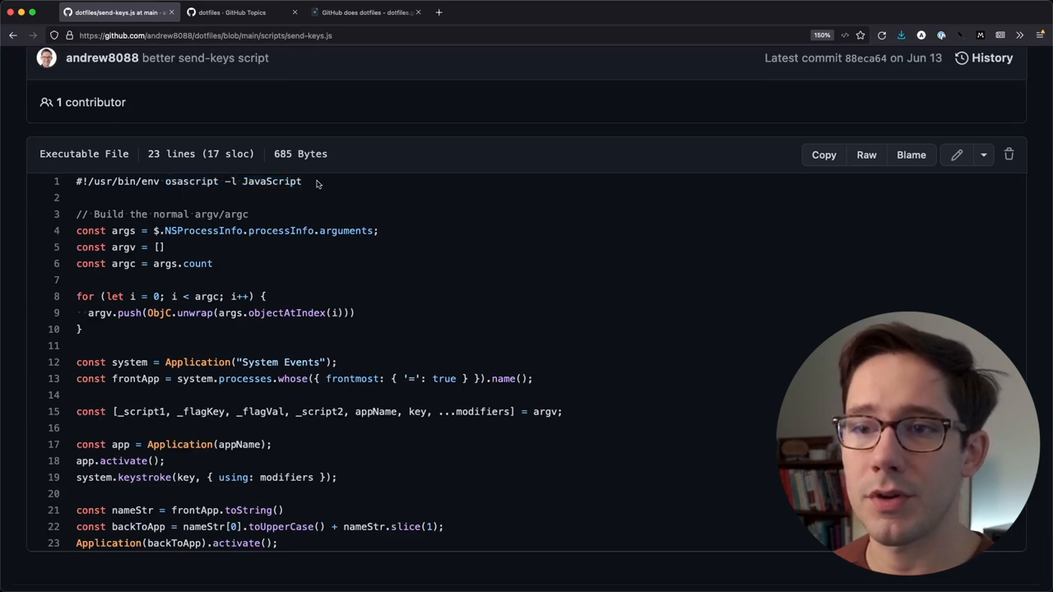
scroll(down, 3)
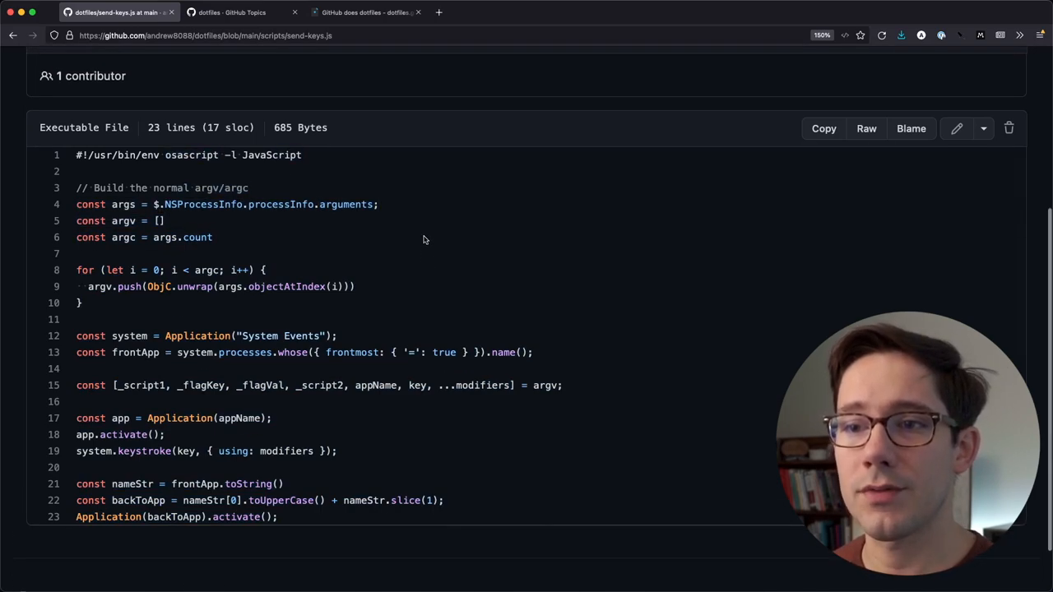
scroll(up, 3)
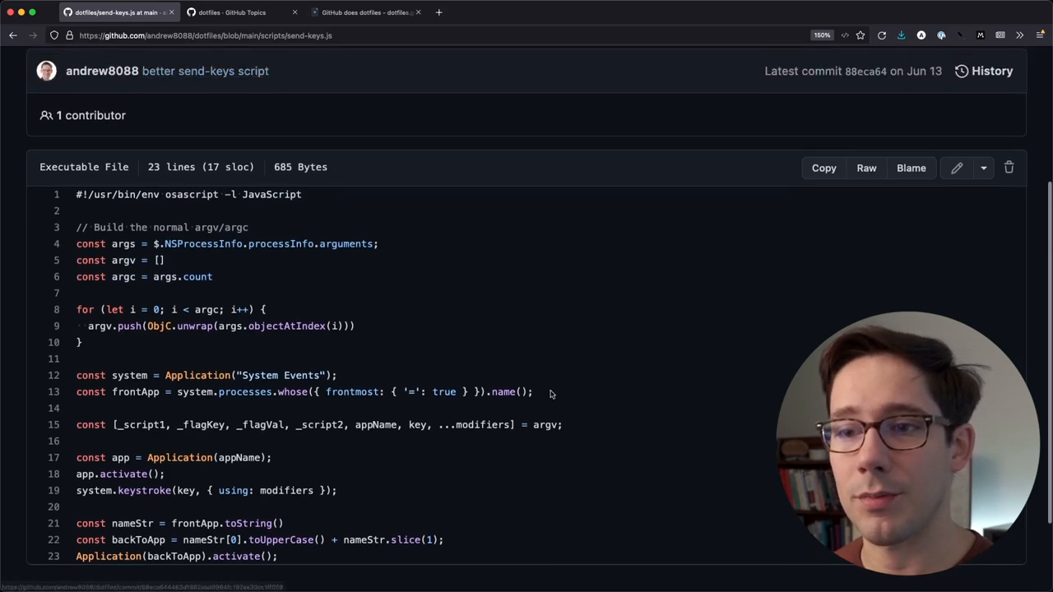
scroll(down, 3)
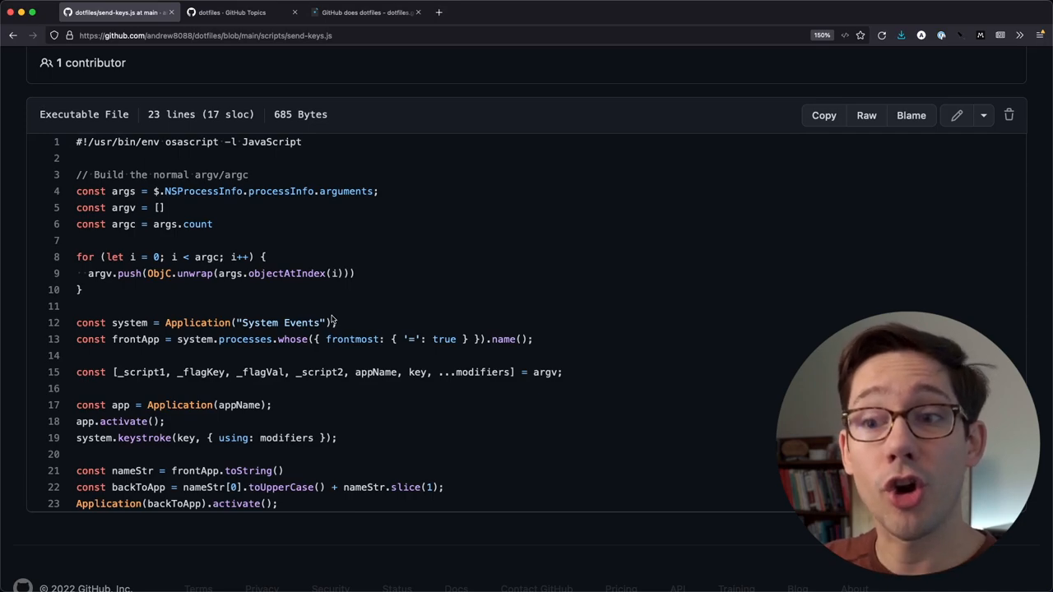
mouse_move(419, 434)
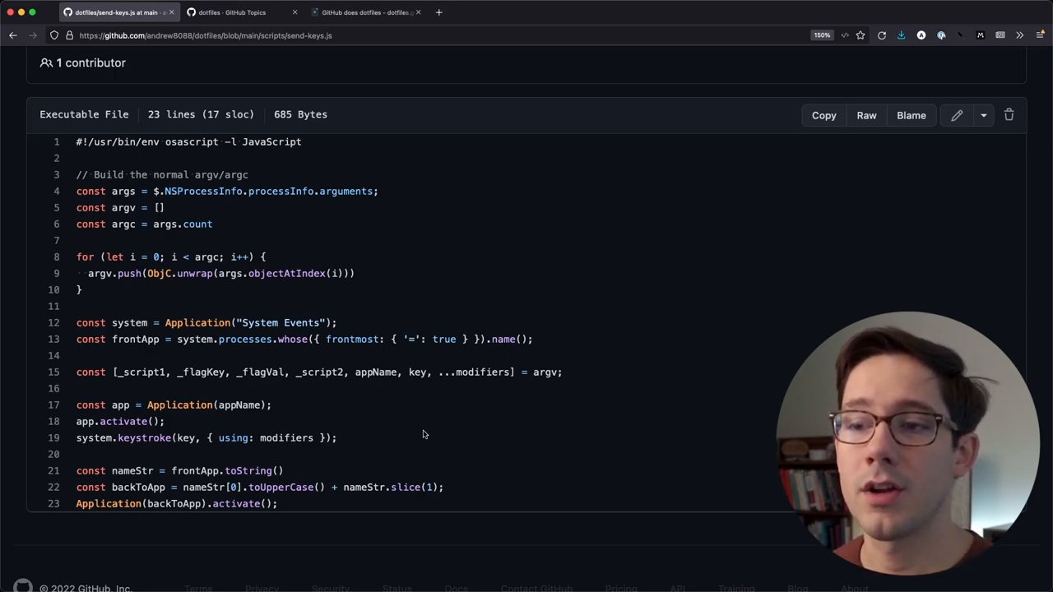
mouse_move(667, 353)
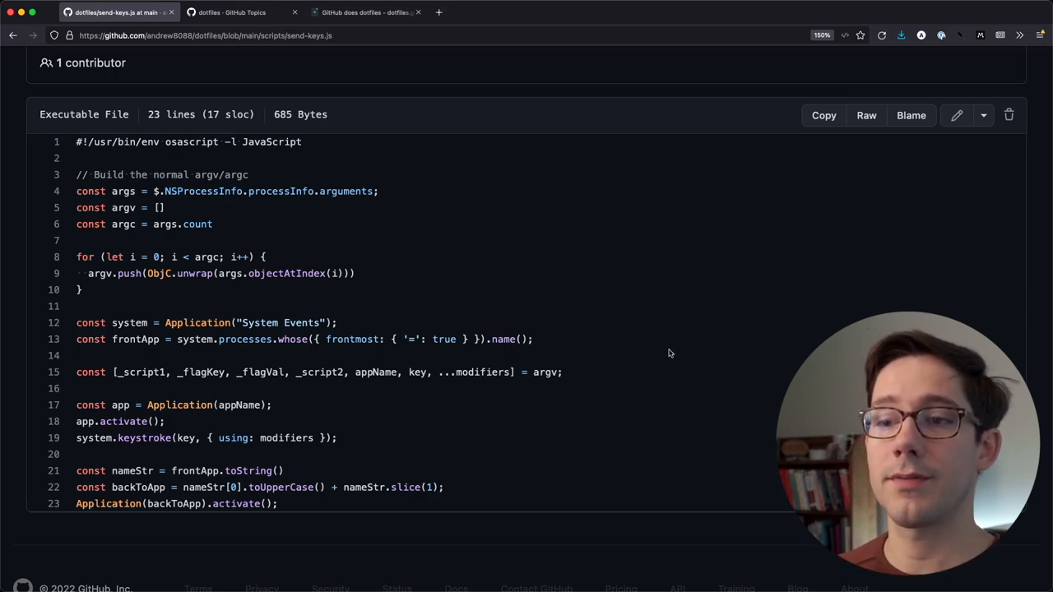
mouse_move(526, 434)
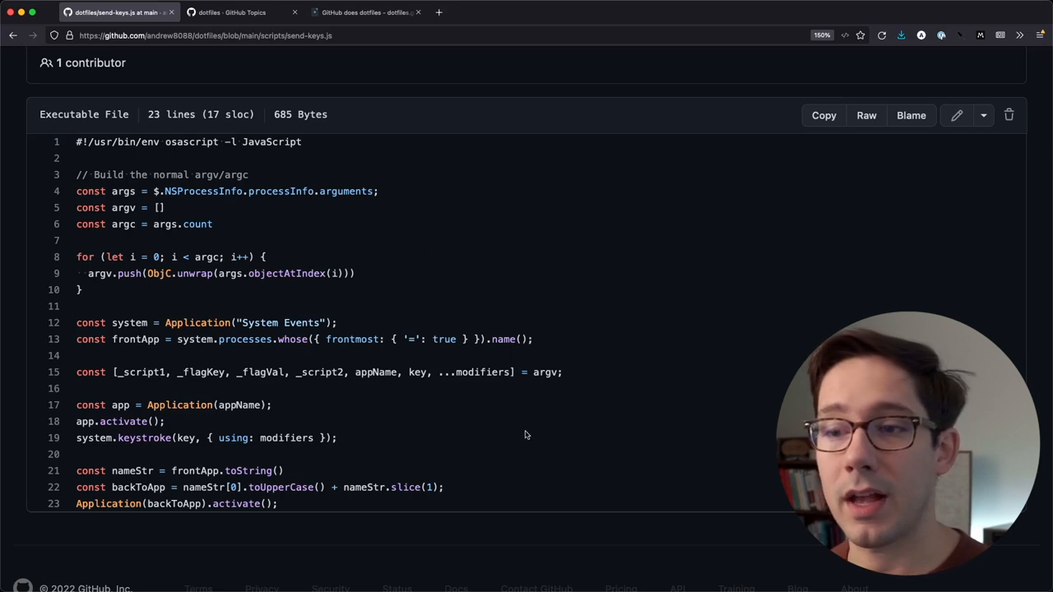
mouse_move(148, 542)
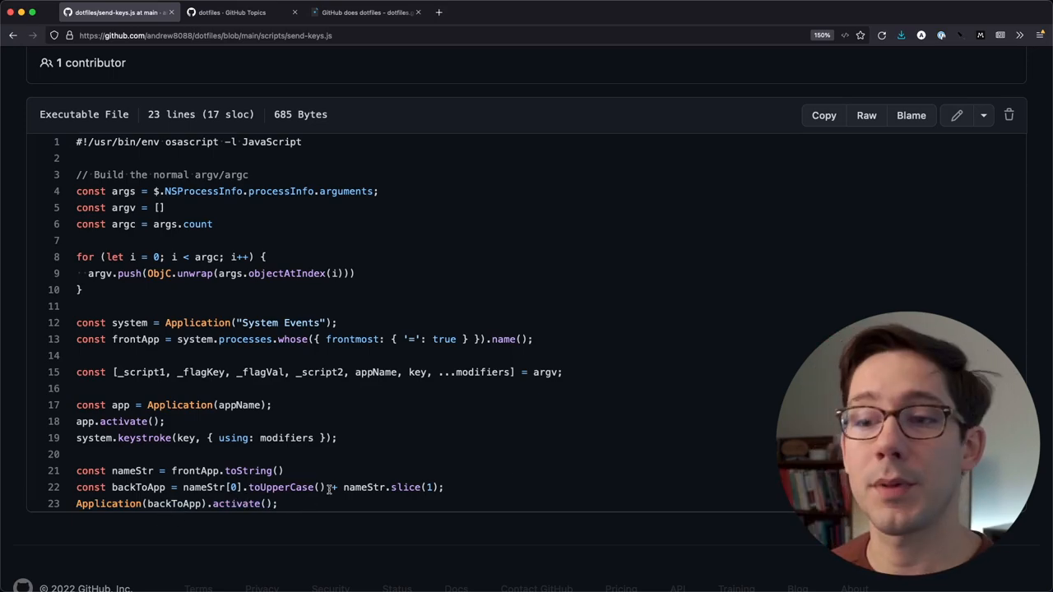
mouse_move(592, 176)
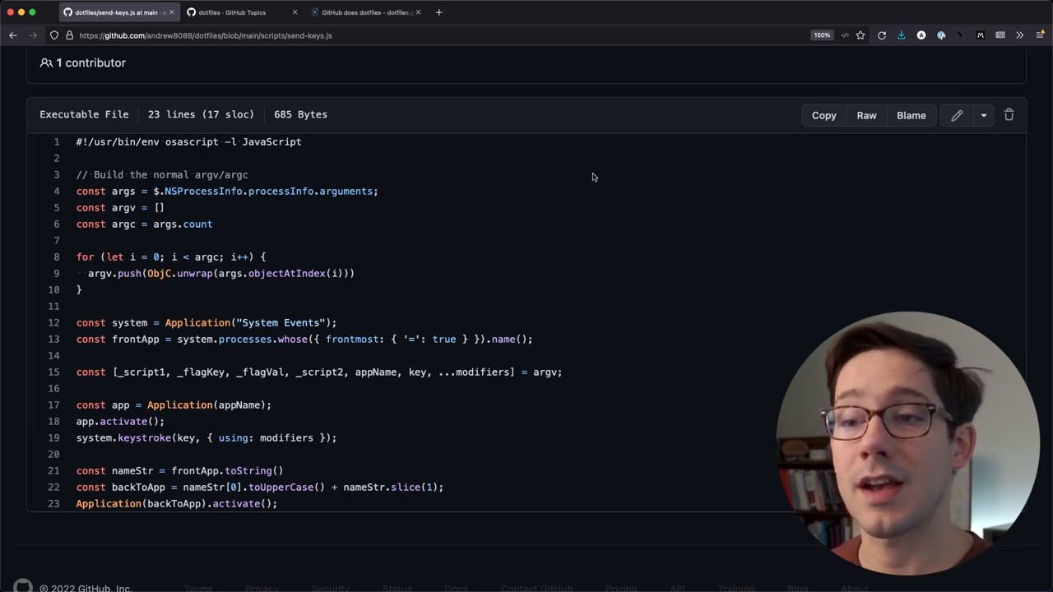
mouse_move(606, 286)
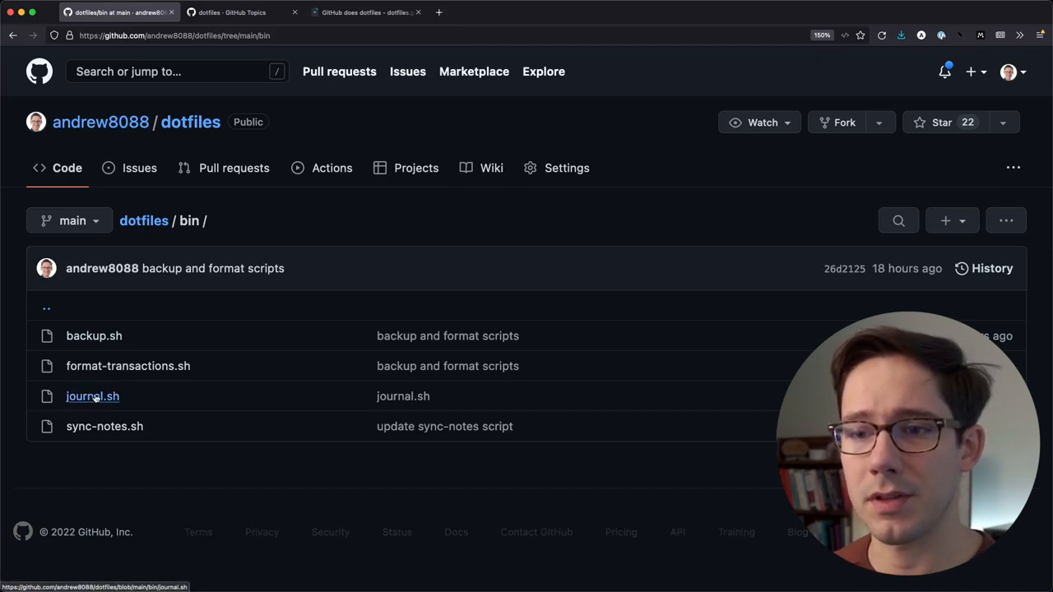
mouse_move(106, 426)
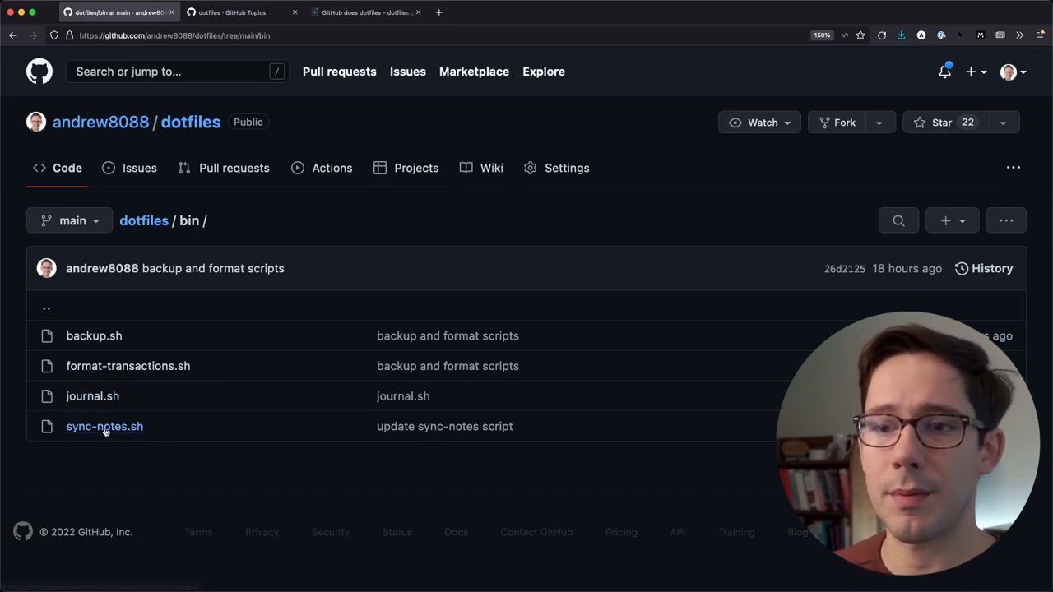
mouse_move(129, 365)
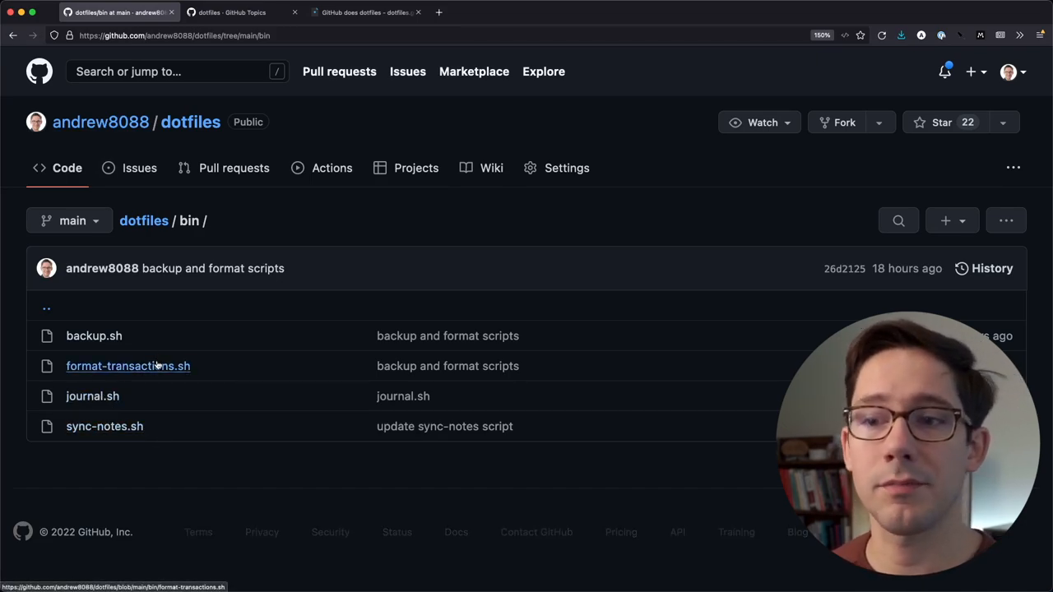
click(129, 365)
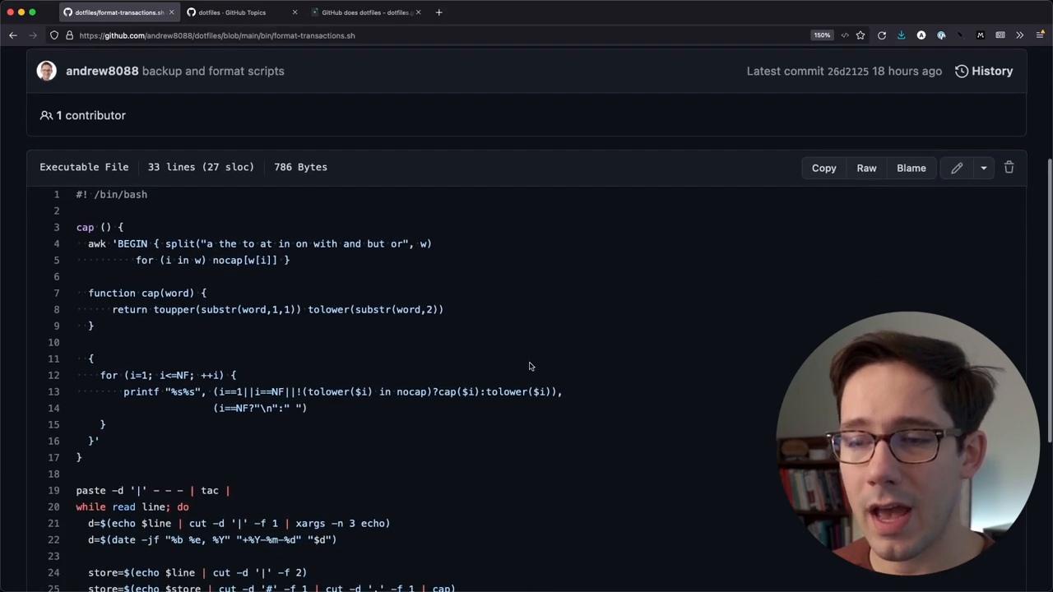
mouse_move(550, 237)
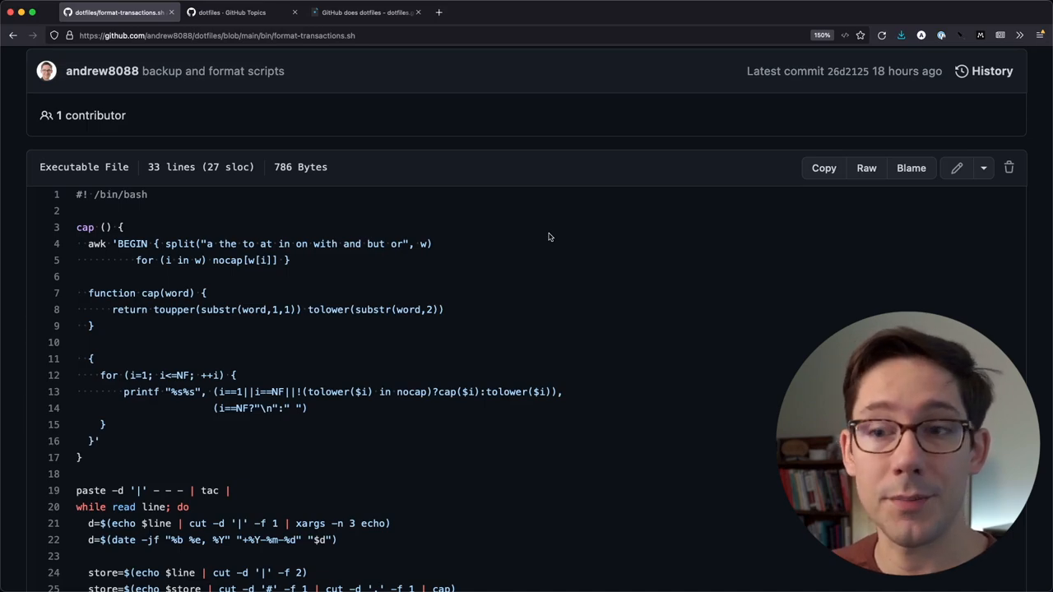
scroll(down, 3)
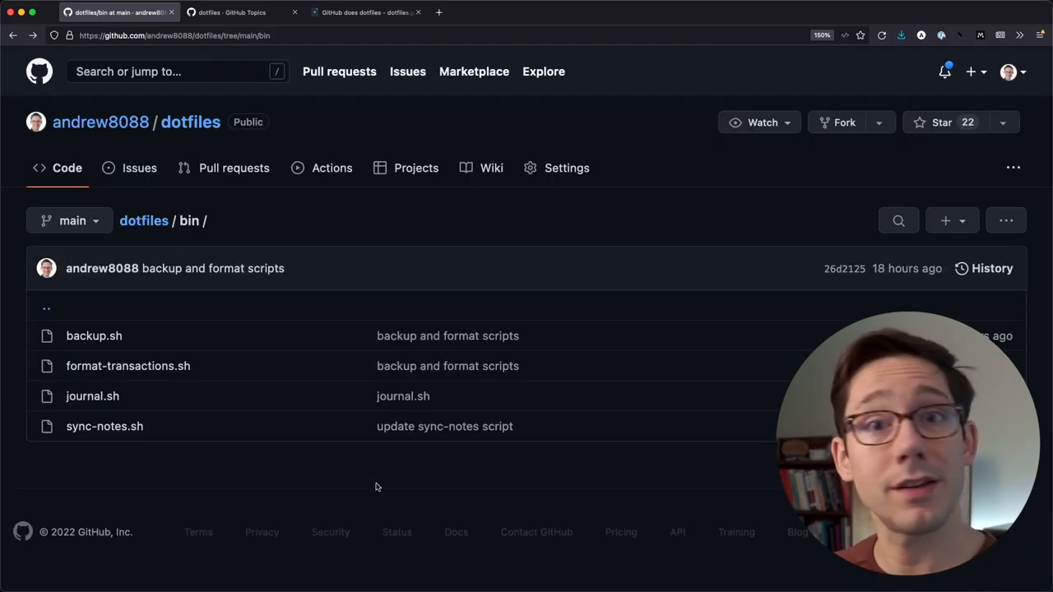
mouse_move(97, 328)
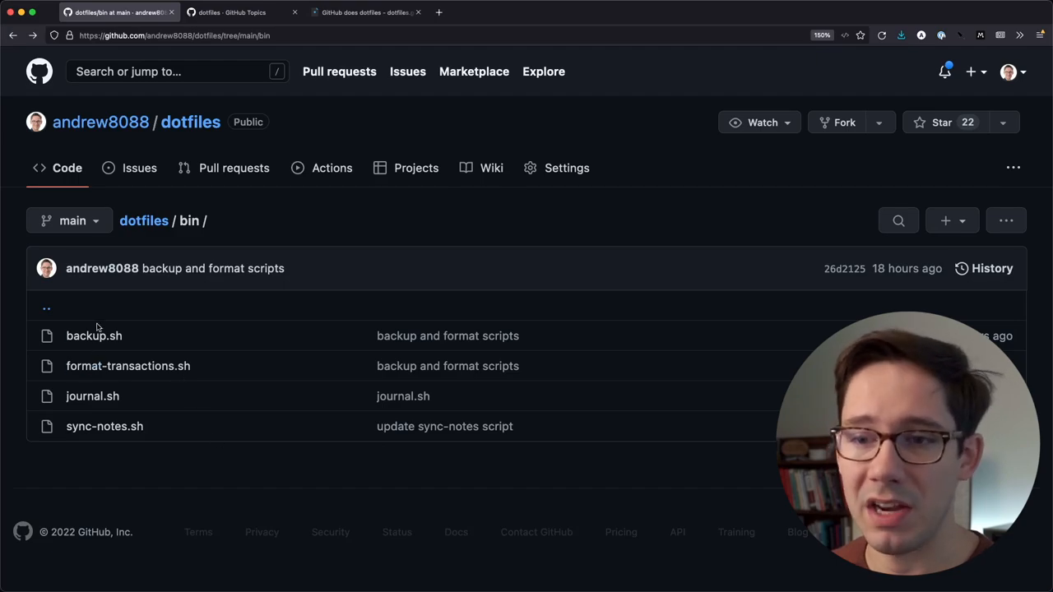
click(94, 336)
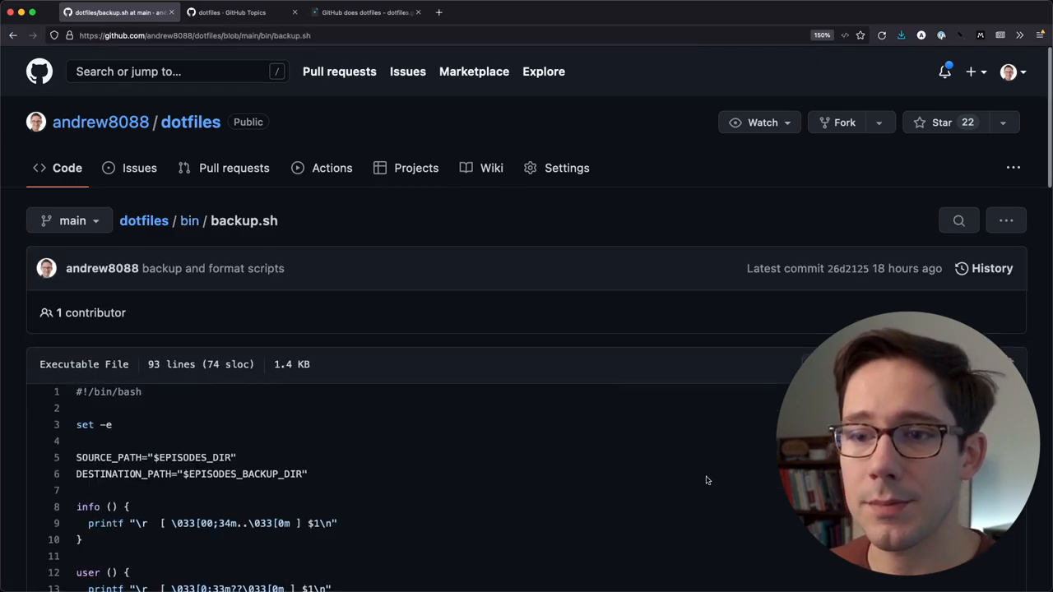
scroll(down, 3)
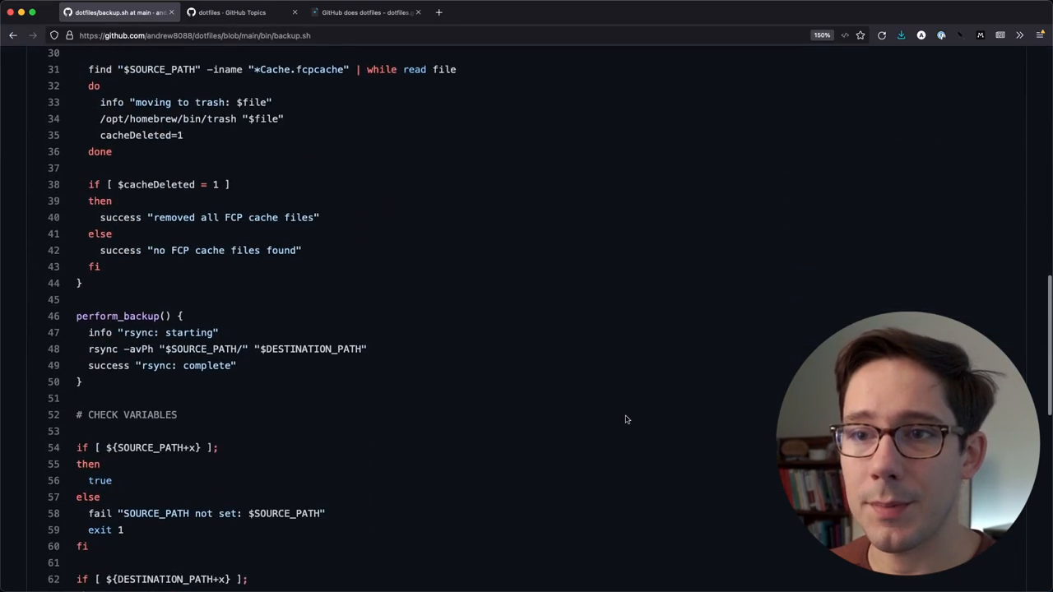
scroll(down, 3)
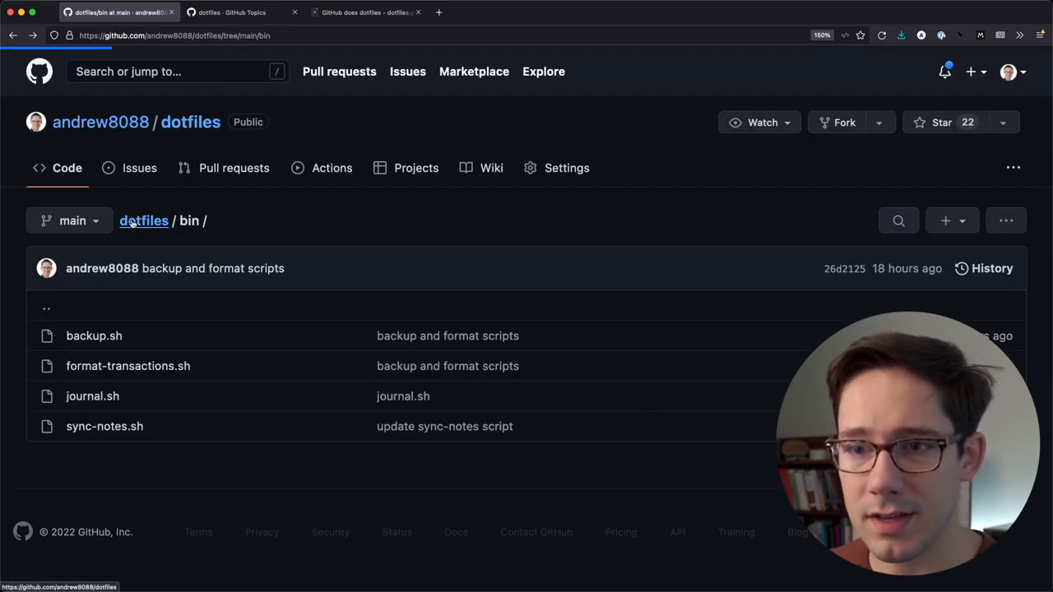
Step: From the repository root, enter the install folder and read the 151-line bootstrap.sh
click(143, 220)
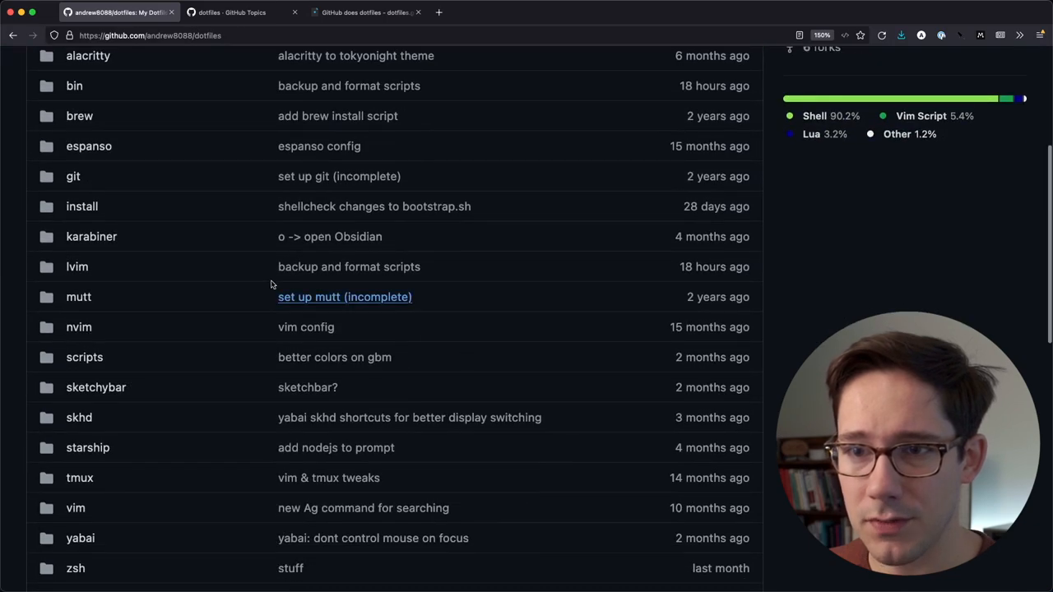
click(82, 207)
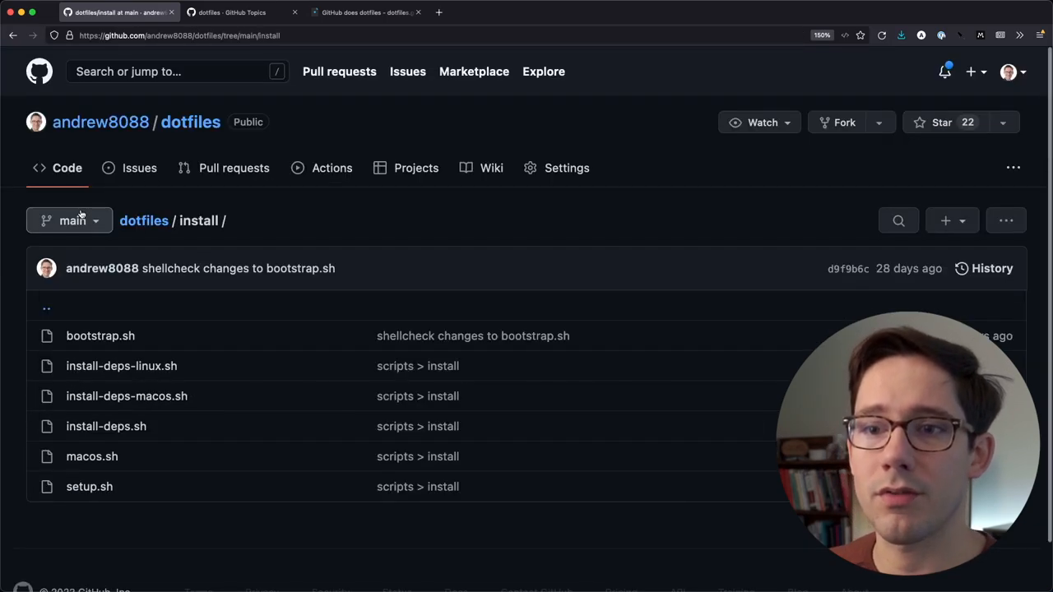
click(98, 336)
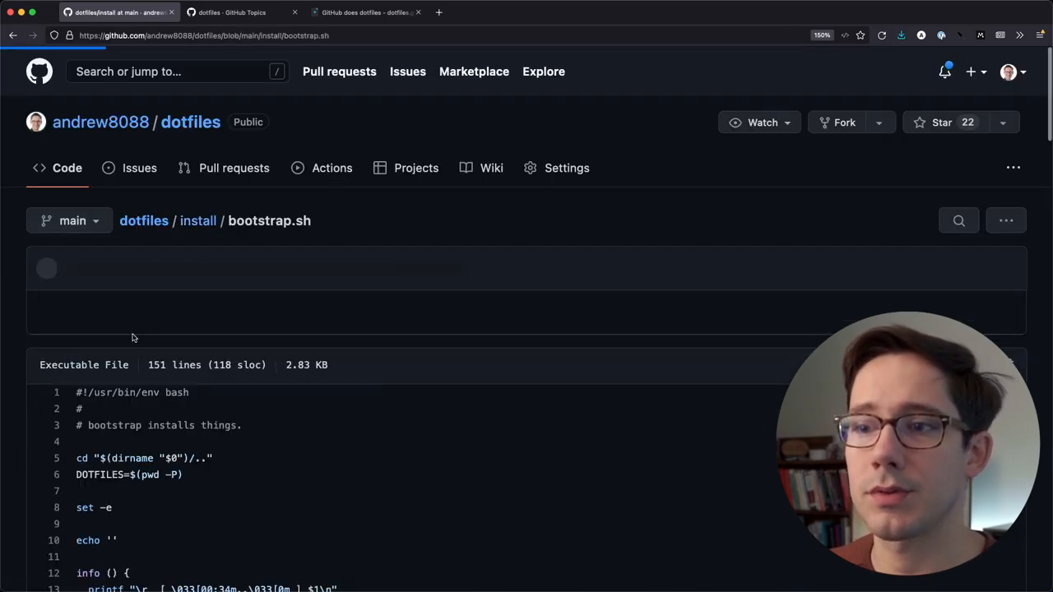
scroll(down, 3)
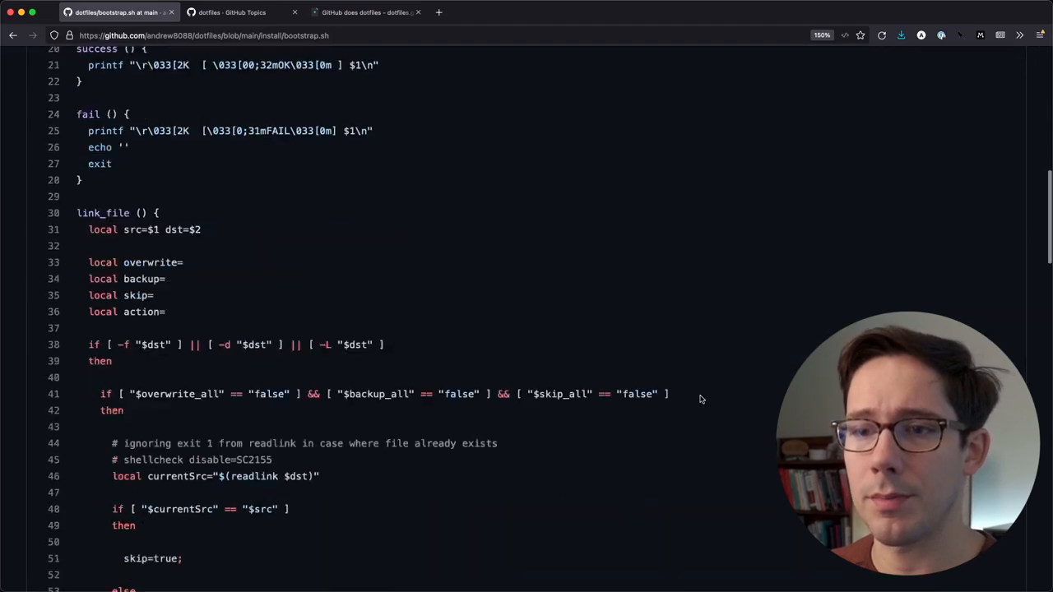
scroll(down, 3)
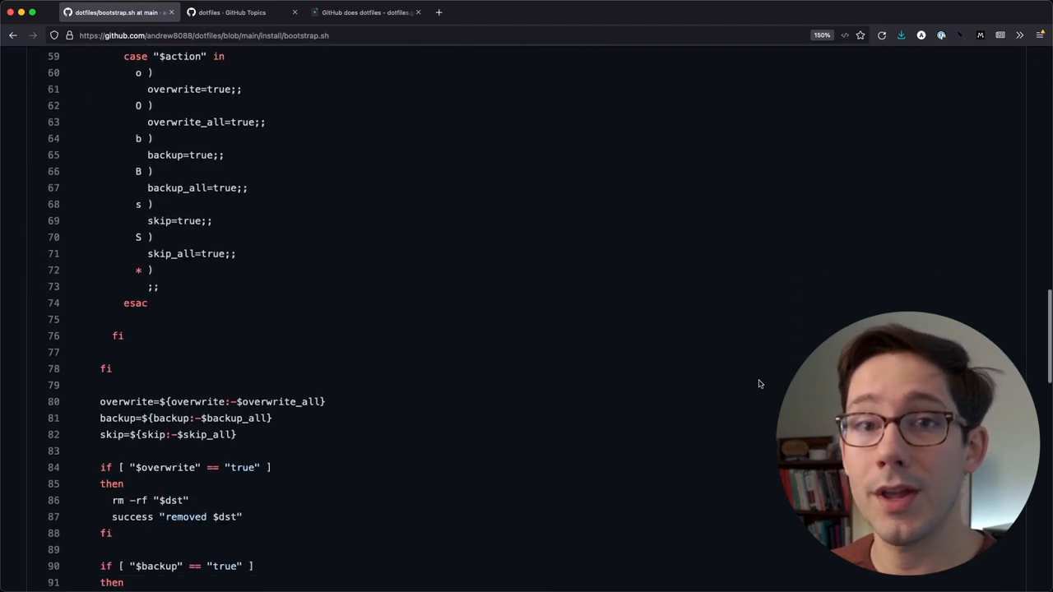
scroll(down, 3)
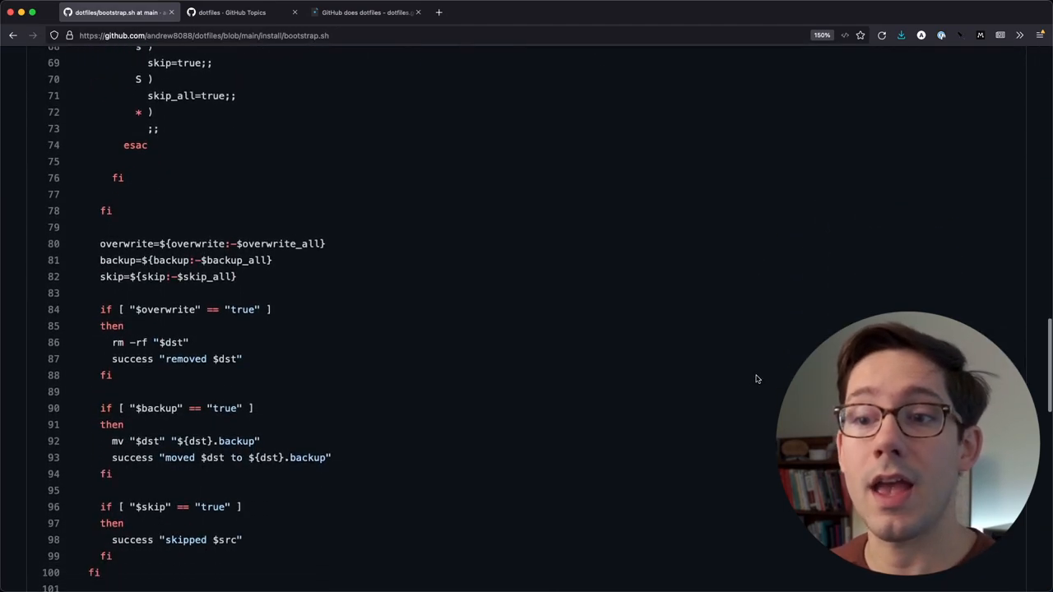
scroll(down, 3)
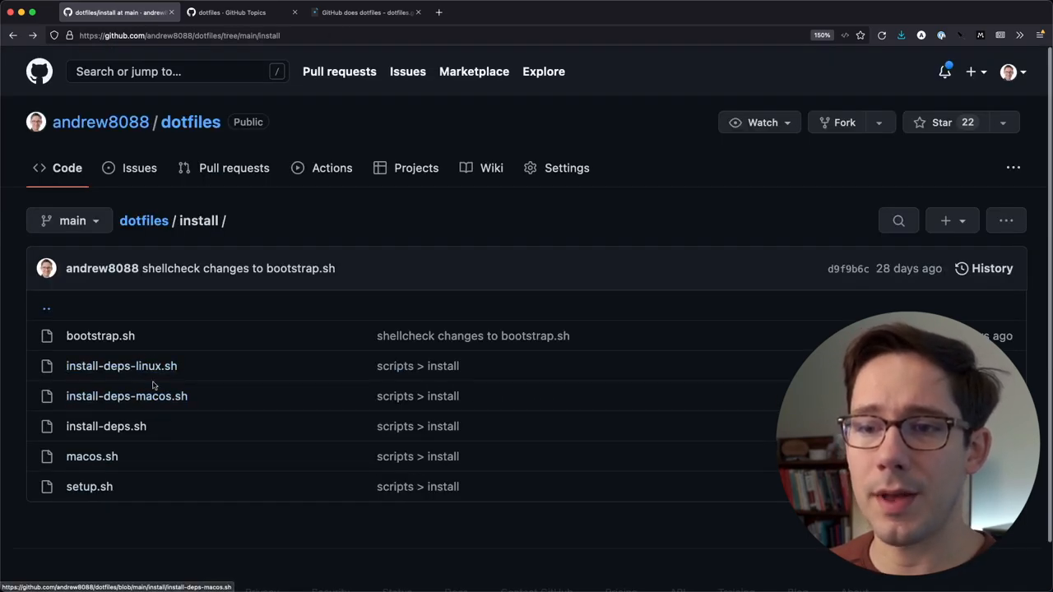
mouse_move(150, 414)
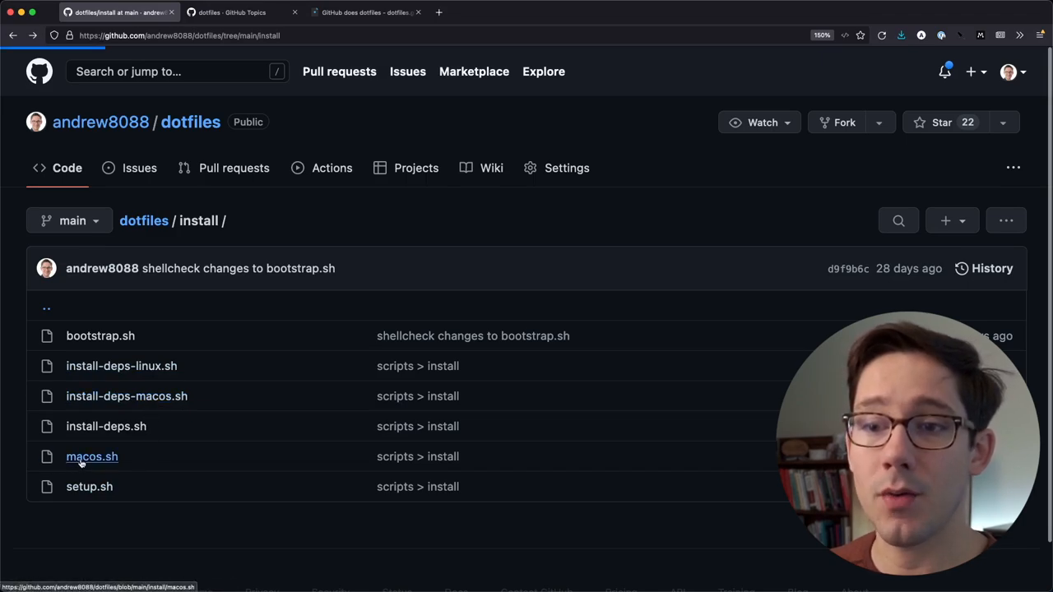
Step: View the 953-line macos.sh defaults script and highlight the word 'defaults'
click(92, 457)
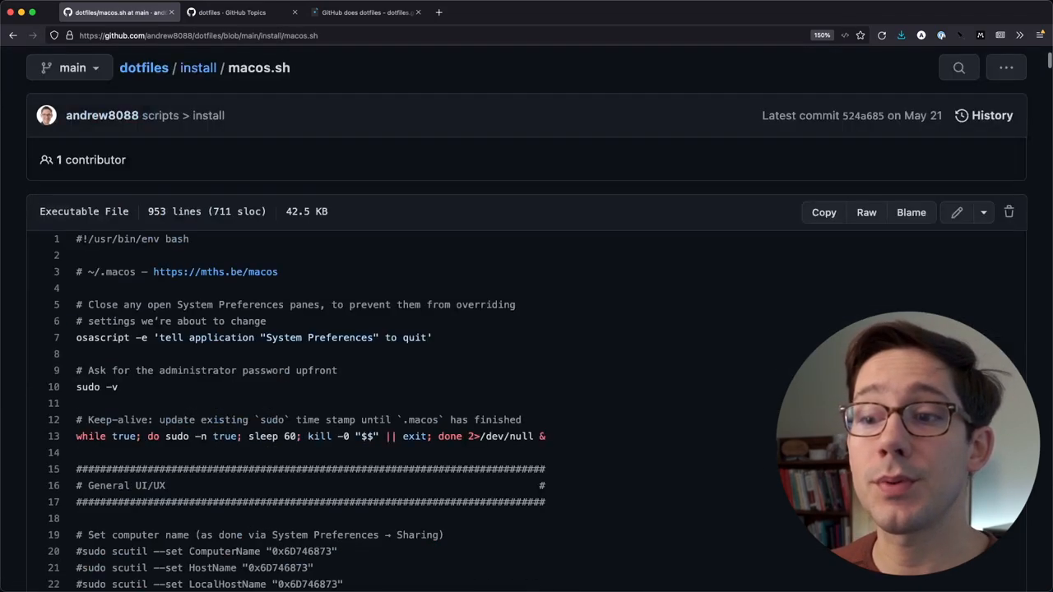
scroll(down, 3)
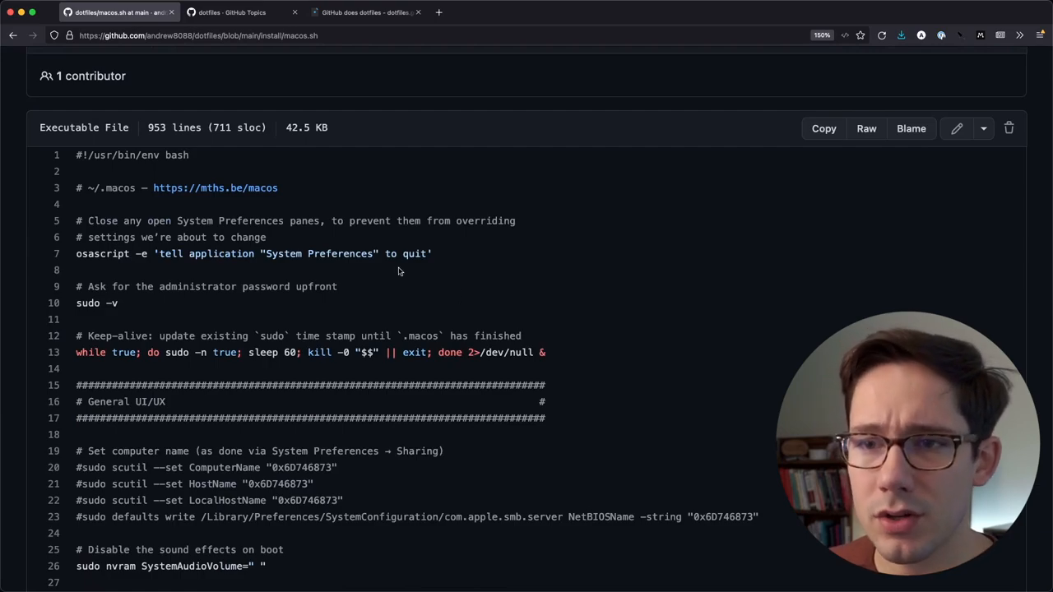
scroll(down, 3)
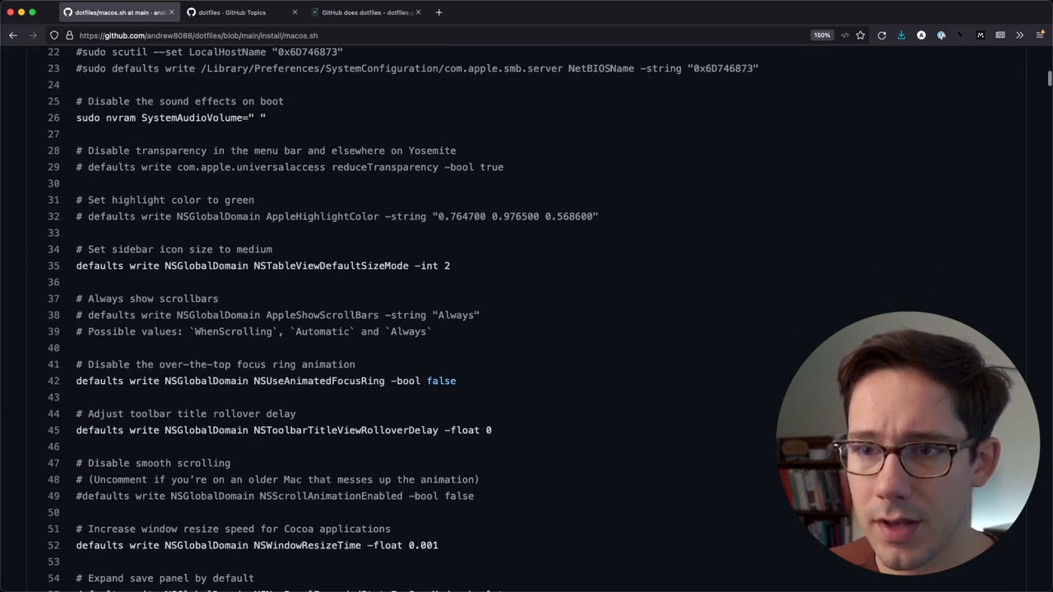
scroll(down, 3)
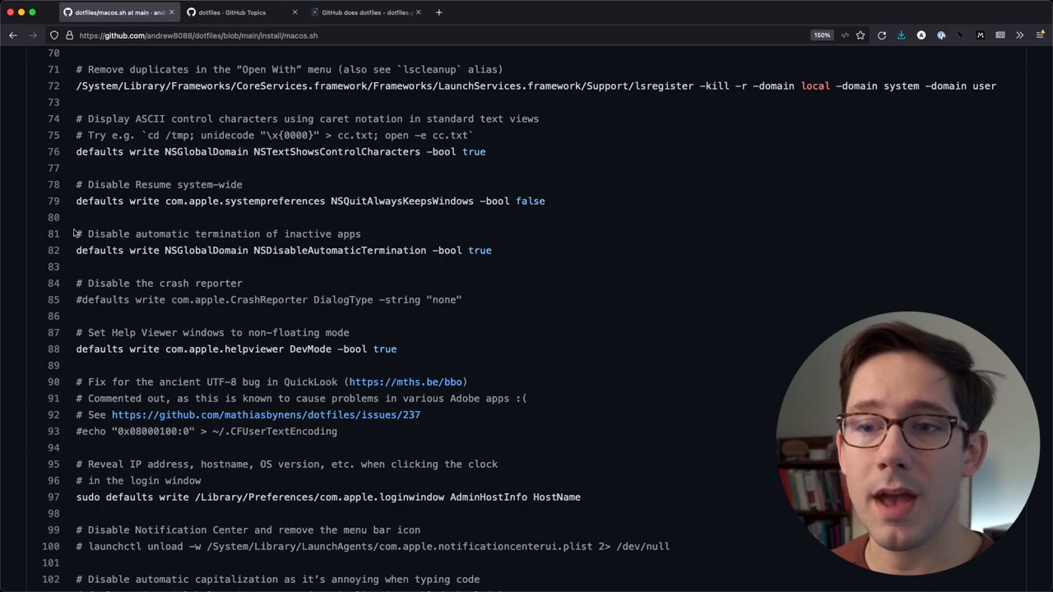
double_click(99, 250)
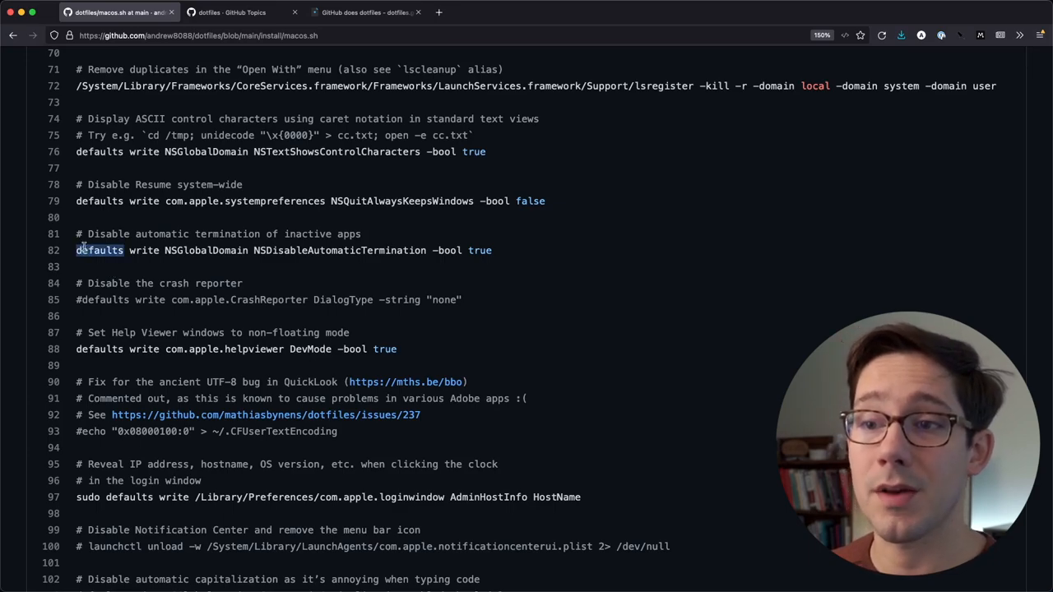
Step: Scroll back through macos.sh to its top
scroll(up, 3)
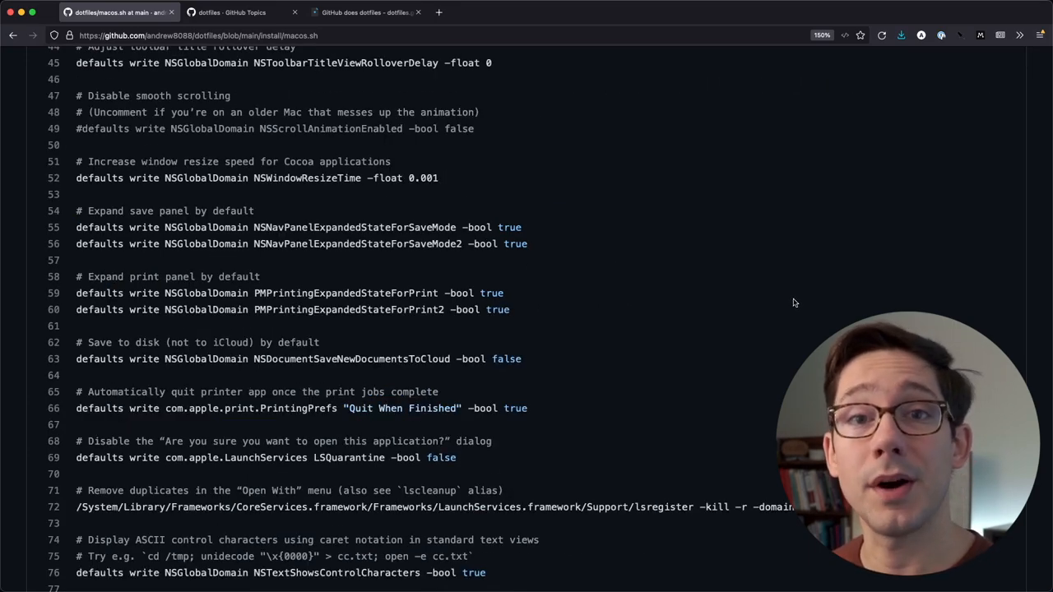
scroll(up, 3)
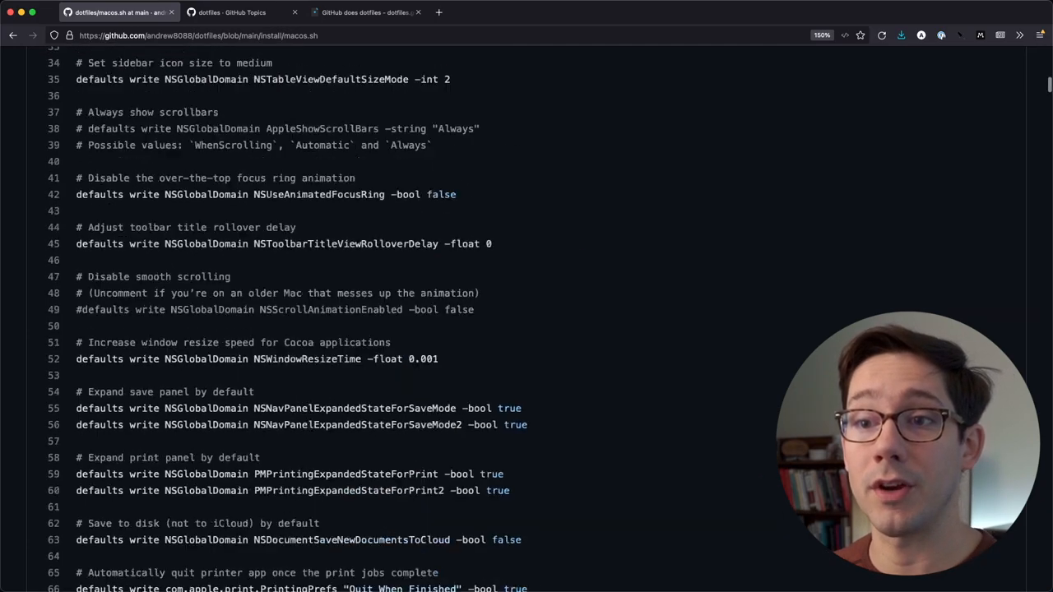
scroll(up, 3)
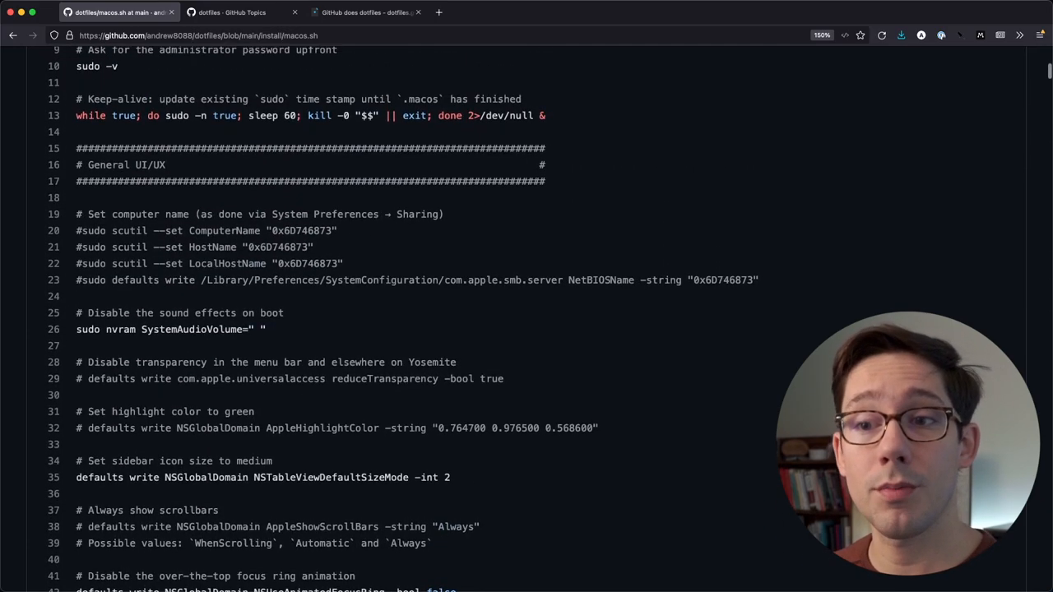
scroll(up, 3)
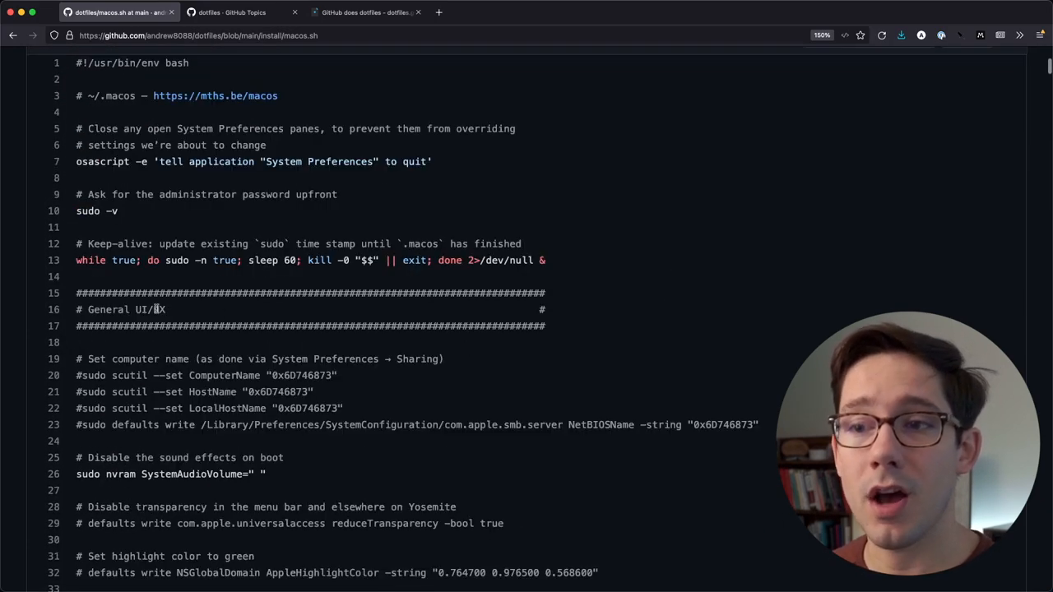
scroll(down, 3)
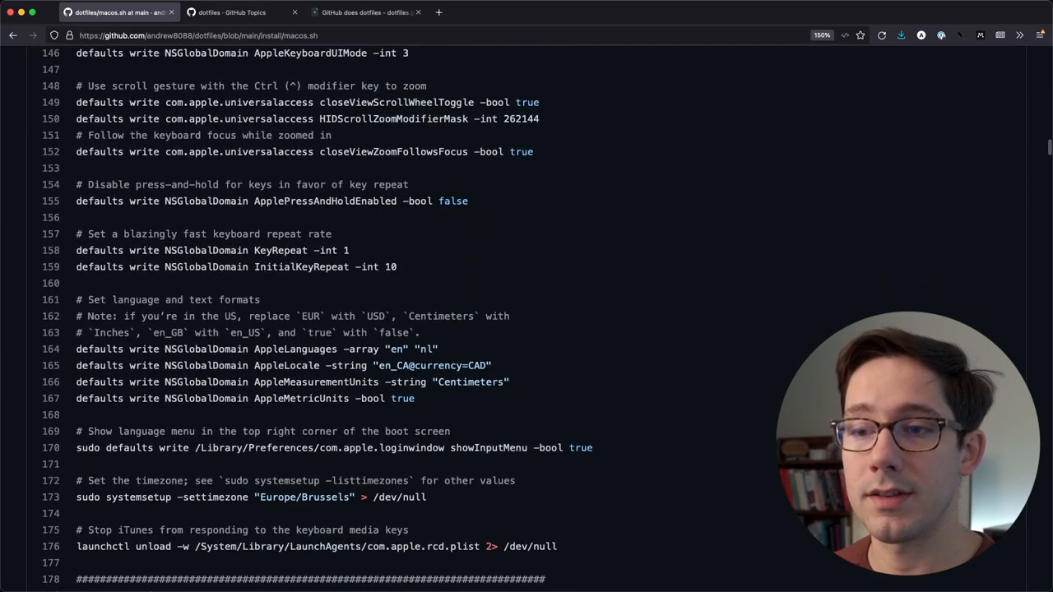
scroll(down, 3)
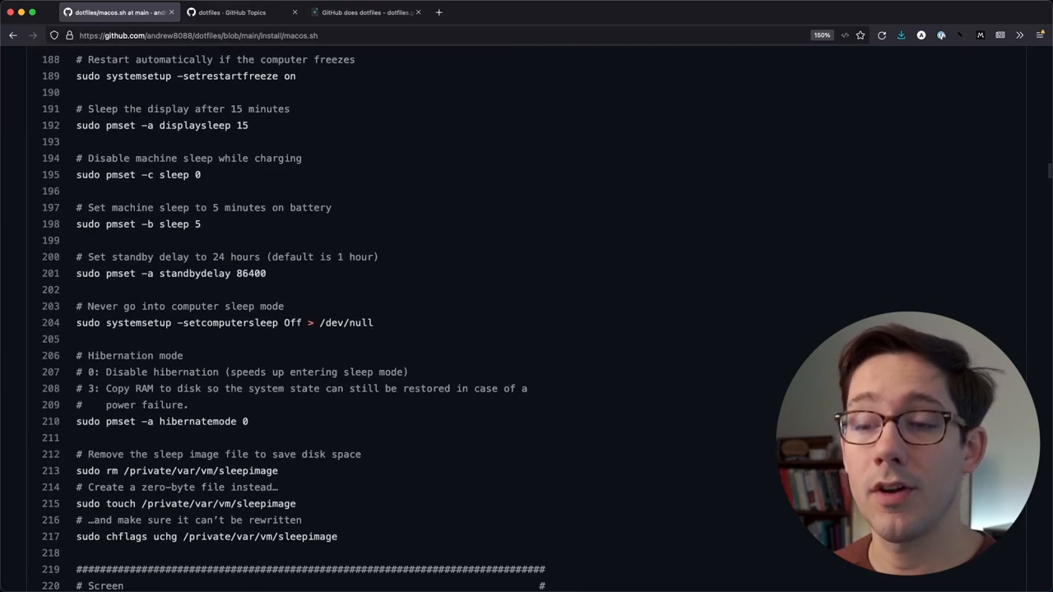
scroll(up, 3)
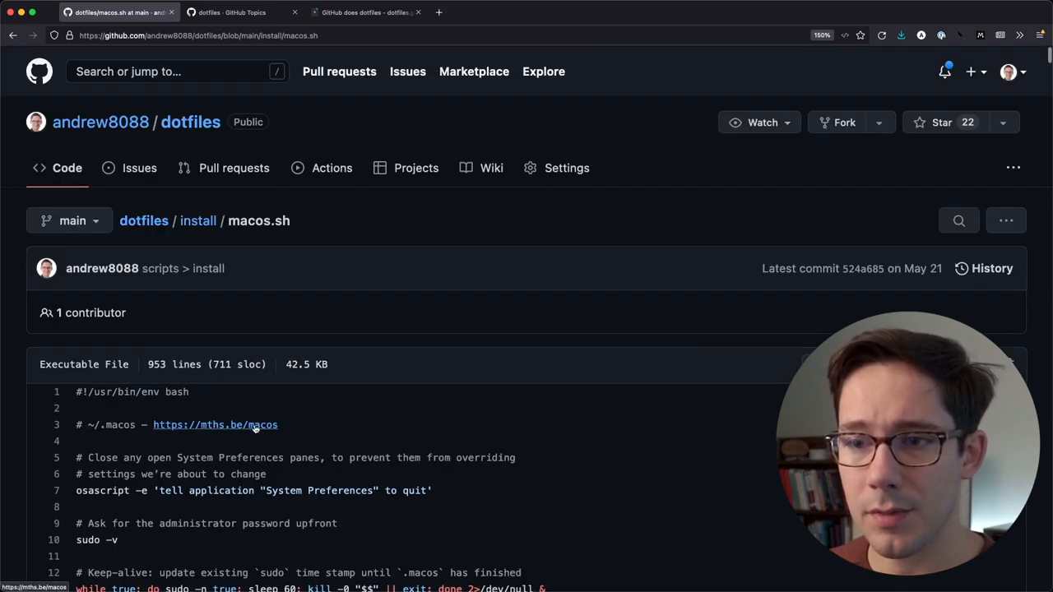
Step: Switch from mathiasbynens' .macos file back to the andrew8088 dotfiles repository page
click(214, 426)
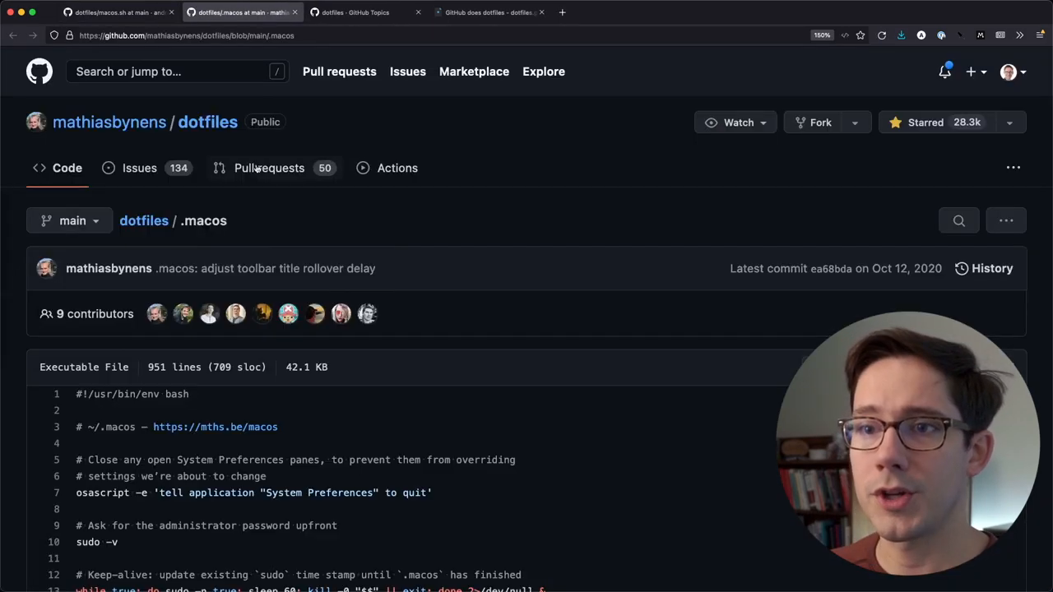
mouse_move(624, 253)
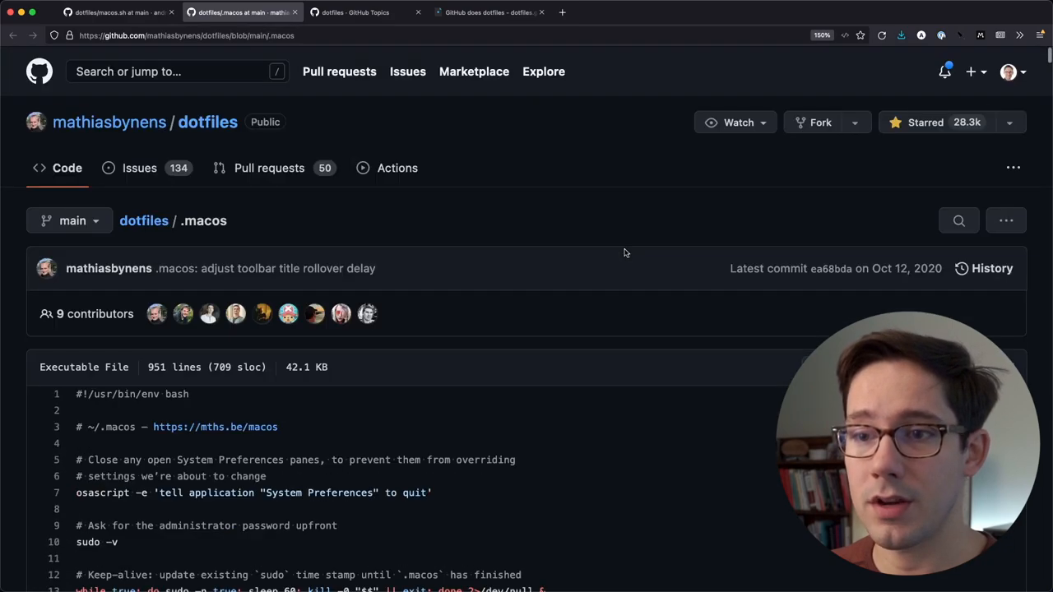
click(115, 12)
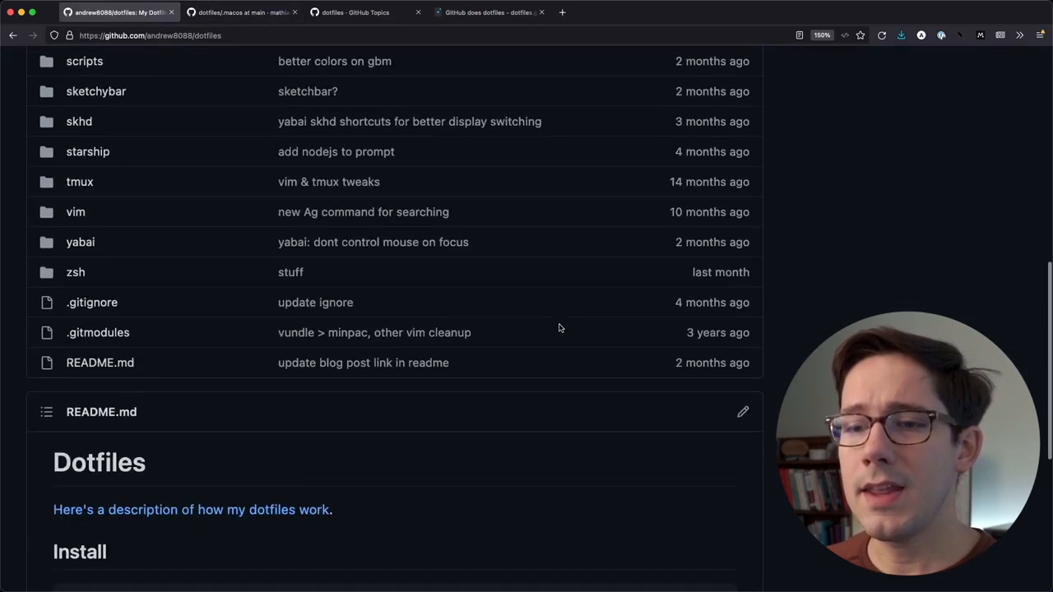
scroll(up, 3)
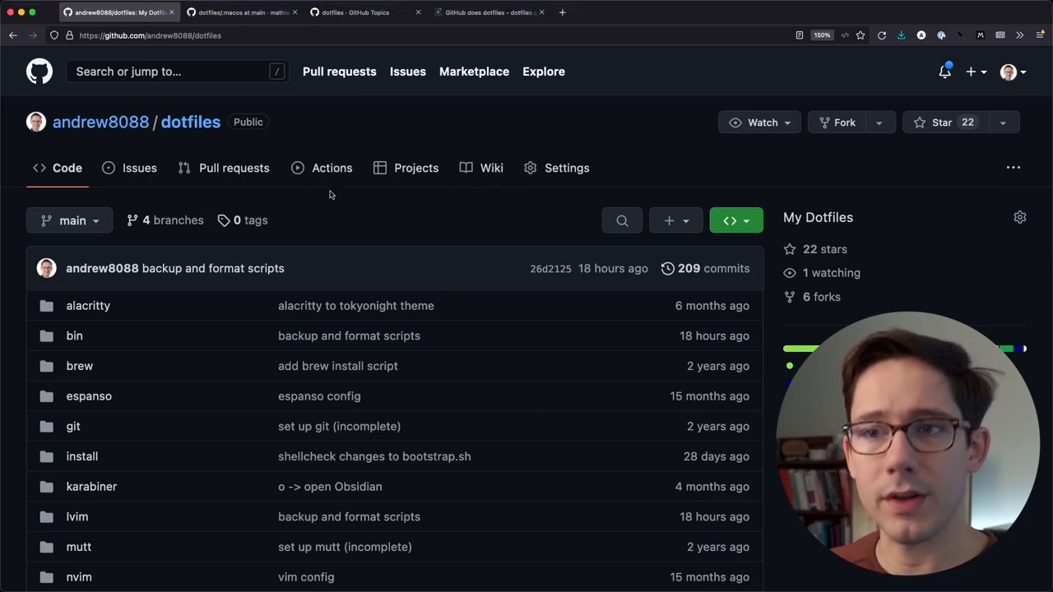
Step: Switch to mathiasbynens' dotfiles repository and skim its file list of .aliases, .bashrc and .macos
click(239, 11)
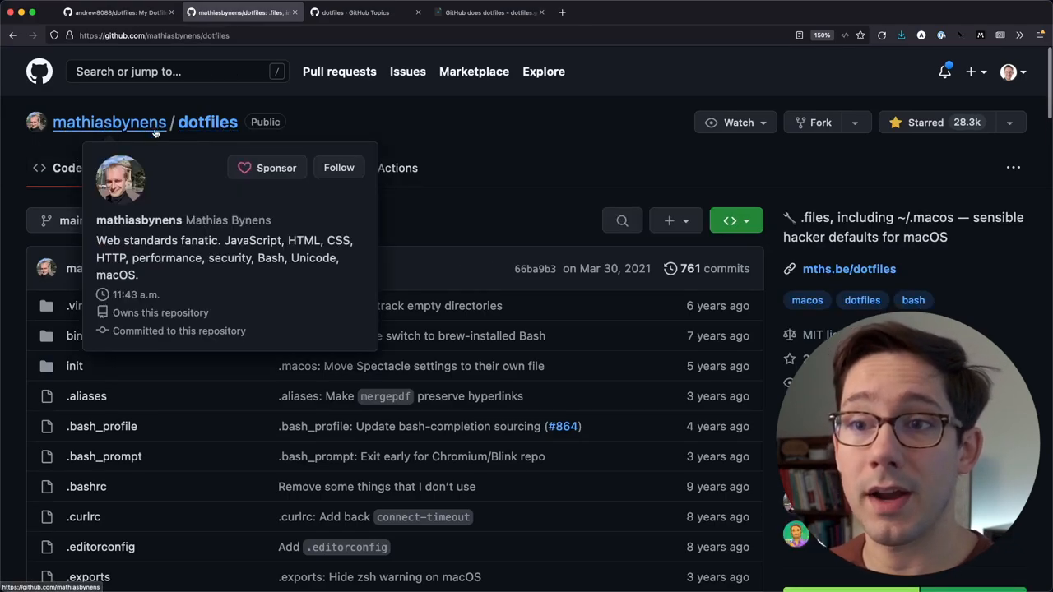
scroll(down, 3)
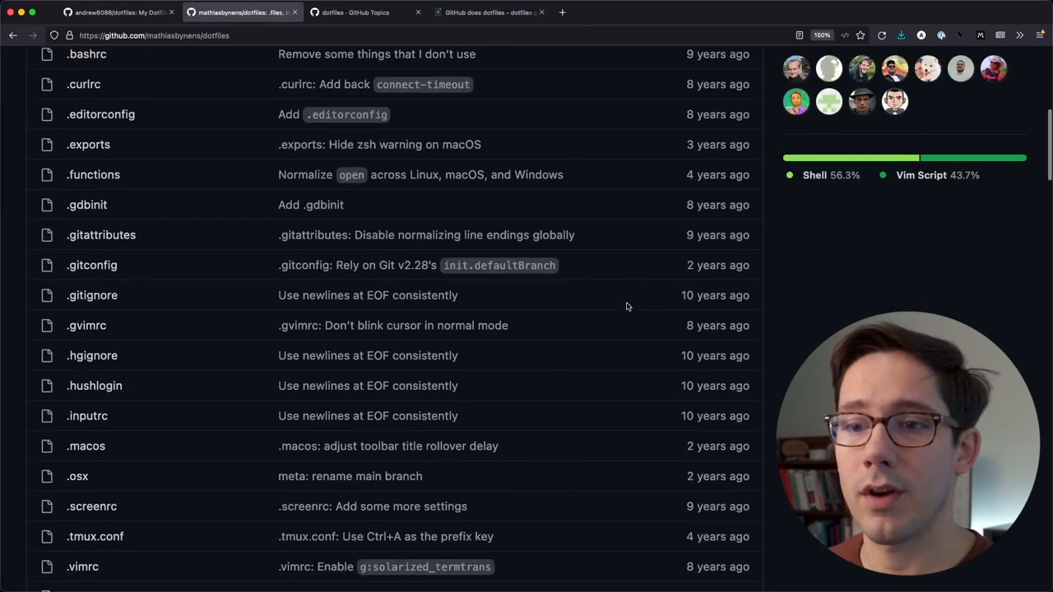
scroll(up, 3)
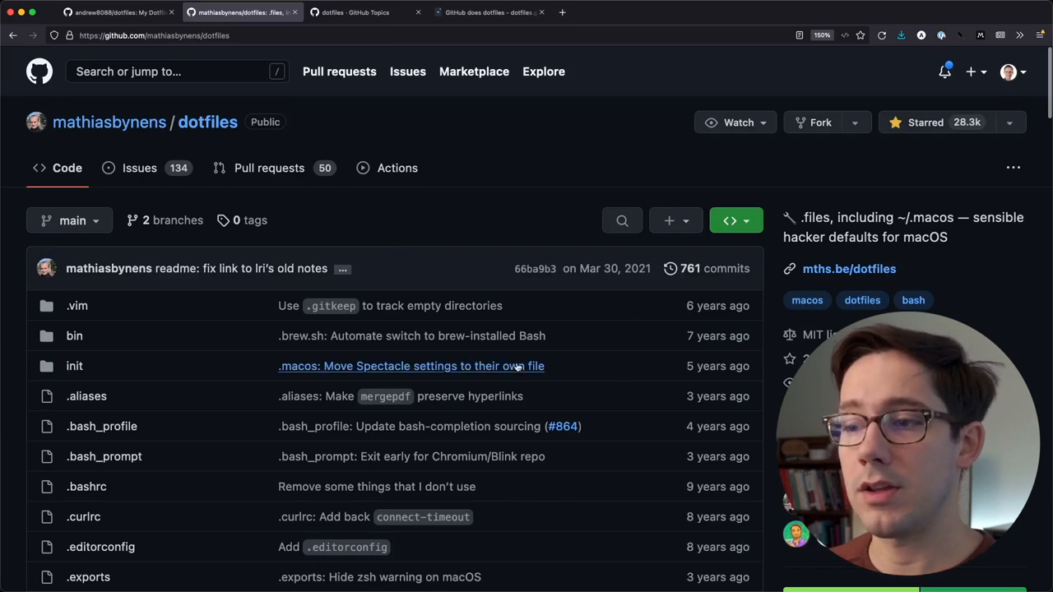
mouse_move(460, 153)
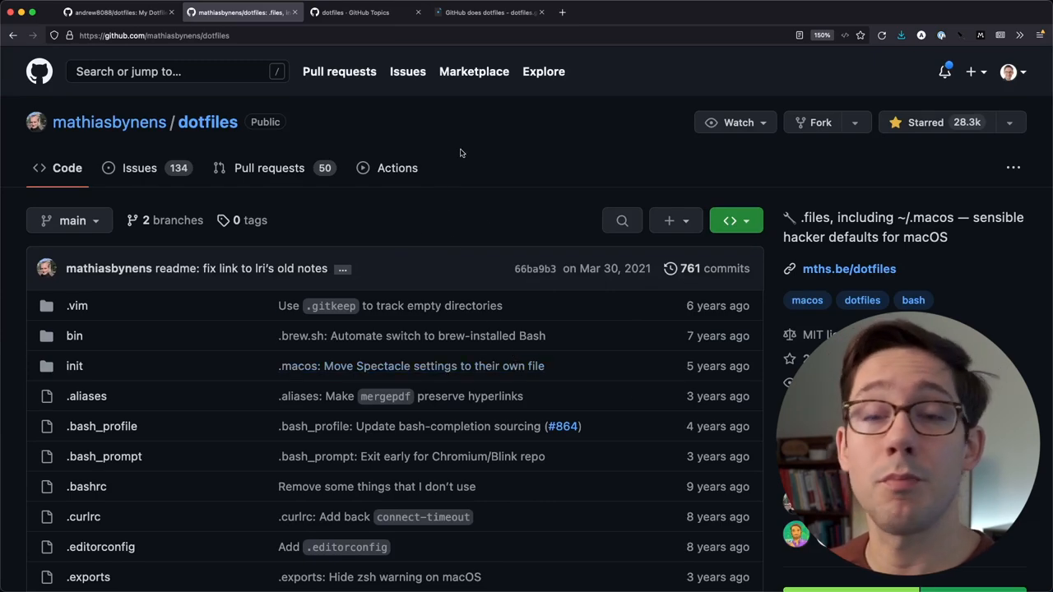
Step: Browse the dotfiles topic's repository list, including gpakosz/.tmux and twpayne/chezmoi, and return to the top
click(365, 12)
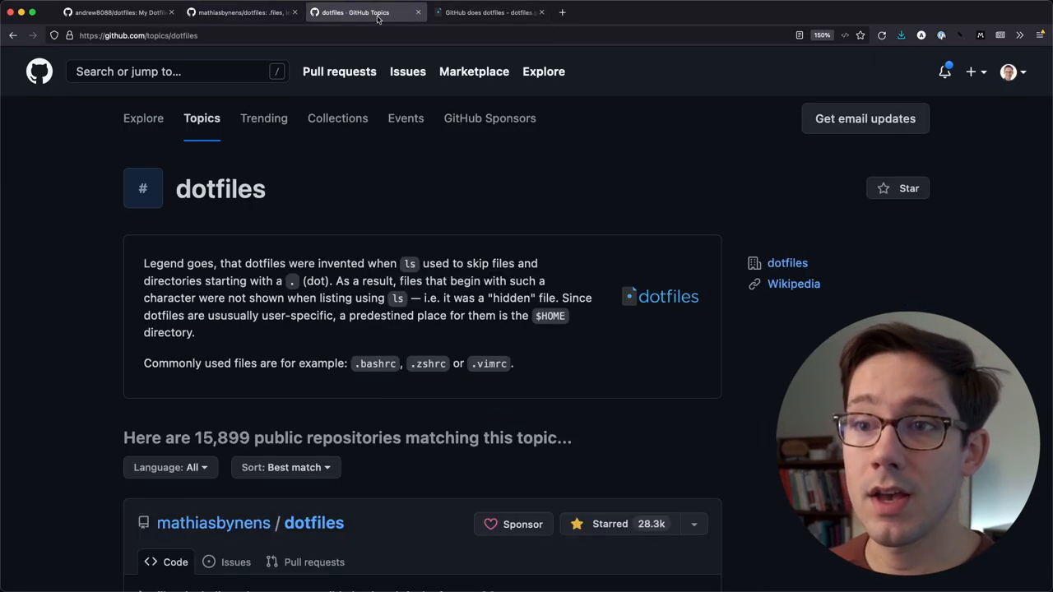
mouse_move(819, 323)
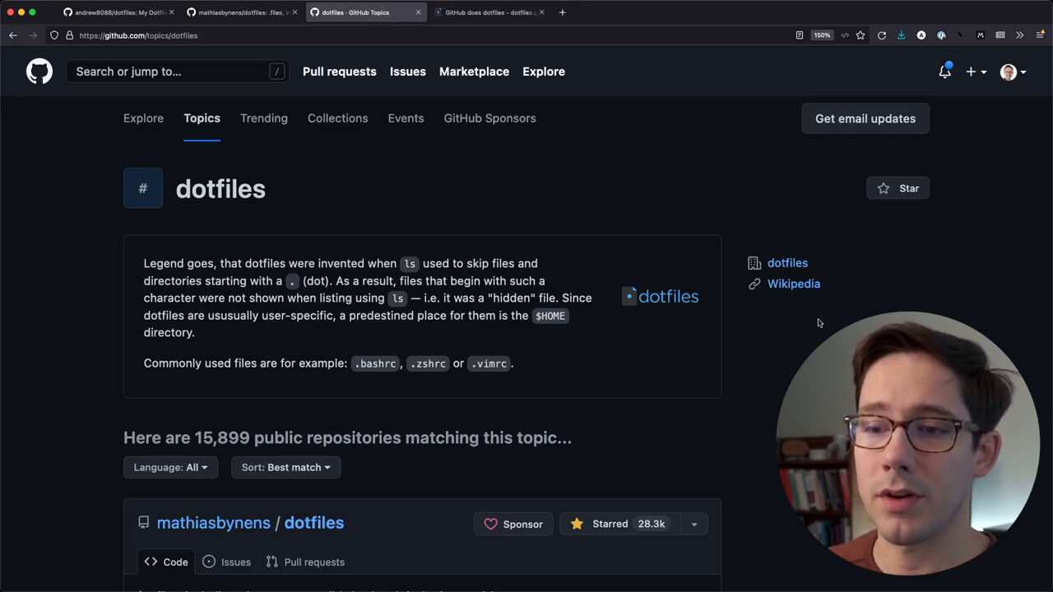
scroll(down, 3)
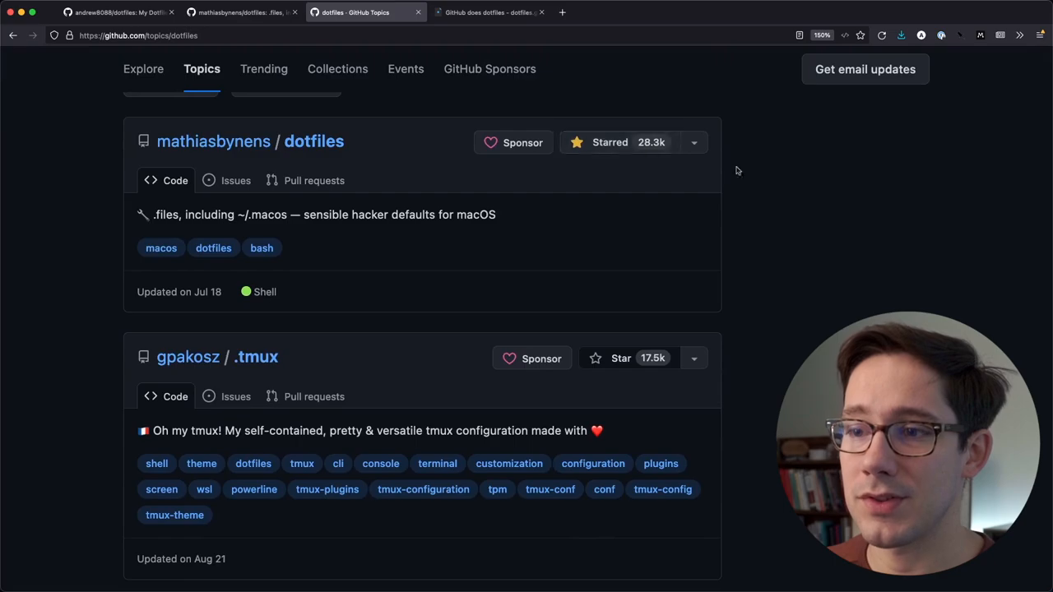
scroll(down, 3)
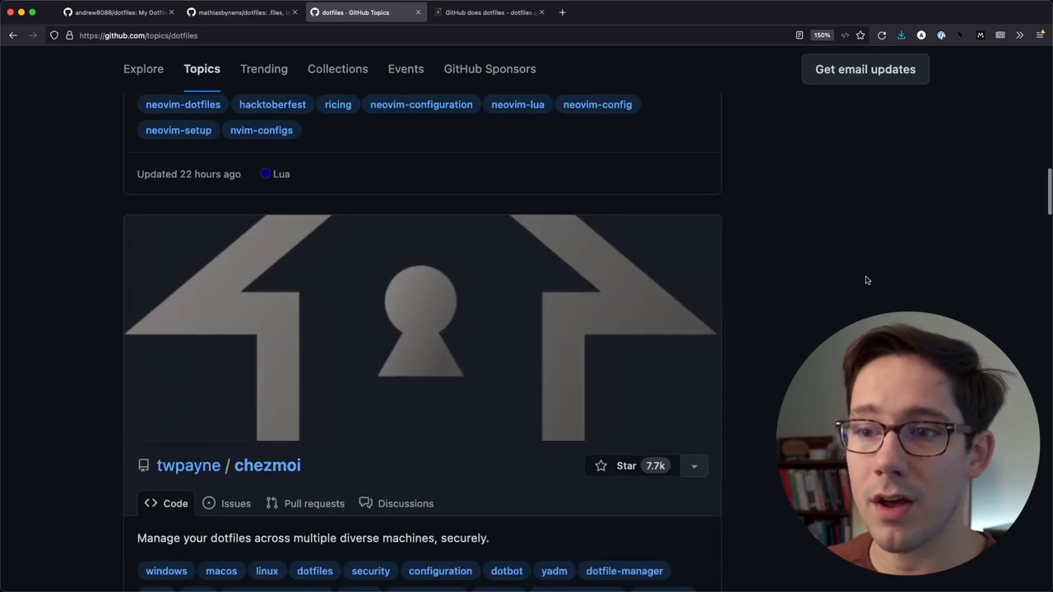
scroll(down, 3)
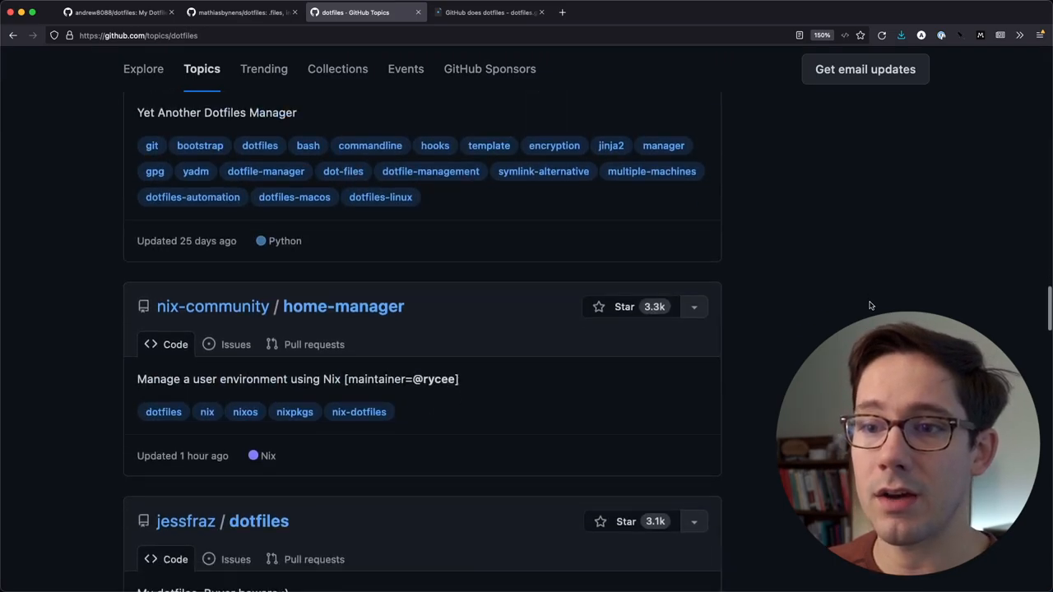
scroll(up, 3)
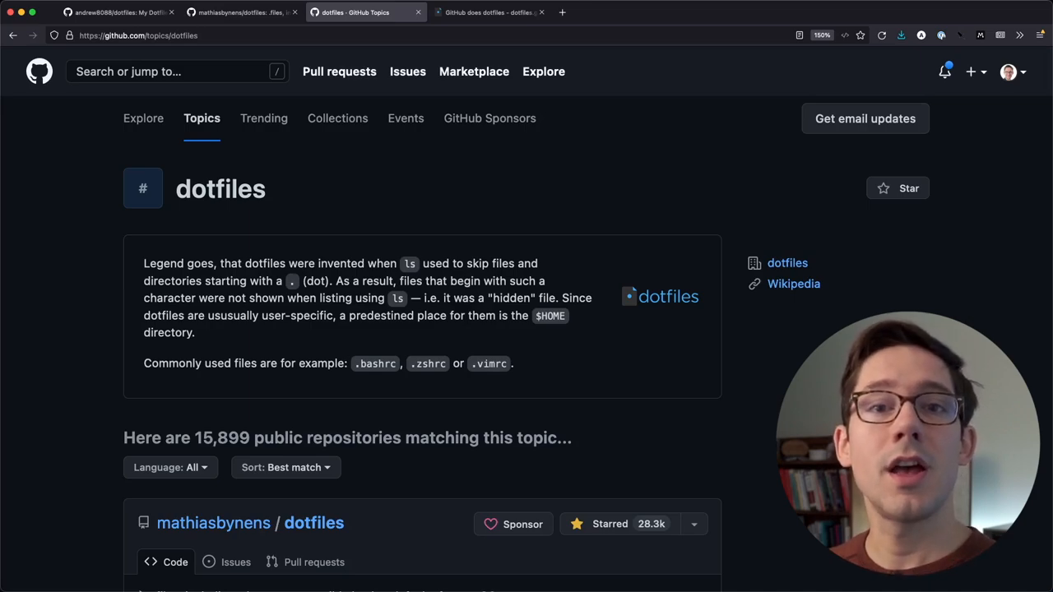
mouse_move(720, 240)
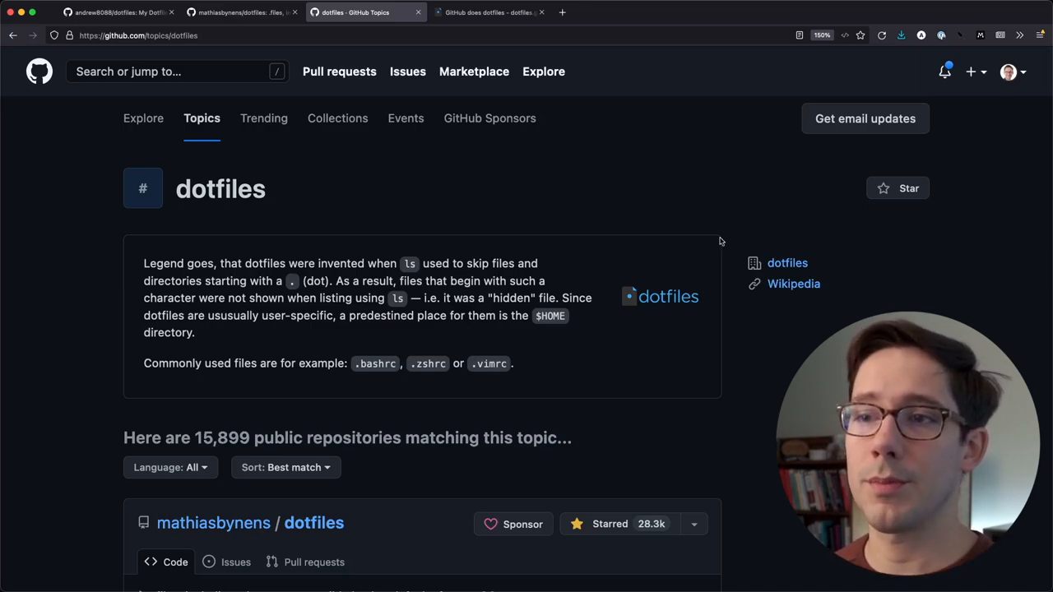
mouse_move(770, 264)
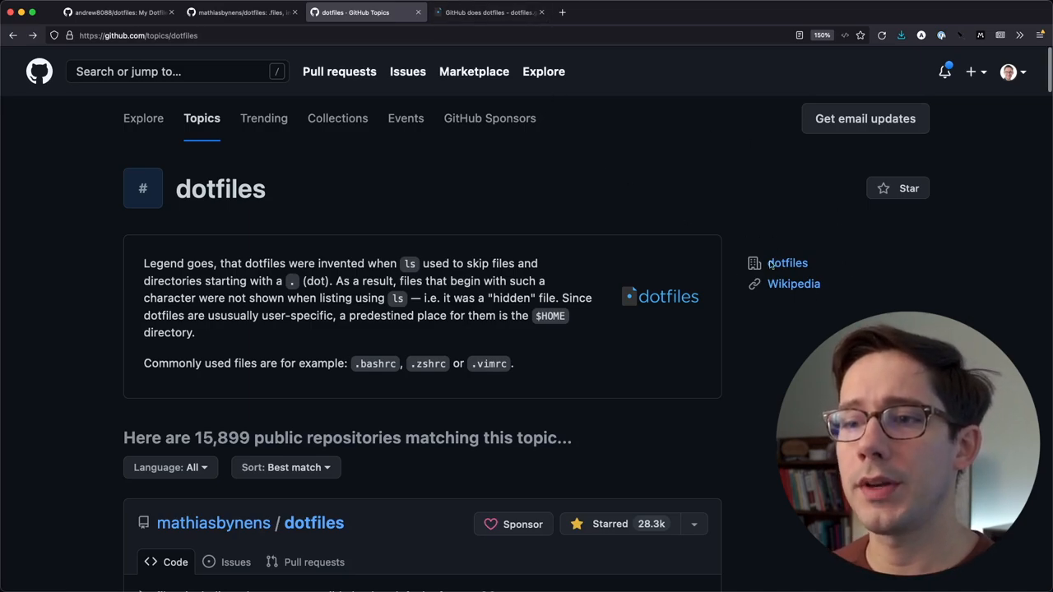
Step: Visit the dotfiles.github.io guide's Tutorials, Inspiration and Tips and tricks pages
click(489, 11)
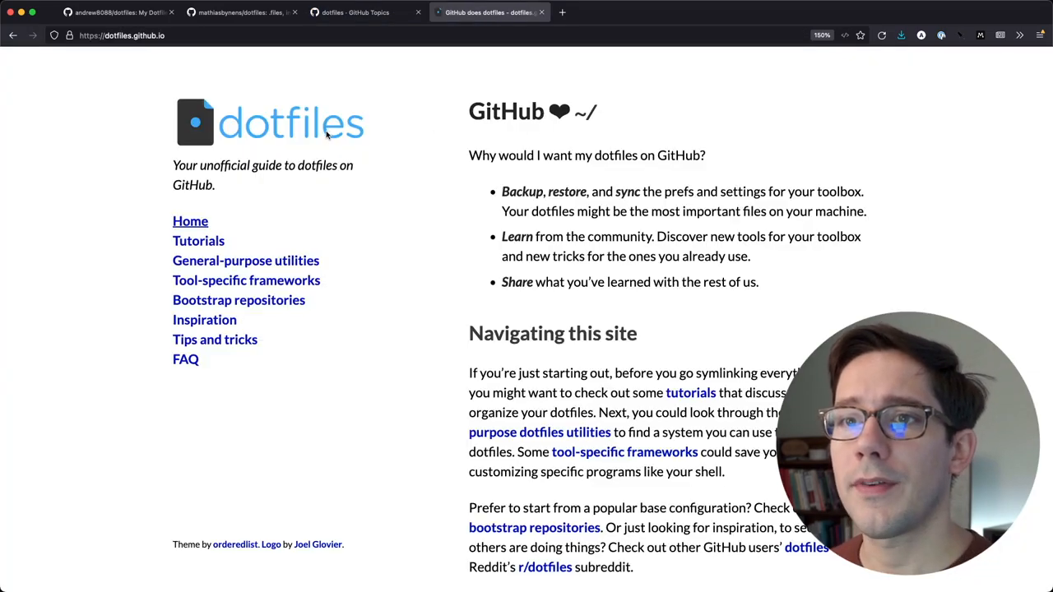
mouse_move(936, 296)
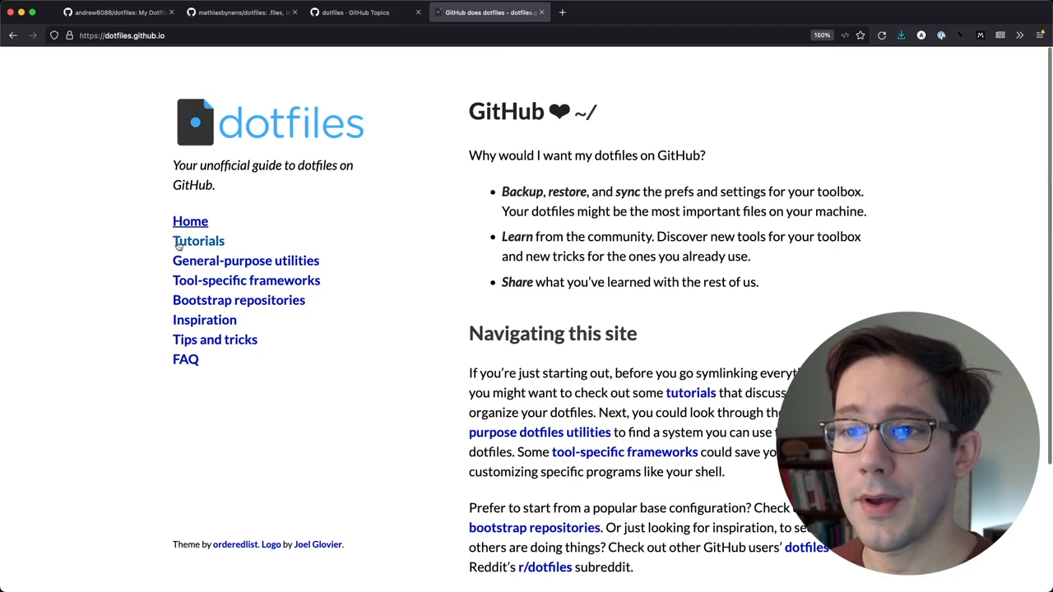
click(197, 240)
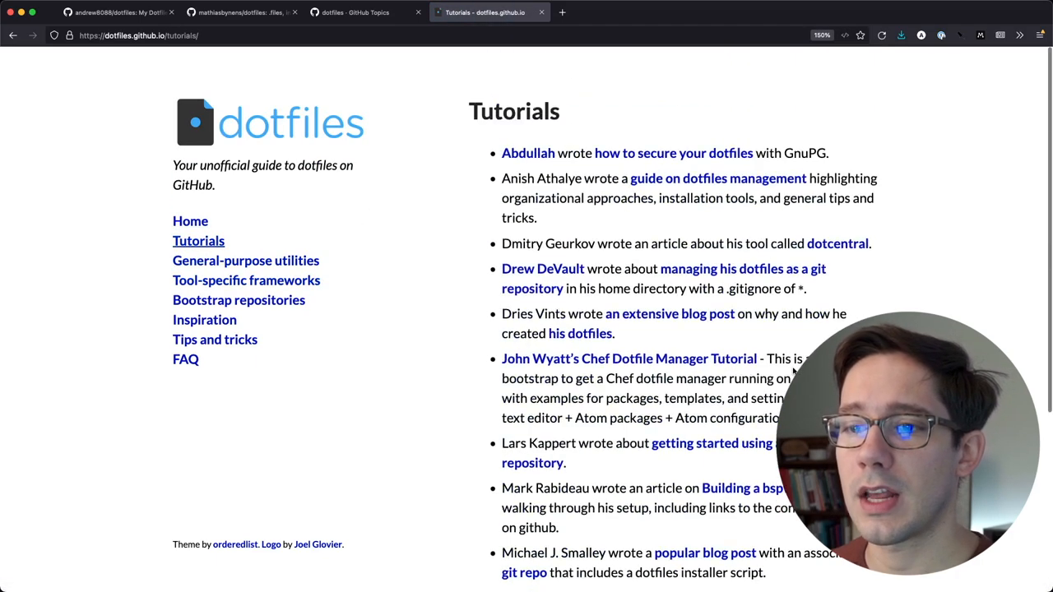
click(204, 319)
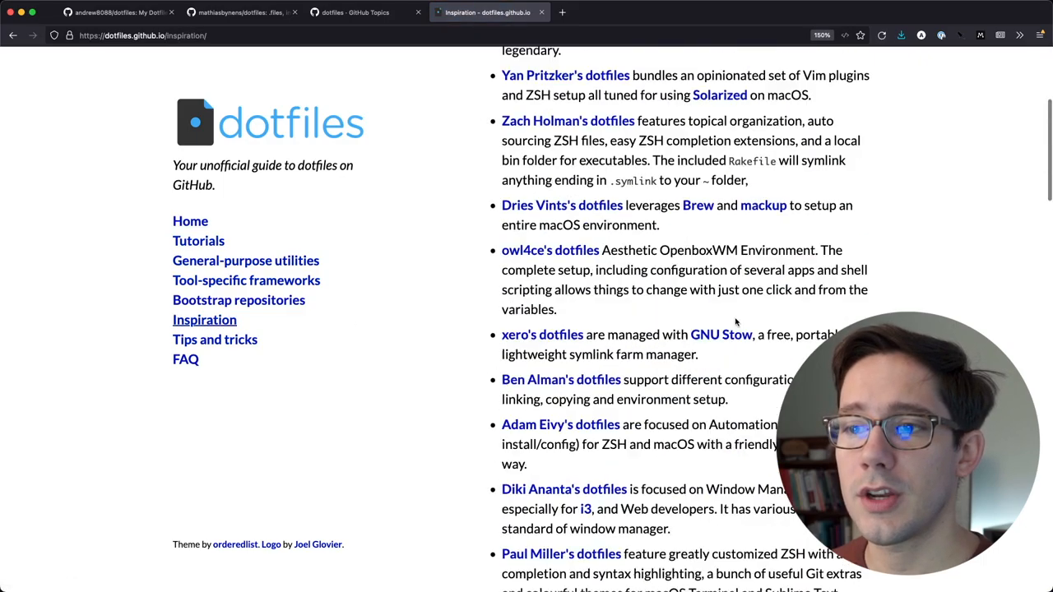
click(213, 339)
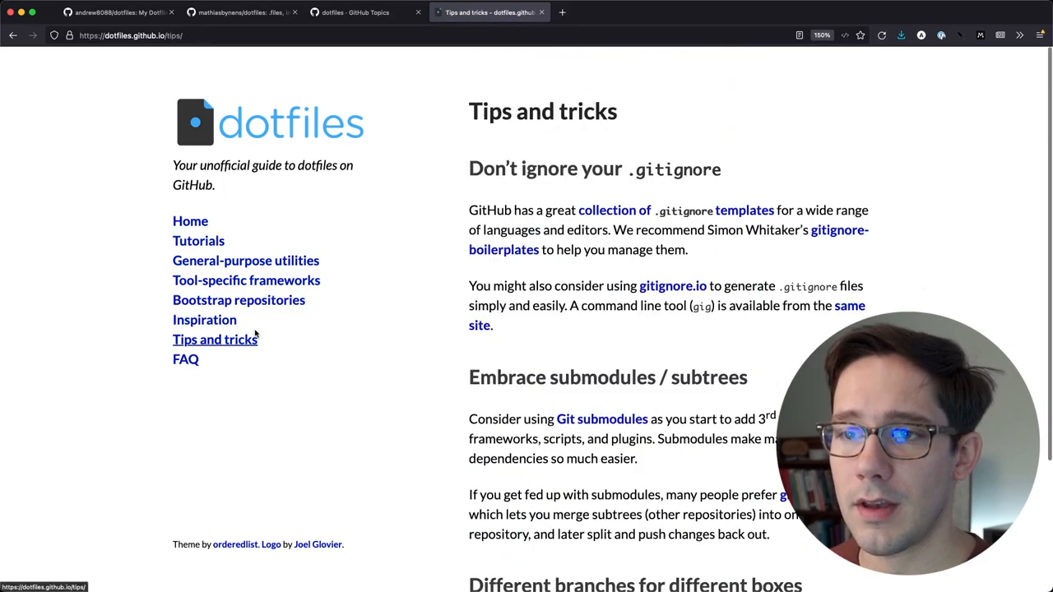
Step: Read the General-purpose dotfiles utilities page listing chezmoi, Dotbot, yadm and Home Manager
click(245, 260)
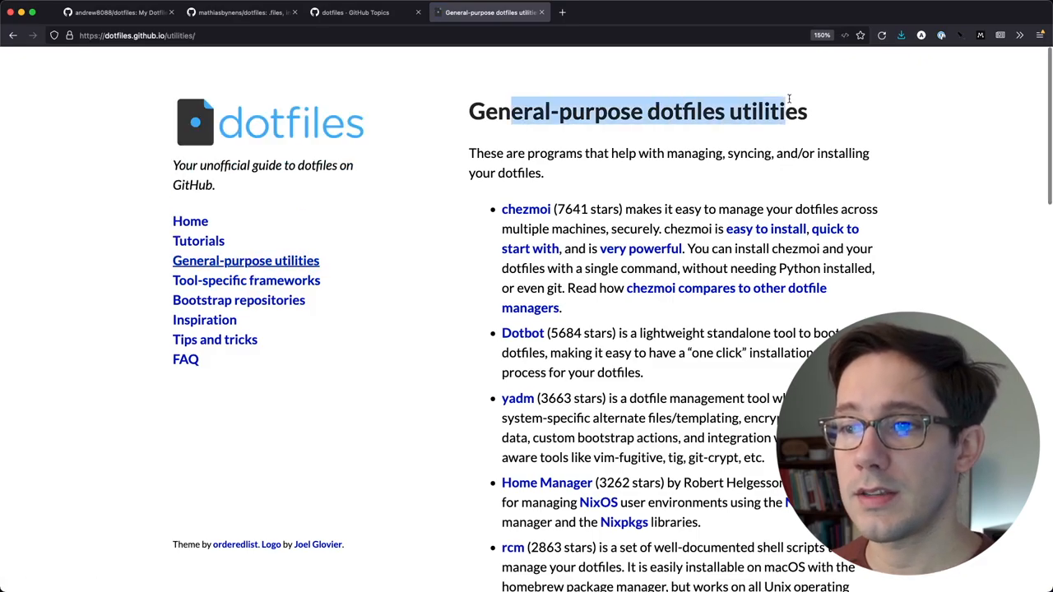
scroll(down, 3)
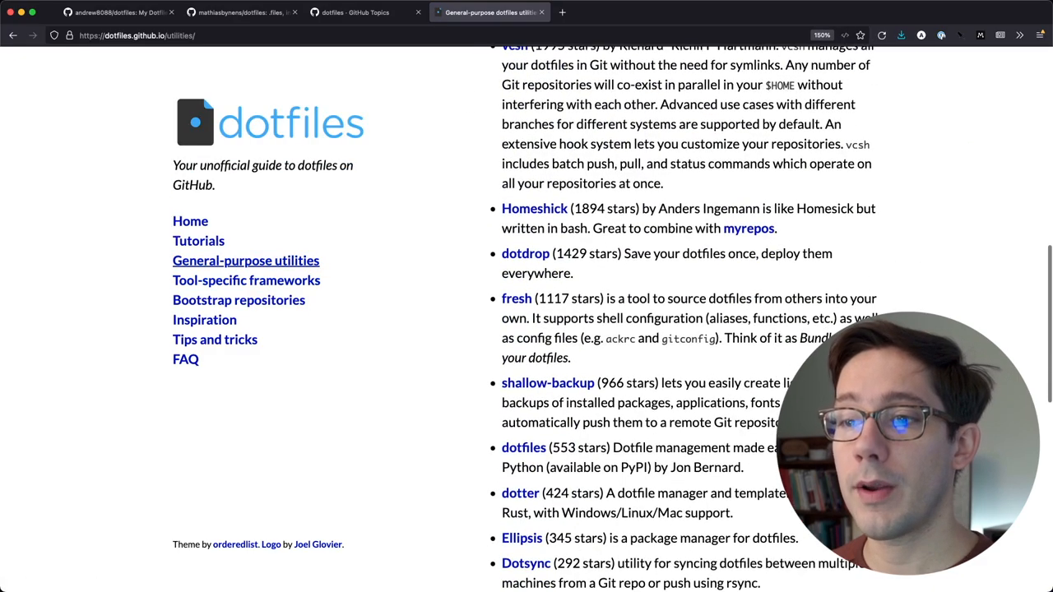
scroll(down, 3)
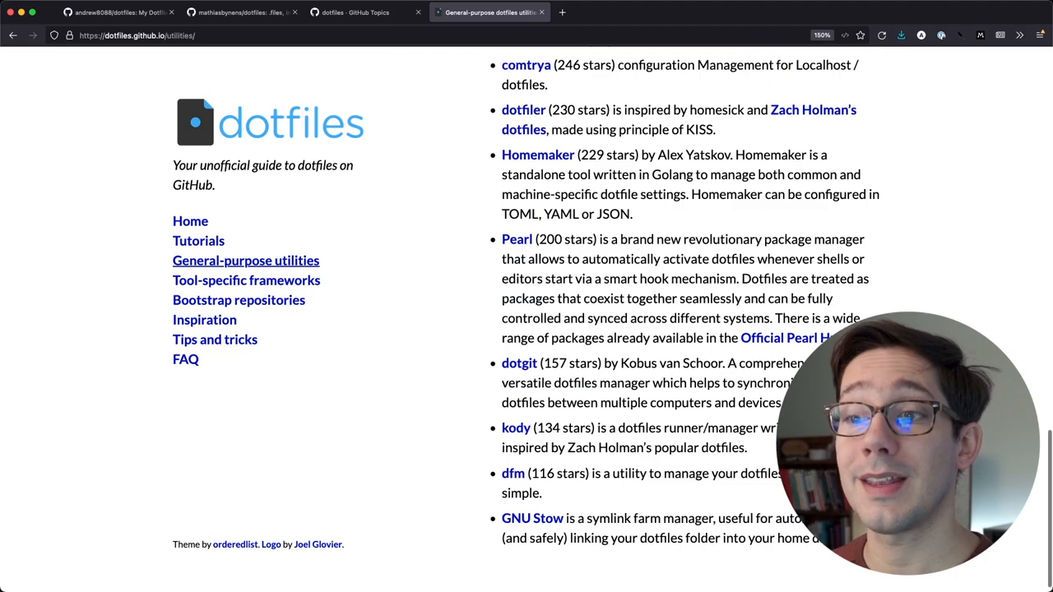
scroll(up, 3)
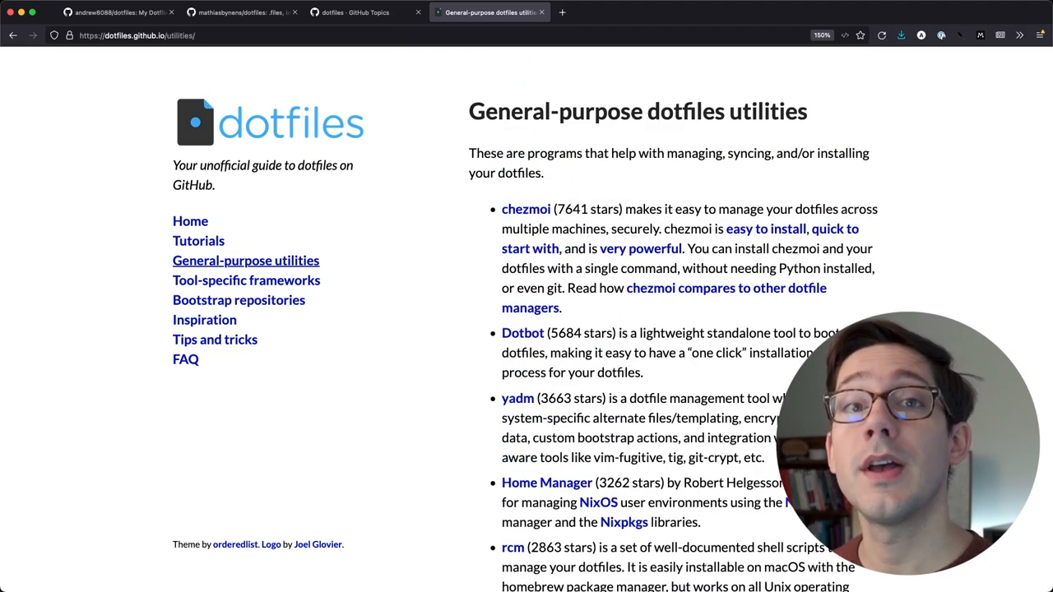